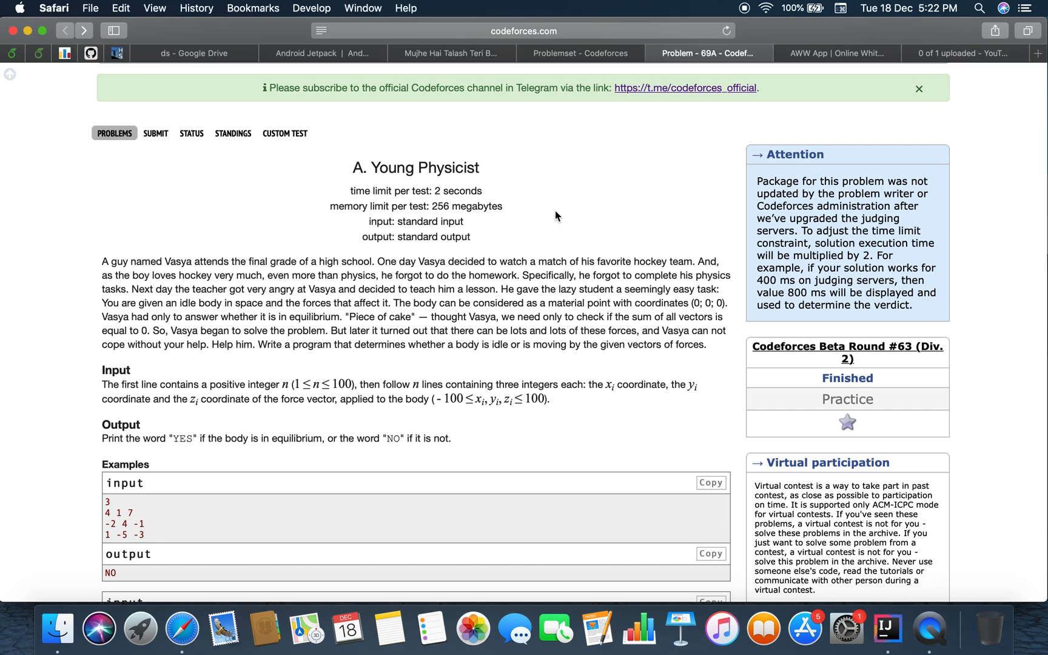
{"action": "mouse_move", "coordinate": [488, 176]}
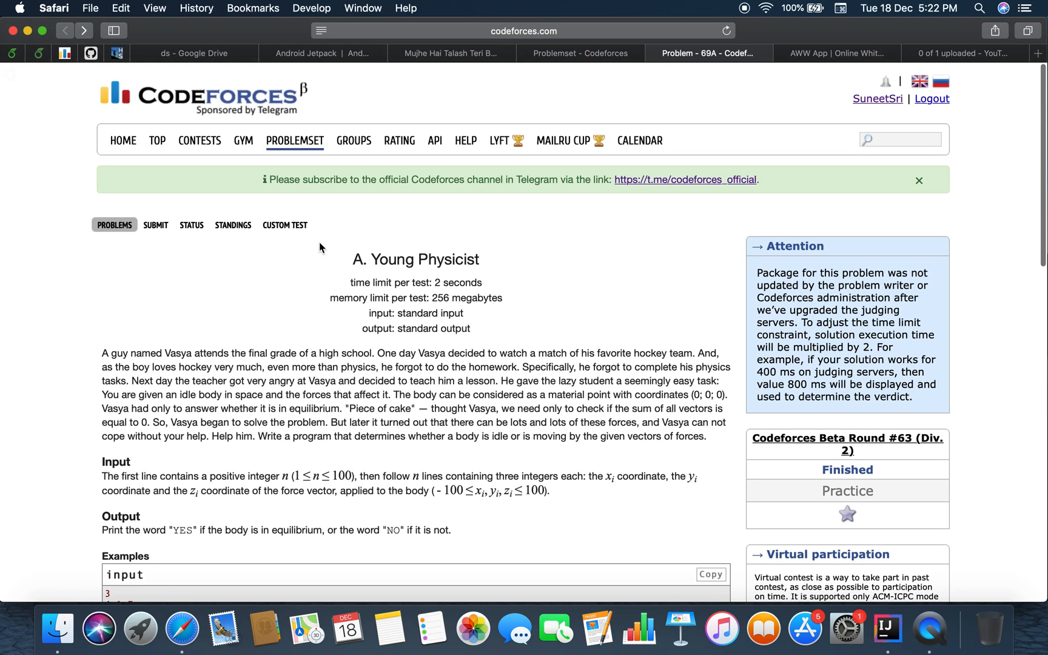
Step: On the AWW whiteboard, draw three coordinate axes meeting at a point, with arrowheads
{"action": "left_click", "coordinate": [524, 31]}
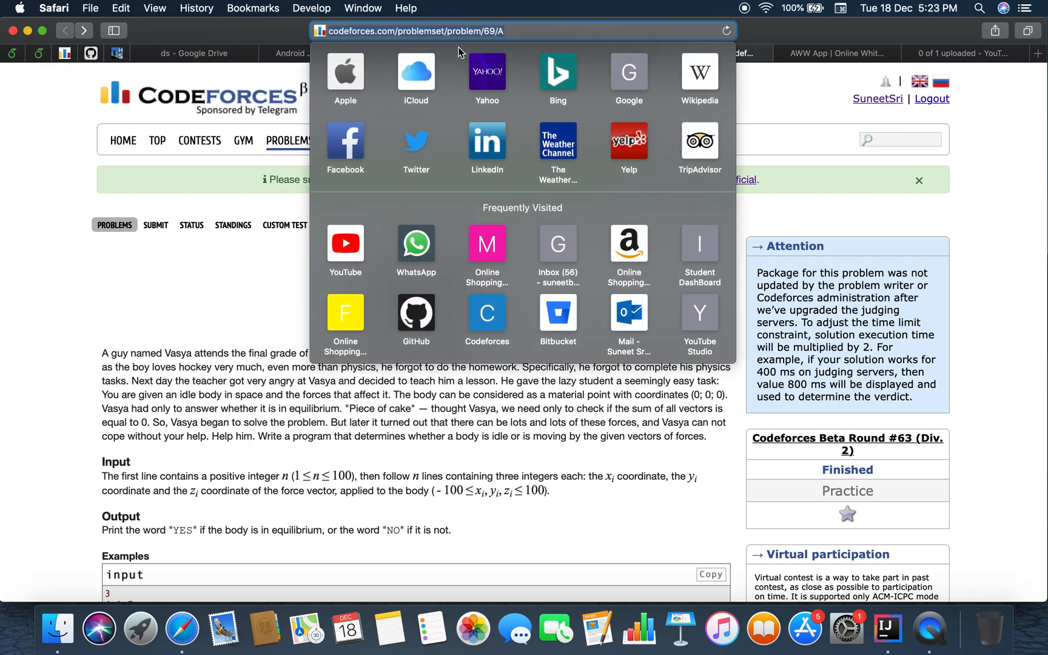
{"action": "mouse_move", "coordinate": [214, 306]}
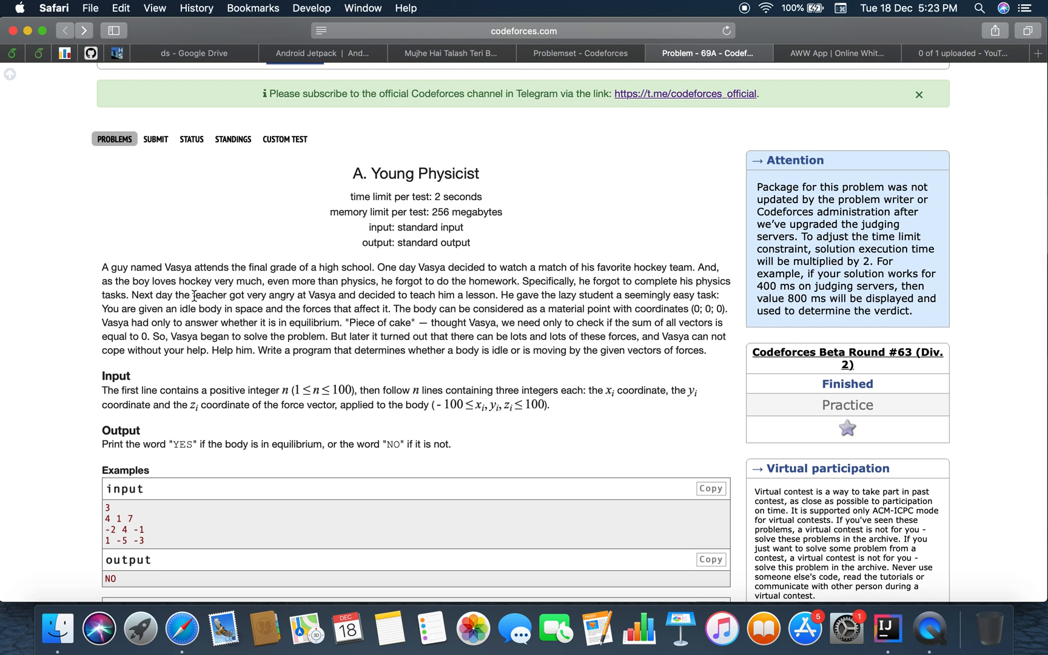
{"action": "mouse_move", "coordinate": [228, 292]}
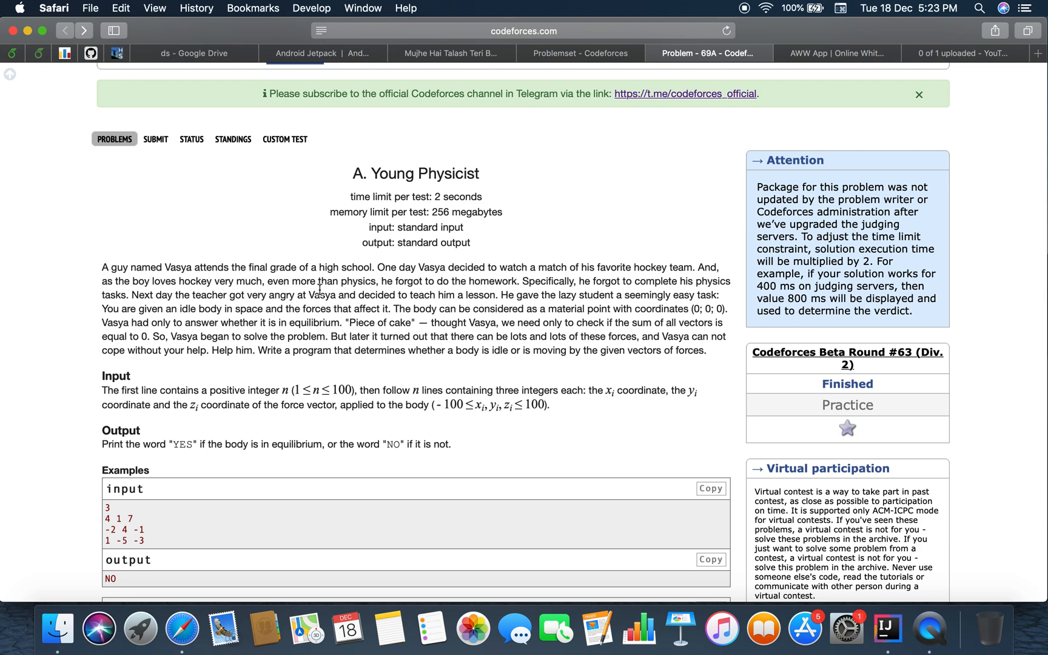
{"action": "mouse_move", "coordinate": [245, 295]}
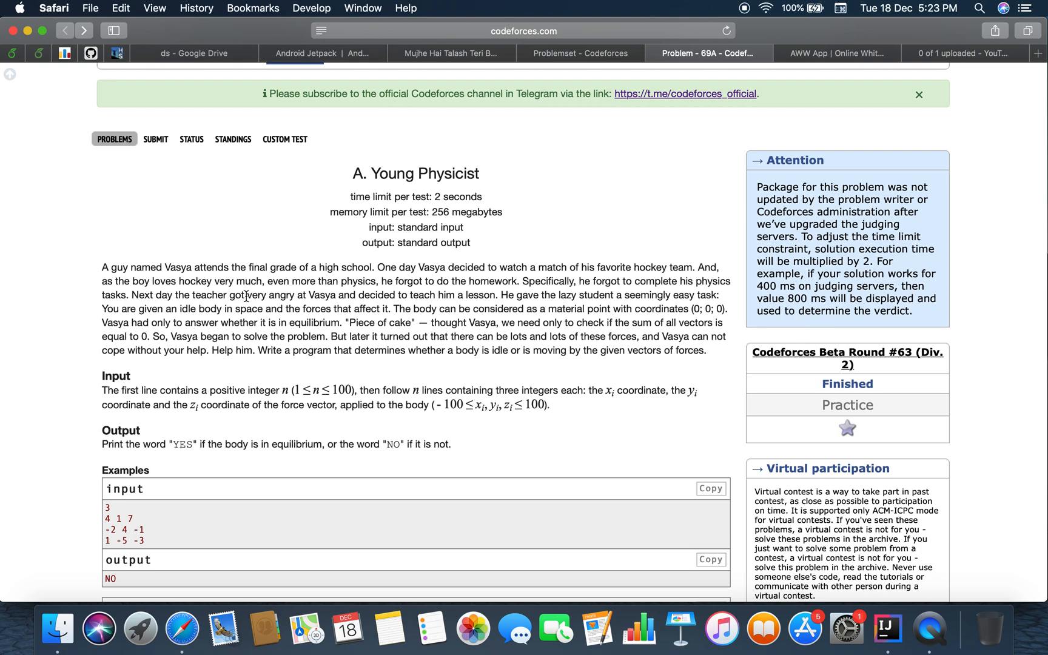
{"action": "mouse_move", "coordinate": [349, 296]}
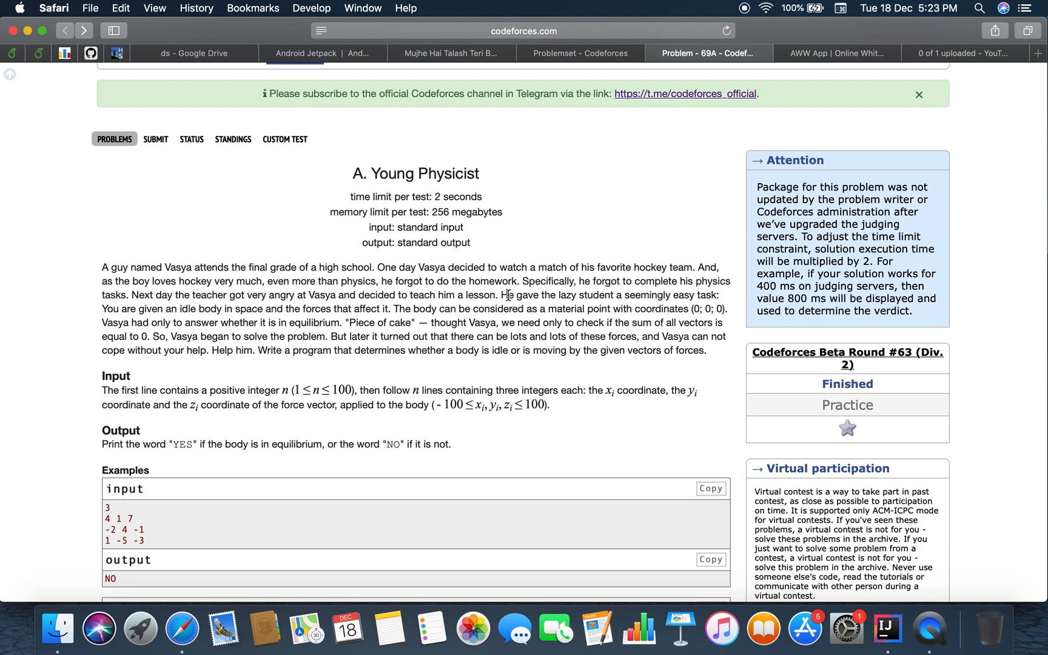
{"action": "mouse_move", "coordinate": [548, 289]}
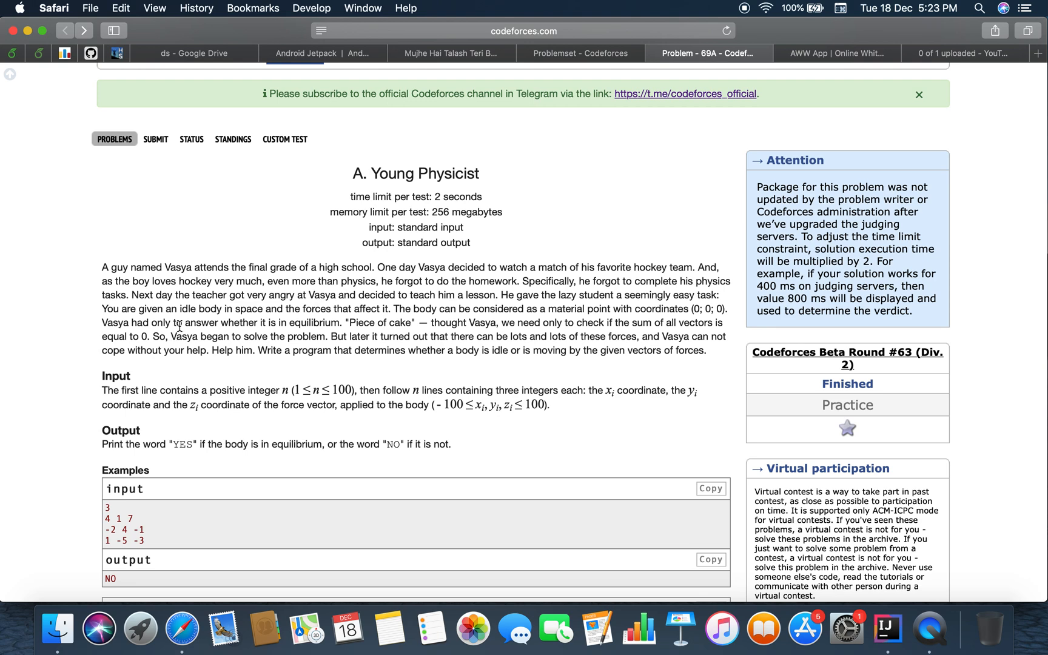
{"action": "mouse_move", "coordinate": [104, 306]}
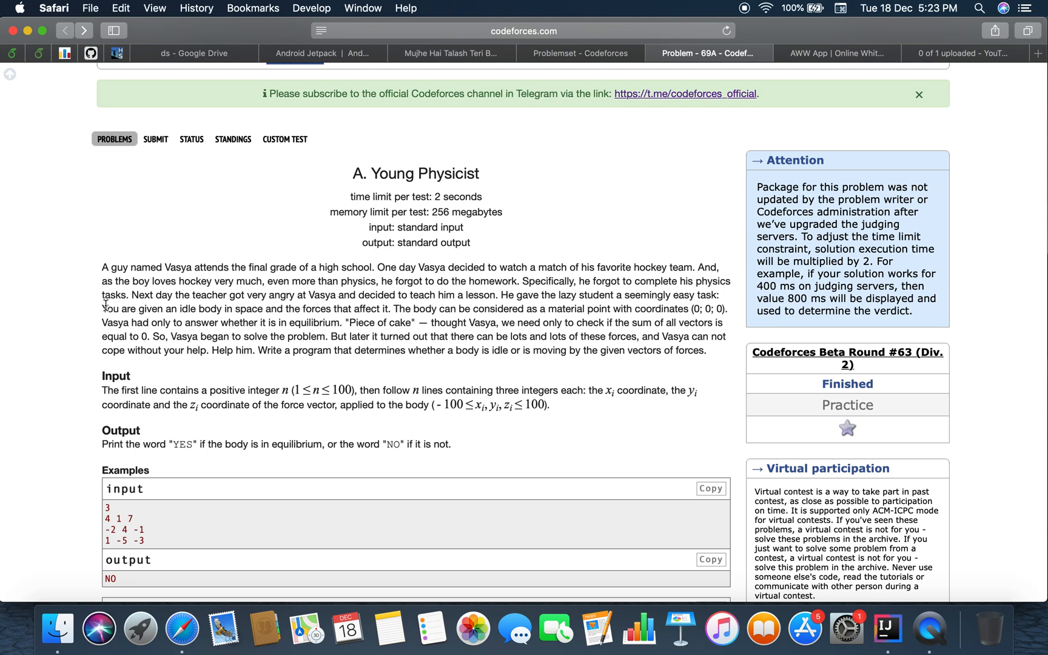
{"action": "mouse_move", "coordinate": [177, 309]}
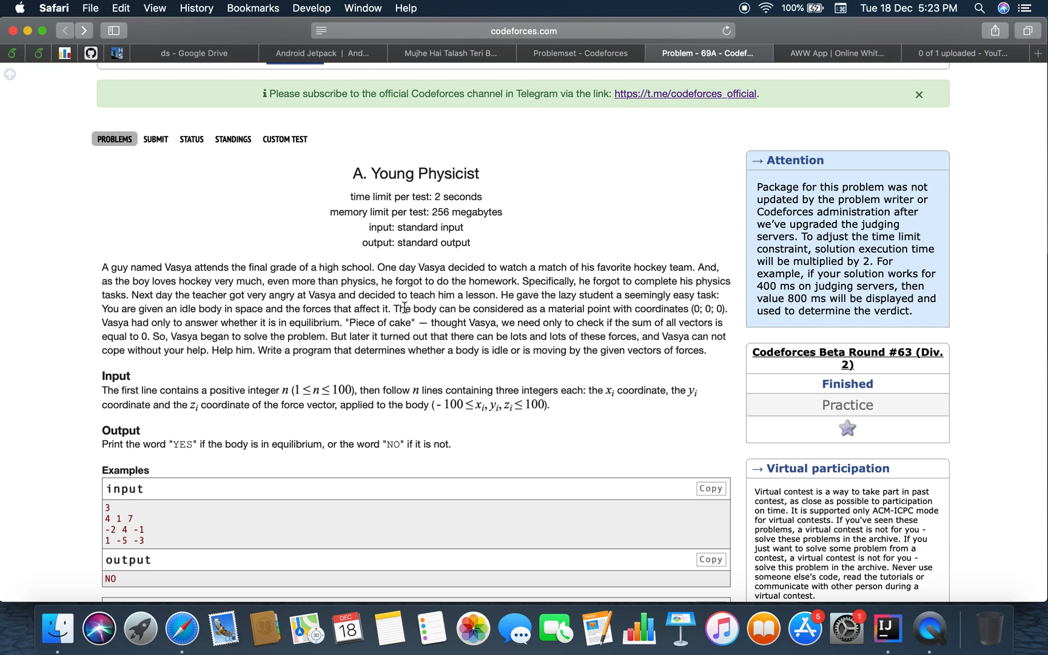
{"action": "mouse_move", "coordinate": [700, 309]}
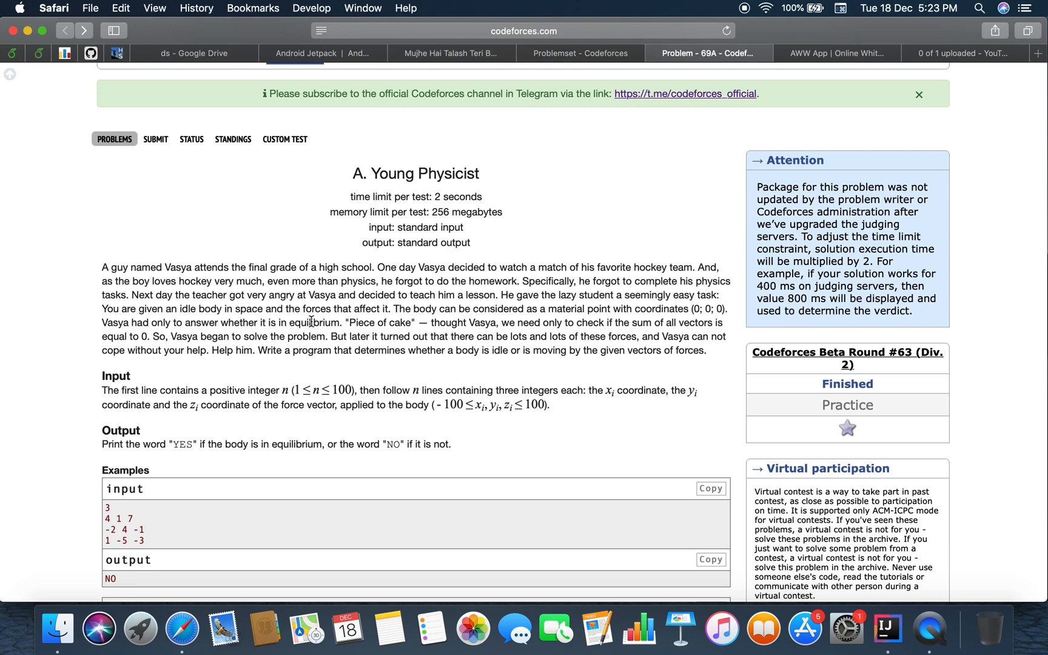
{"action": "mouse_move", "coordinate": [433, 333]}
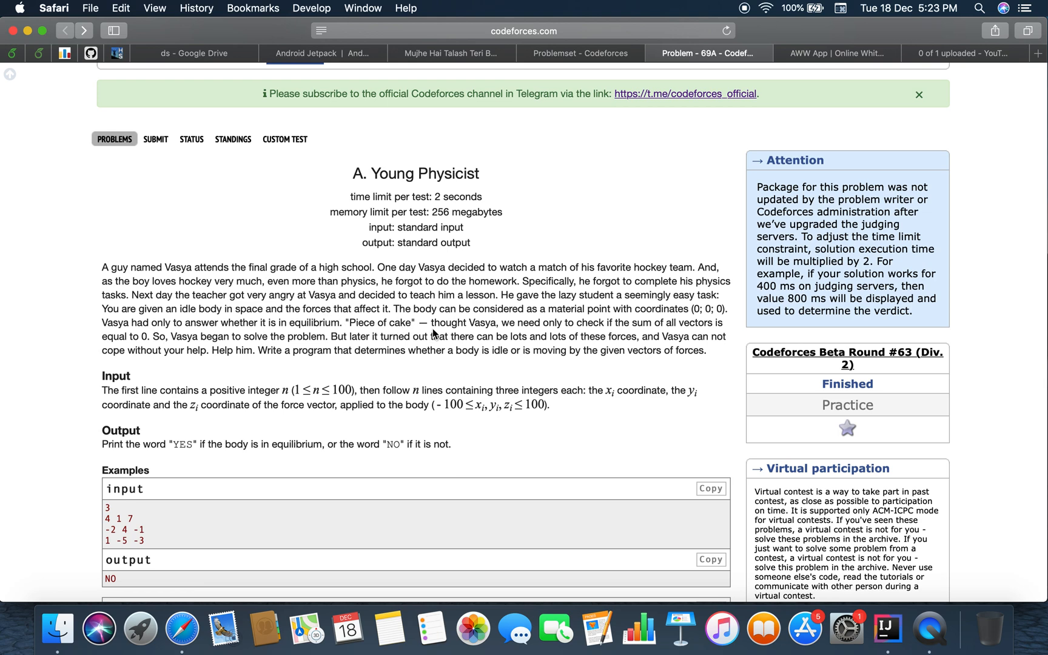
{"action": "mouse_move", "coordinate": [599, 336]}
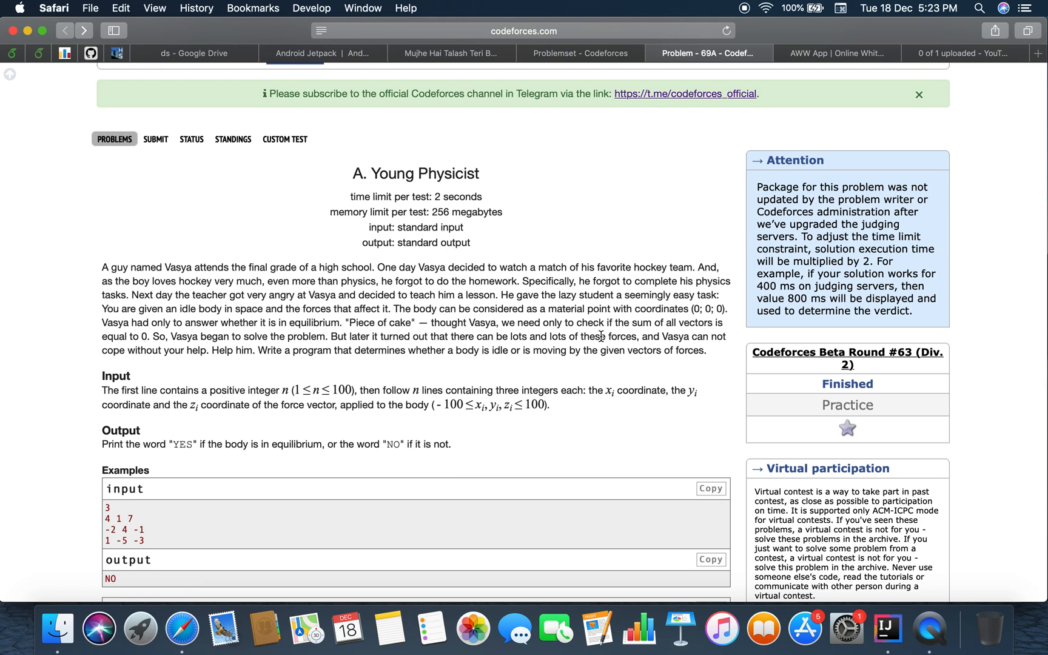
{"action": "mouse_move", "coordinate": [447, 332]}
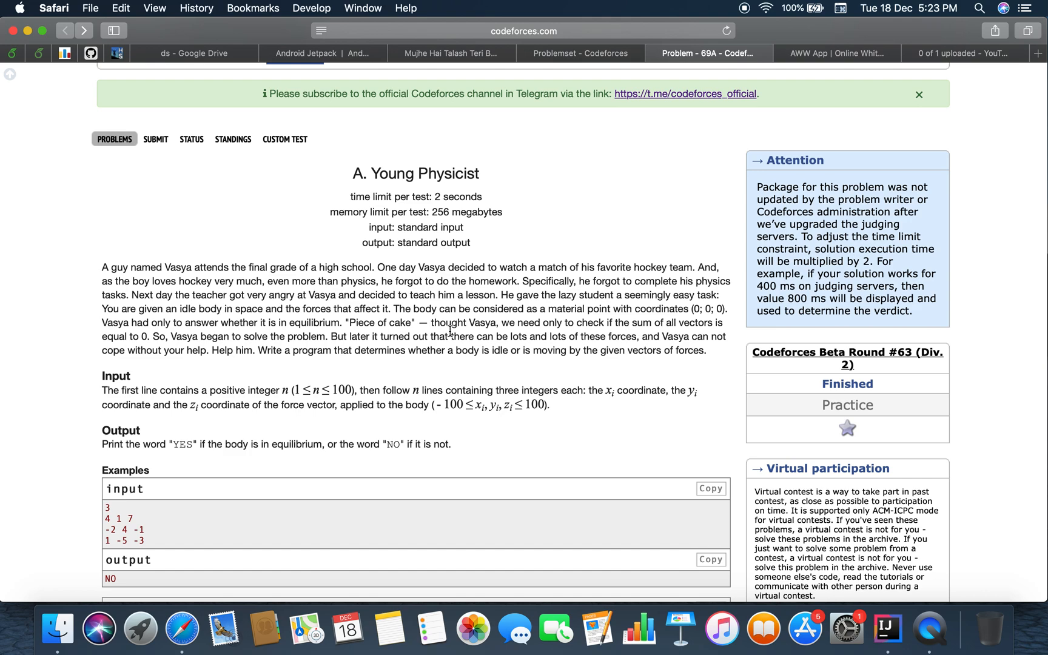
{"action": "scroll", "scroll_direction": "down", "scroll_amount": 3}
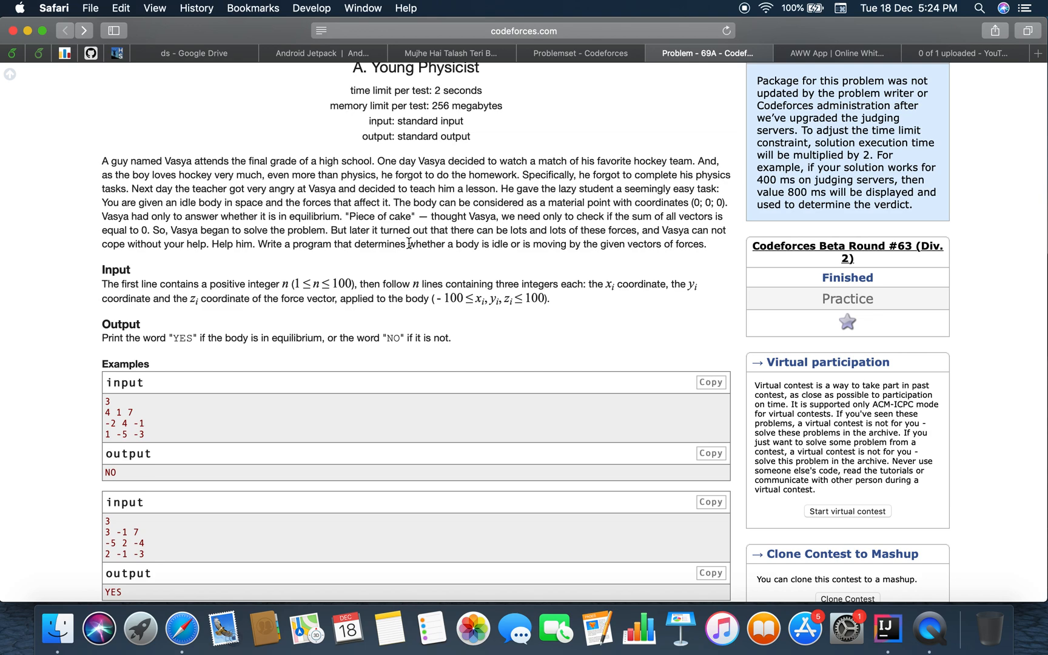
{"action": "scroll", "scroll_direction": "down", "scroll_amount": 3}
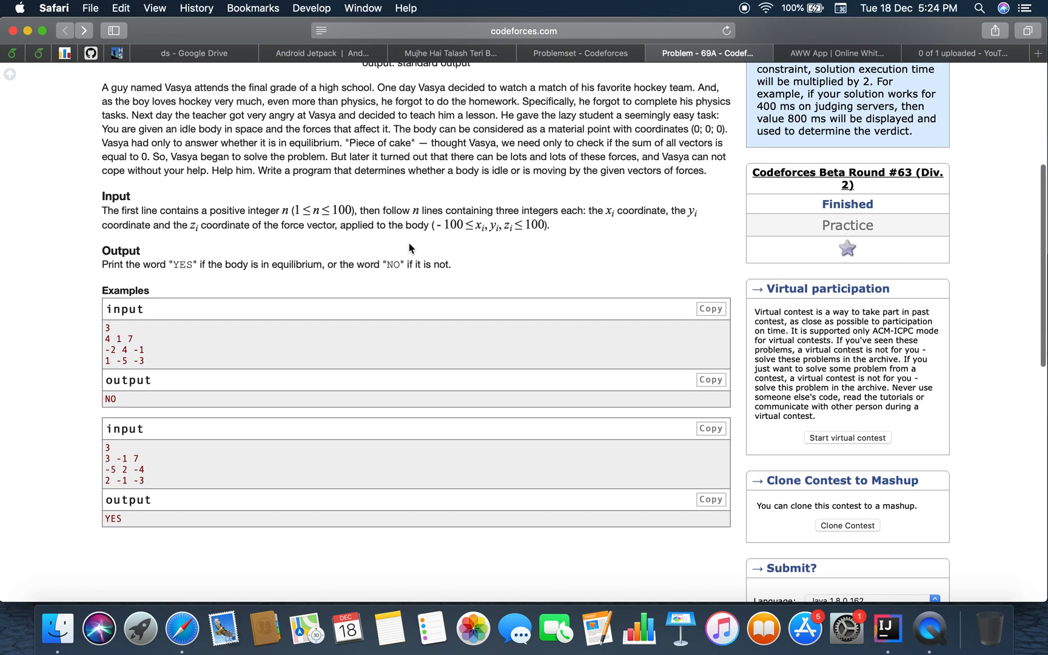
{"action": "left_click_drag", "start_coordinate": [179, 211], "coordinate": [256, 210]}
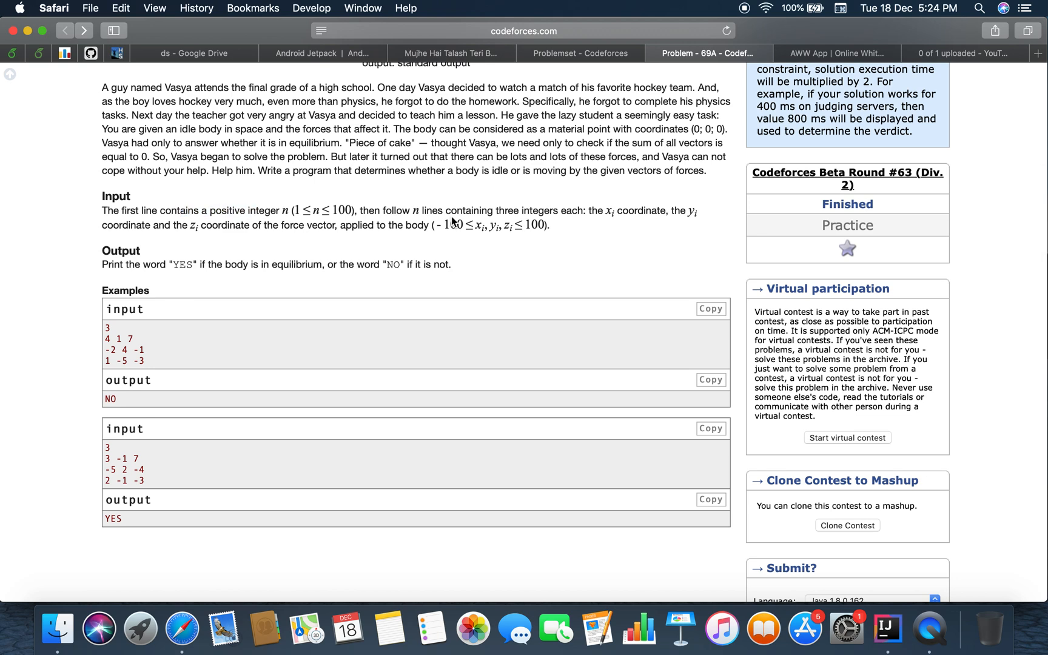
{"action": "mouse_move", "coordinate": [609, 209]}
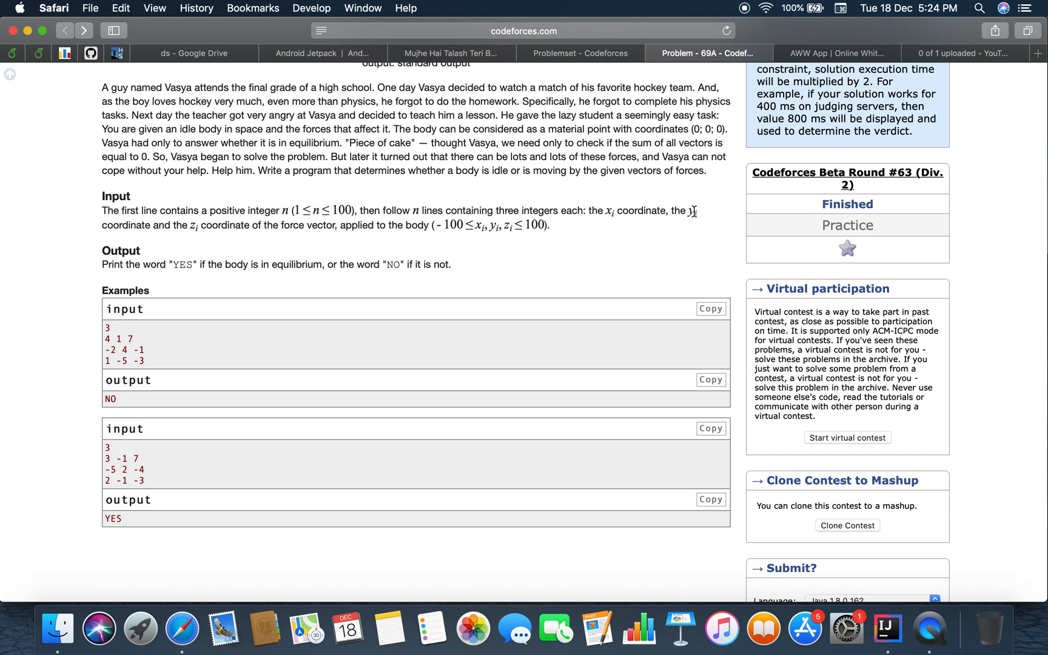
{"action": "mouse_move", "coordinate": [422, 236]}
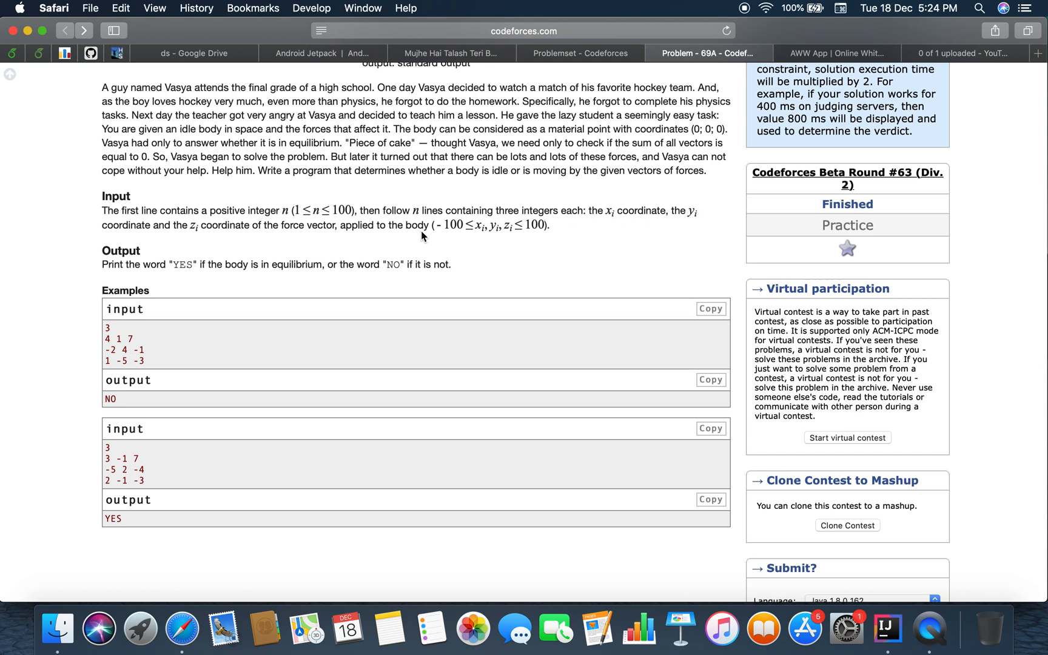
{"action": "mouse_move", "coordinate": [221, 276]}
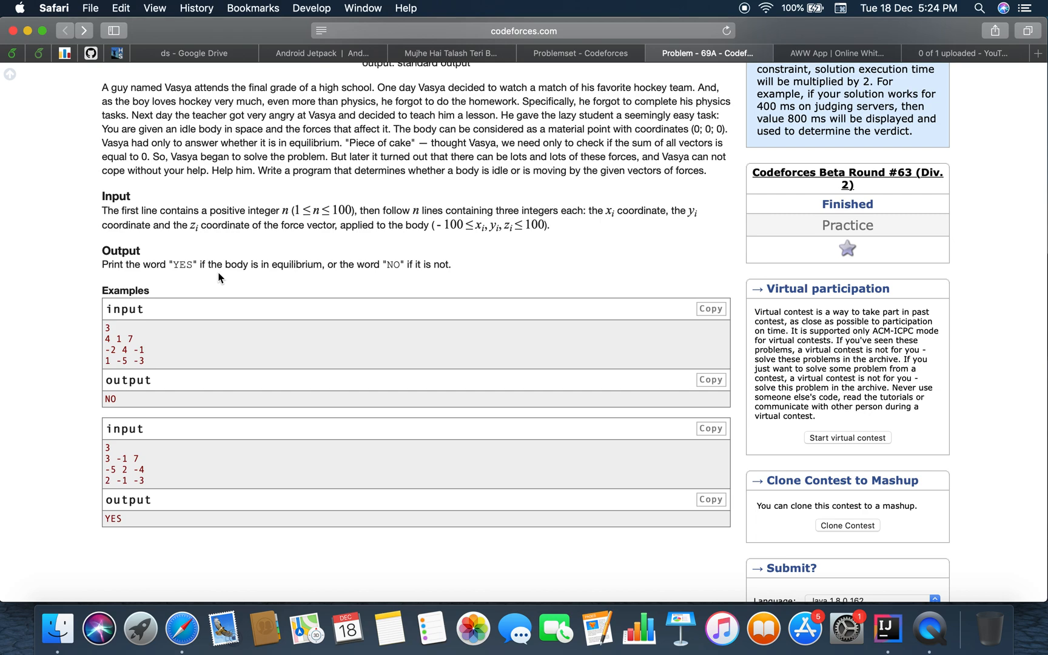
{"action": "mouse_move", "coordinate": [417, 262]}
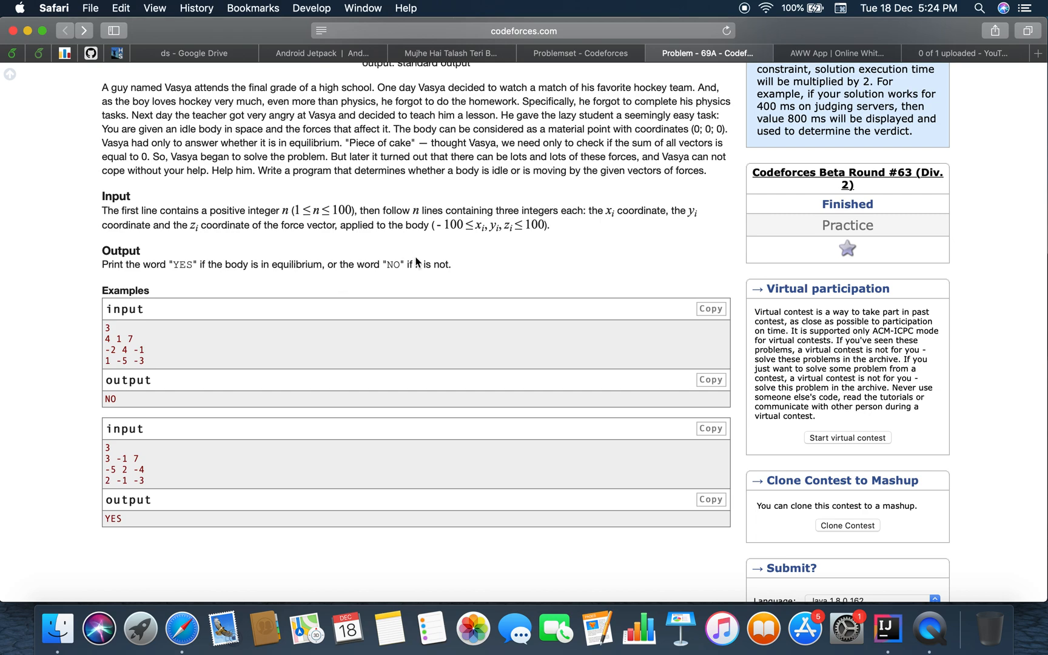
{"action": "mouse_move", "coordinate": [418, 270]}
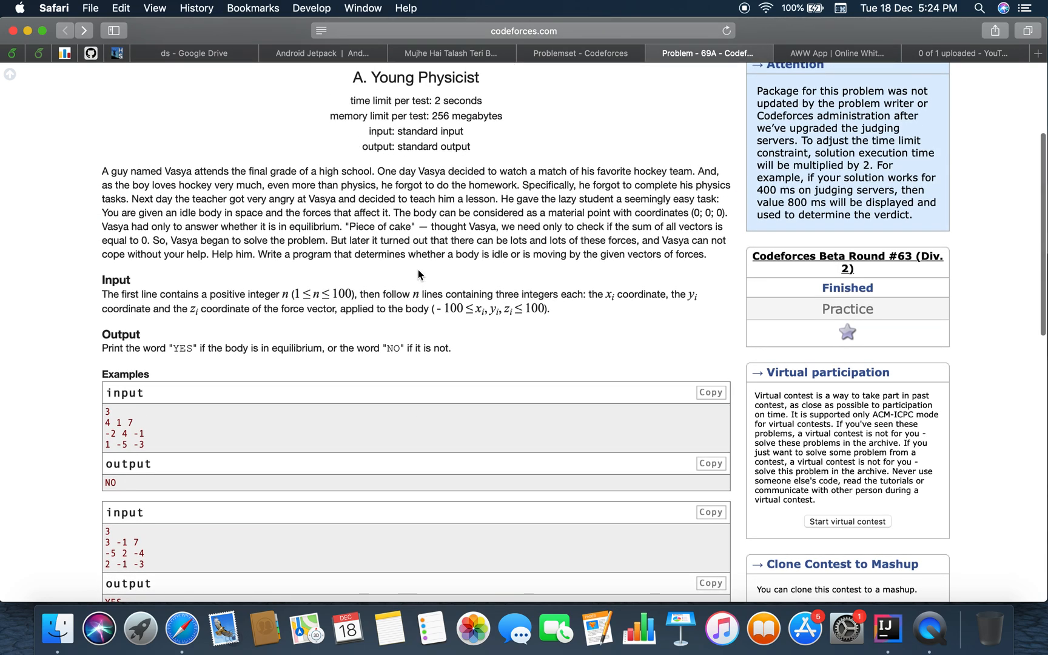
{"action": "left_click", "coordinate": [837, 53]}
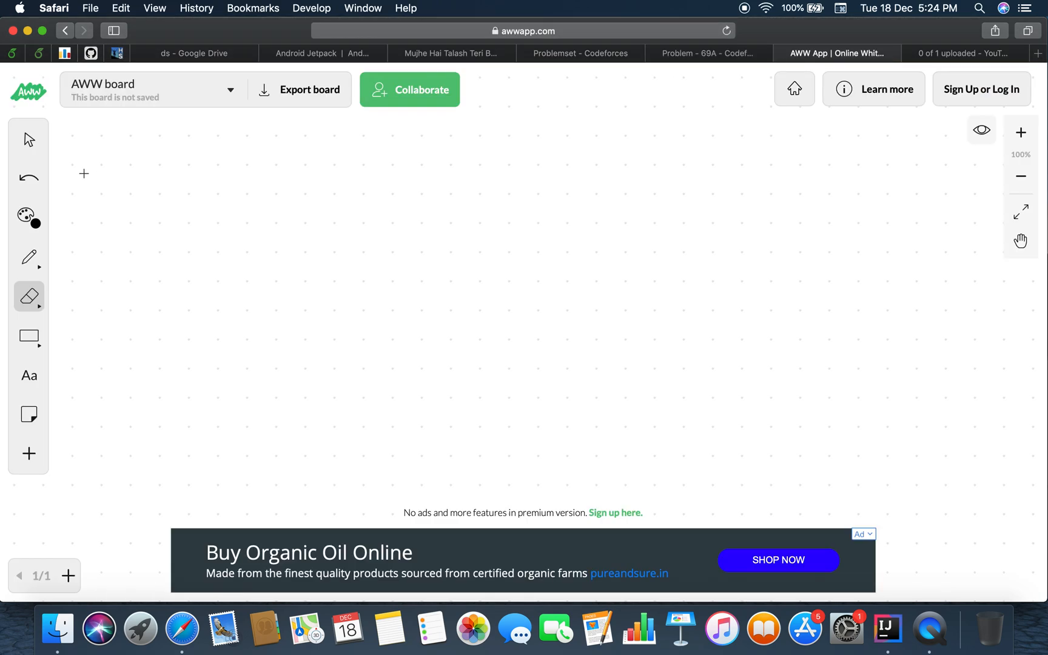
{"action": "left_click_drag", "start_coordinate": [242, 157], "coordinate": [278, 313]}
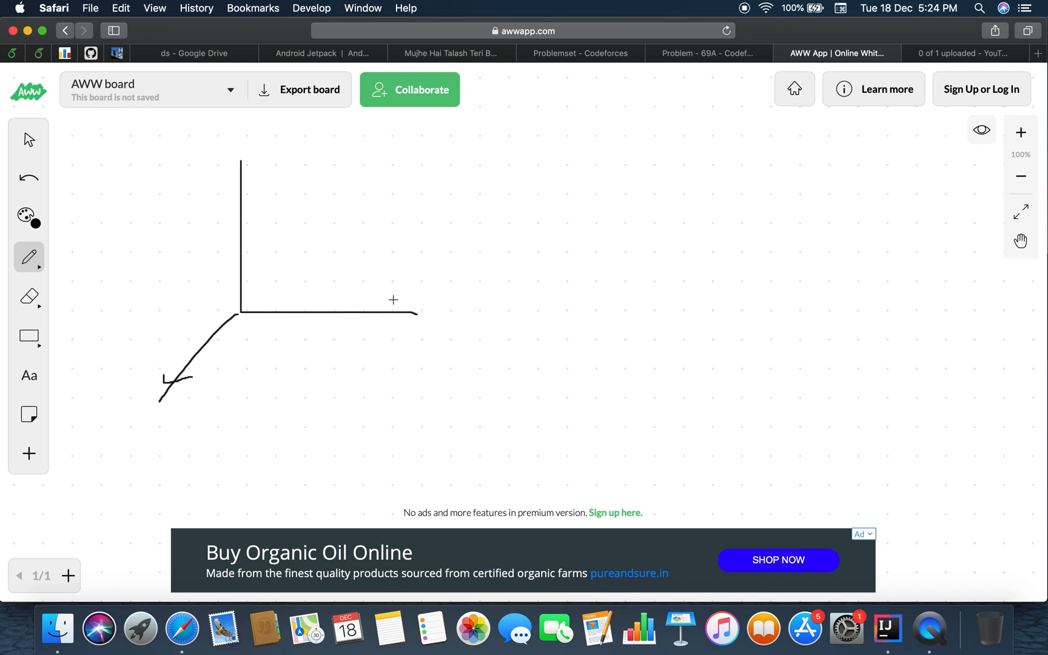
{"action": "left_click_drag", "start_coordinate": [420, 313], "coordinate": [400, 299]}
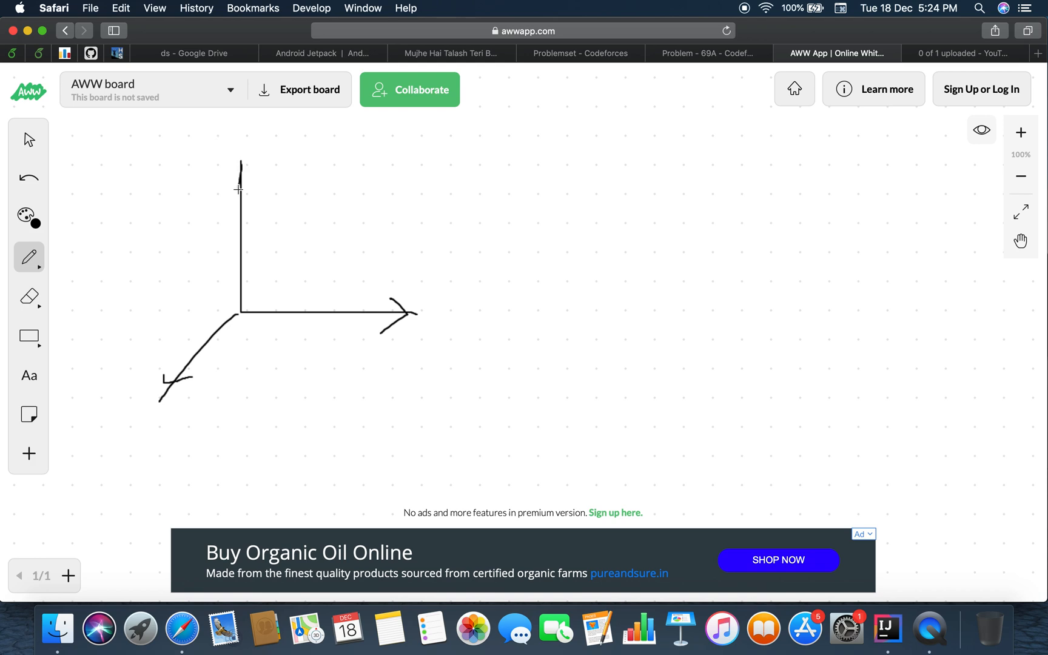
{"action": "left_click_drag", "start_coordinate": [241, 160], "coordinate": [231, 181]}
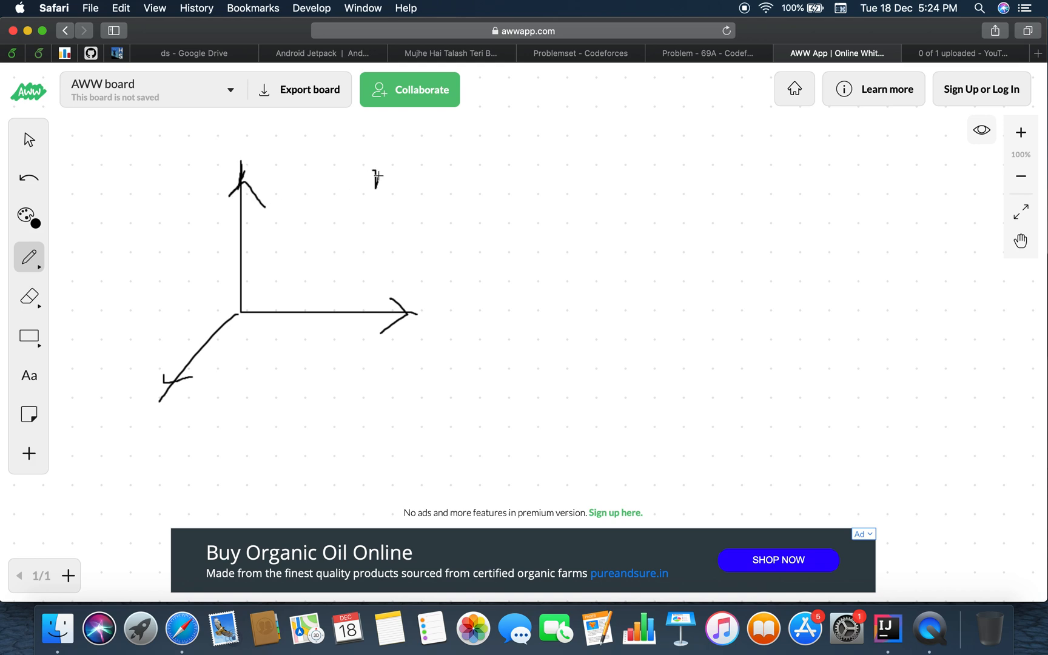
Step: Write the labels x, y, z beside the axes and draw a box around them
{"action": "left_click_drag", "start_coordinate": [376, 176], "coordinate": [397, 207]}
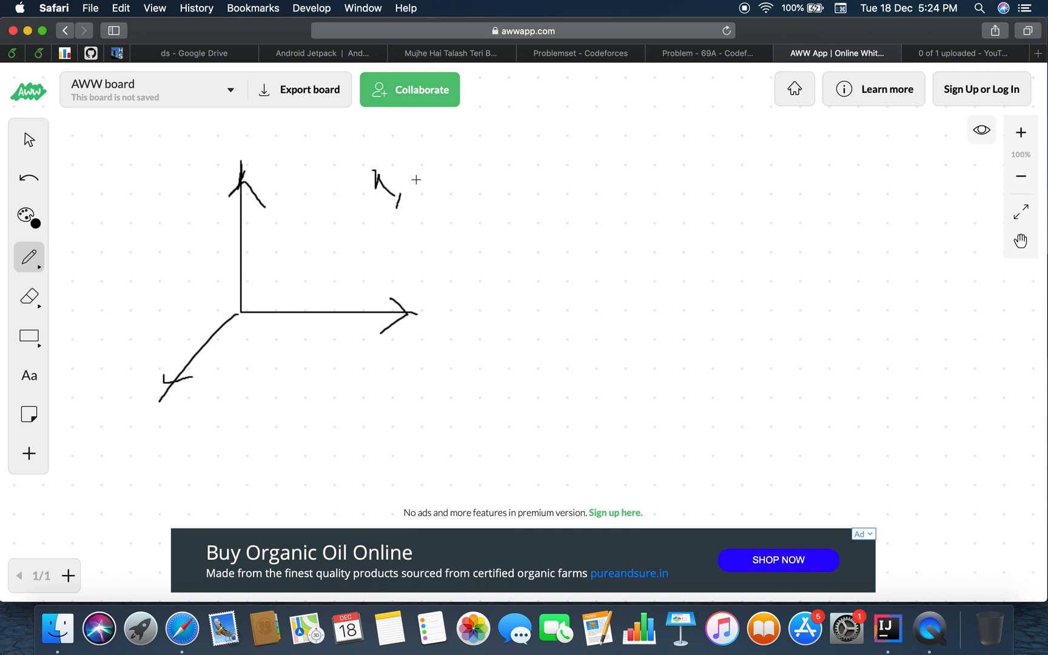
{"action": "left_click_drag", "start_coordinate": [424, 176], "coordinate": [431, 204]}
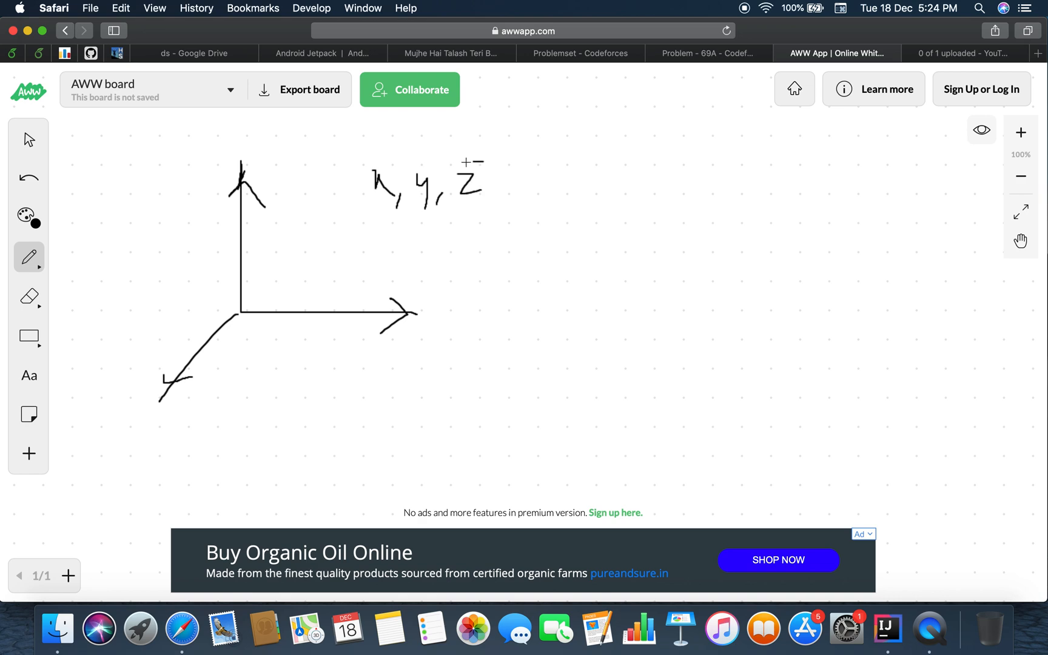
{"action": "left_click_drag", "start_coordinate": [341, 164], "coordinate": [492, 214]}
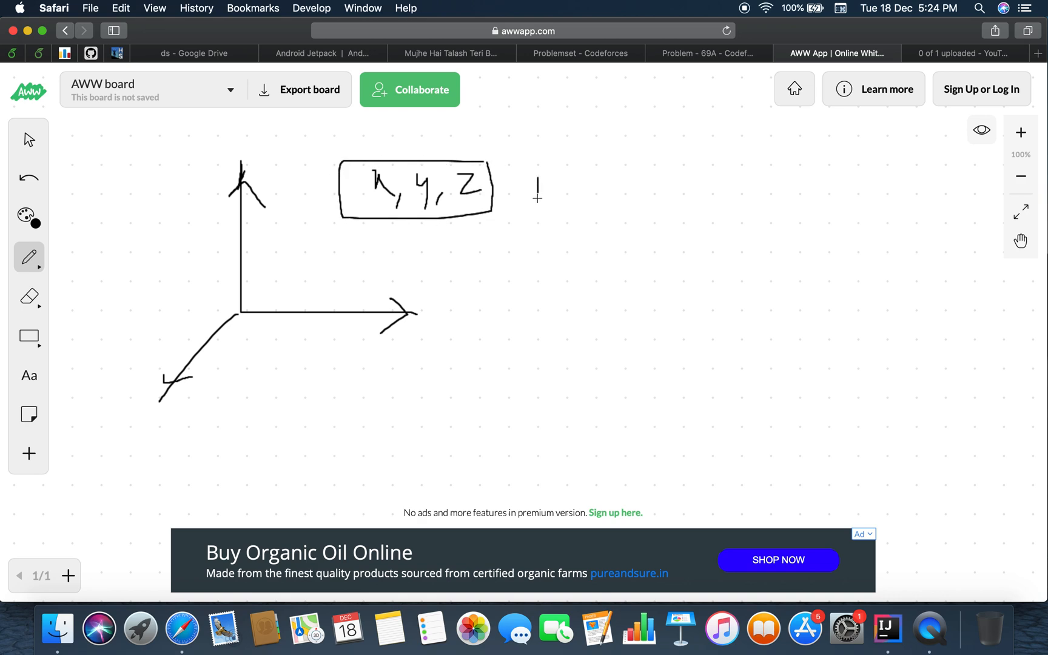
Step: Write that force vector F = 0 for the body, with a note beneath
{"action": "left_click_drag", "start_coordinate": [534, 164], "coordinate": [542, 197]}
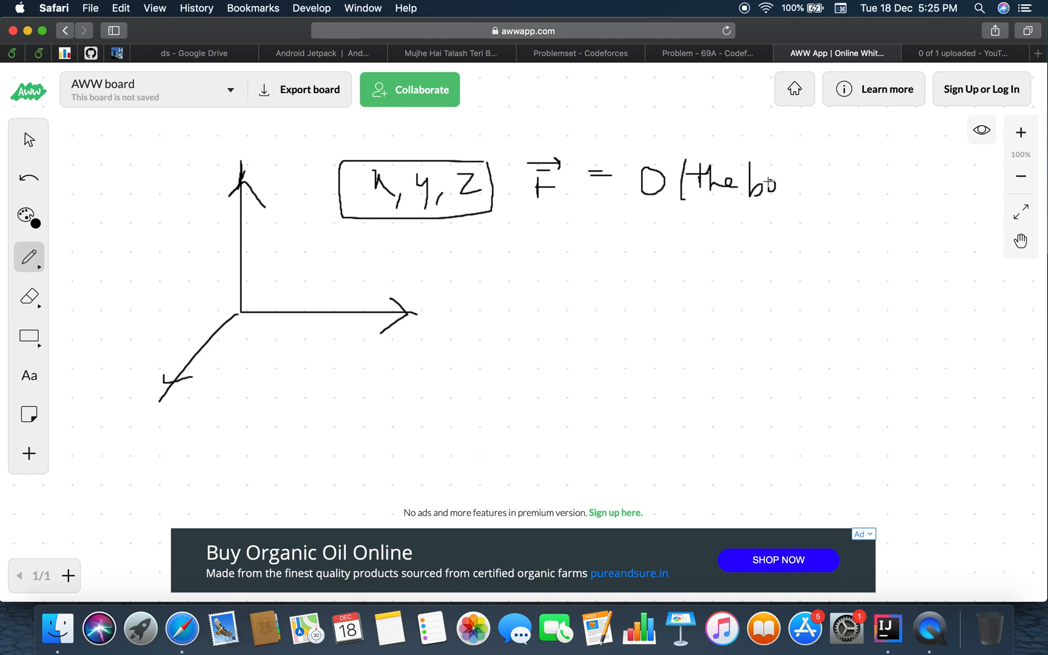
{"action": "left_click_drag", "start_coordinate": [772, 181], "coordinate": [802, 207]}
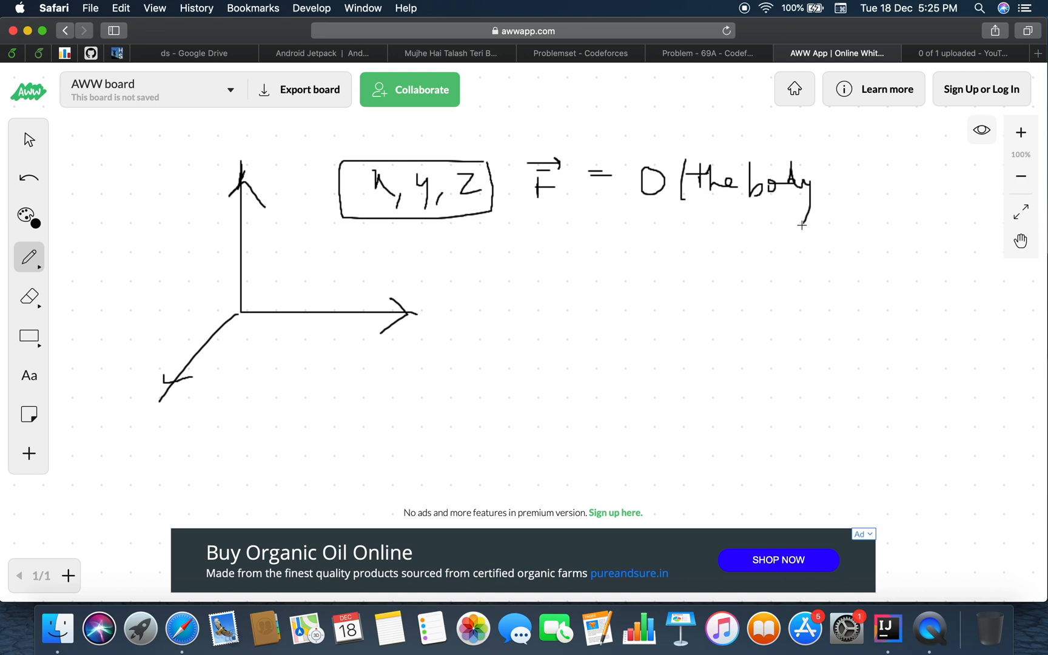
{"action": "left_click_drag", "start_coordinate": [745, 230], "coordinate": [775, 251]}
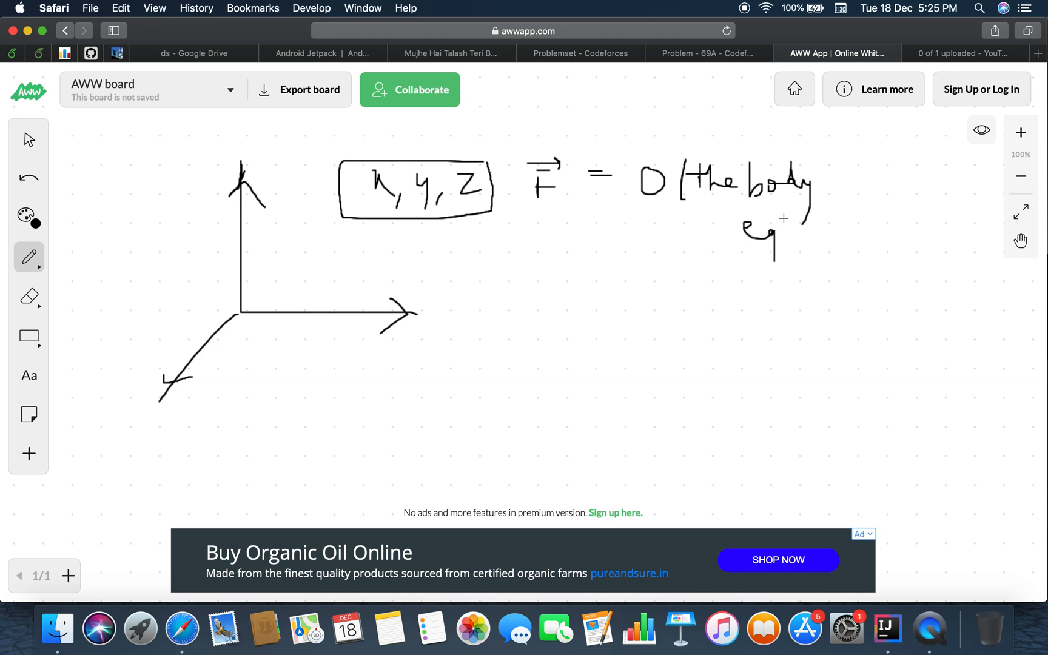
{"action": "left_click", "coordinate": [703, 53]}
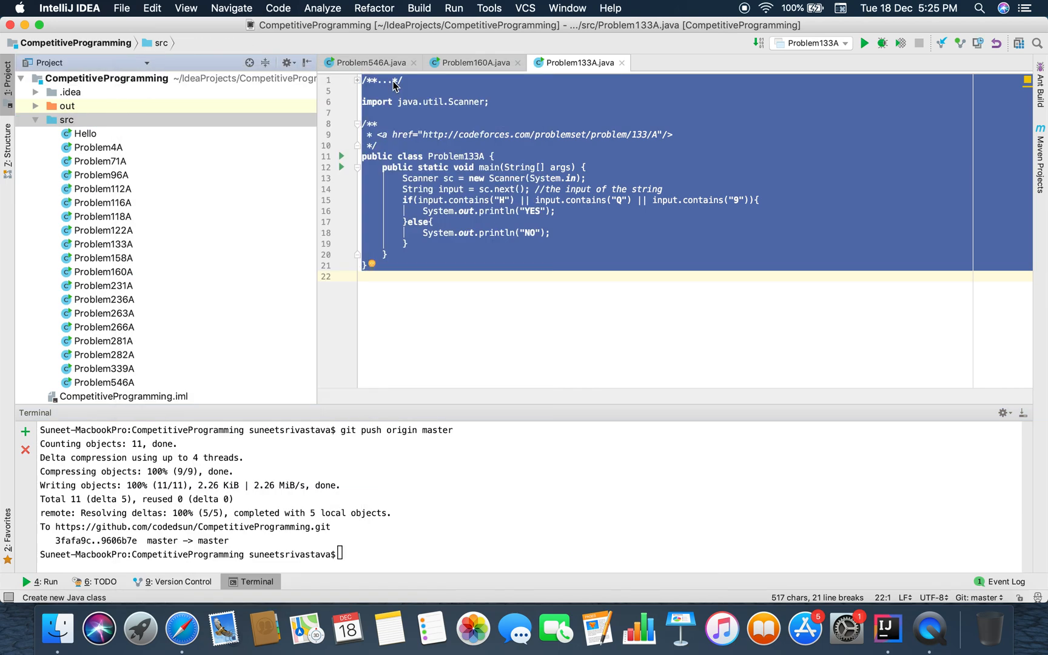
Step: Create the new Java class Problem69A and add it to Git
{"action": "type", "text": "Probklem"}
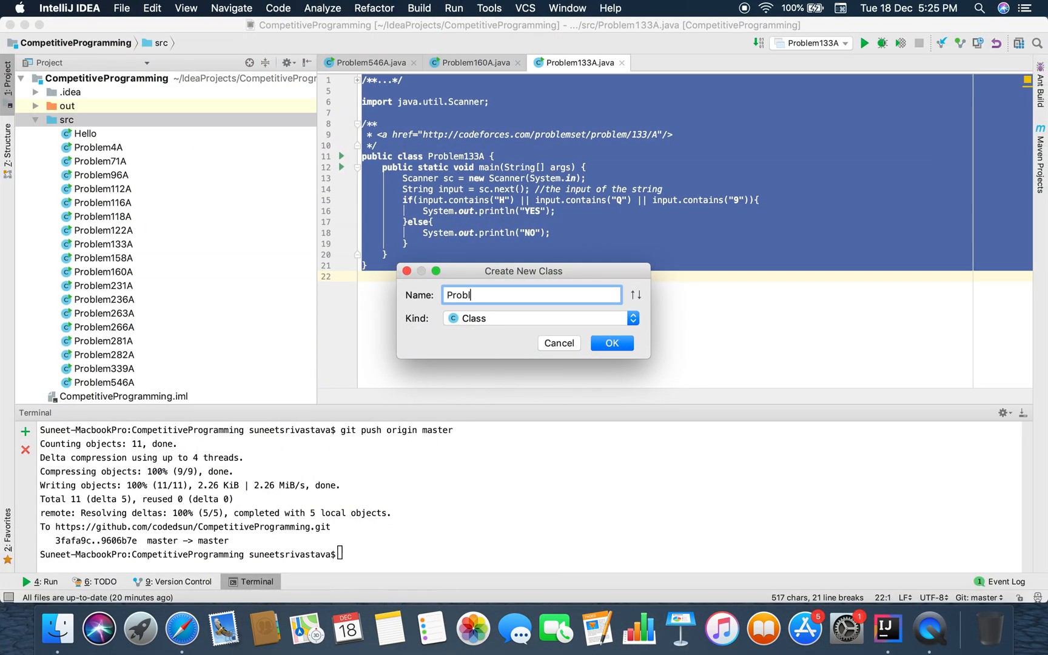
{"action": "left_click", "coordinate": [610, 343]}
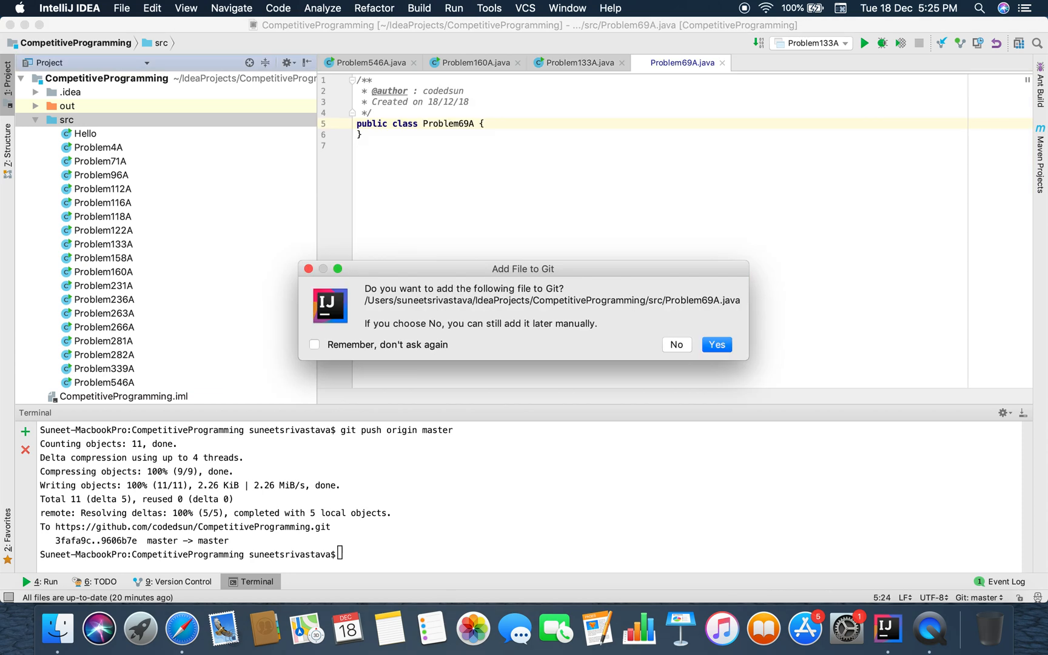
{"action": "left_click", "coordinate": [716, 344]}
{"action": "type", "text": "/**"}
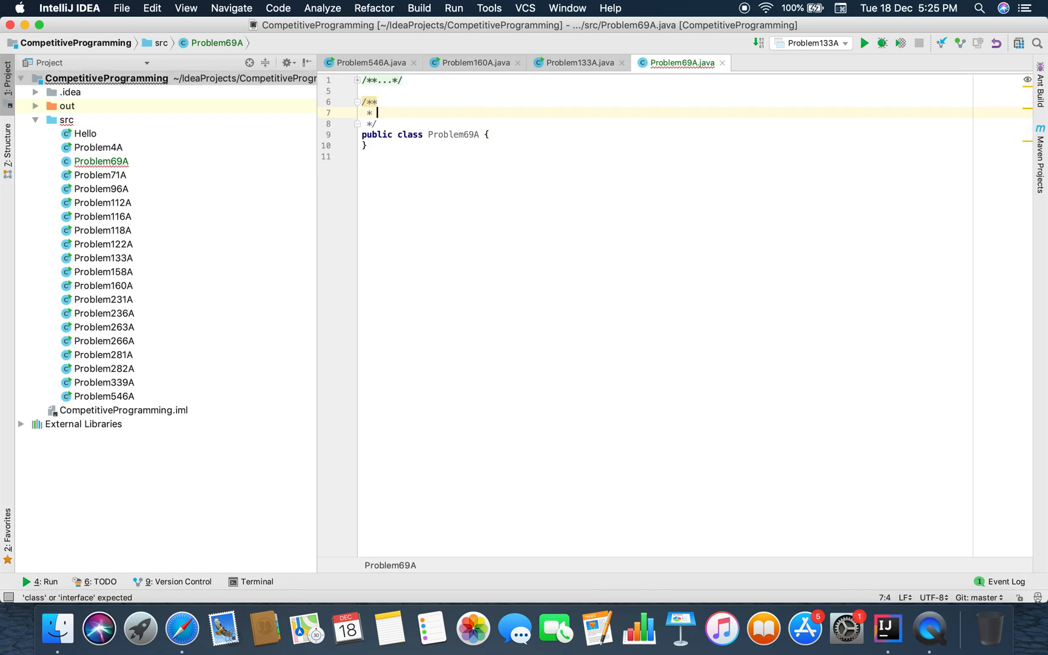
Step: Add the Codeforces problem link comment, a main method, and a Scanner reading n
{"action": "type", "text": "<a href =\"http://codeforces.com/problemset/problem/1033/A"}
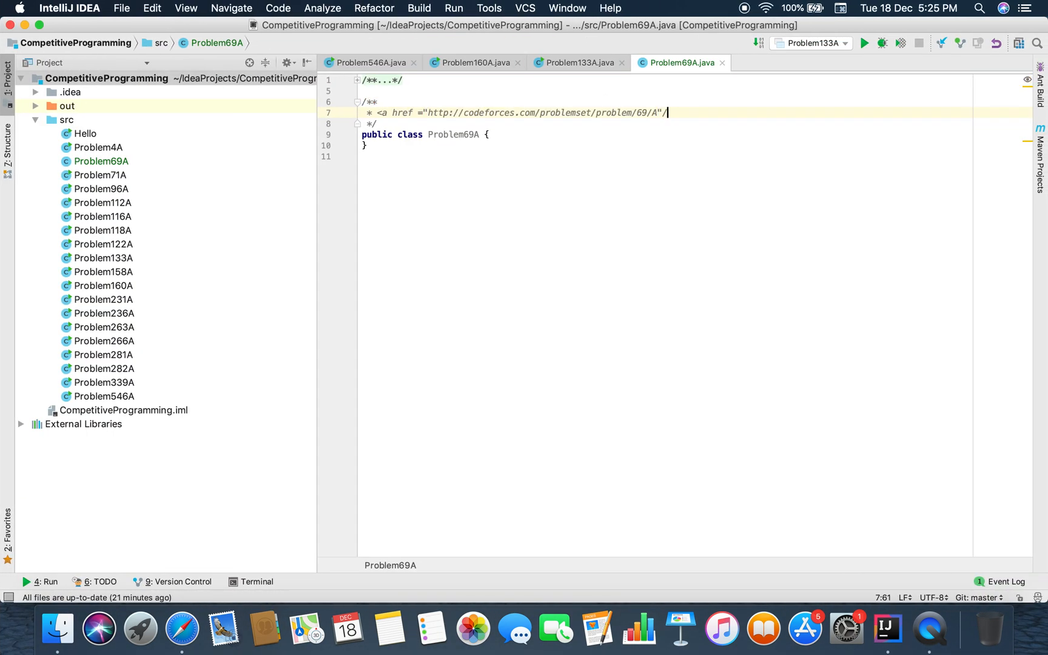
{"action": "type", "text": "psv"}
{"action": "type", "text": "Scanner sc="}
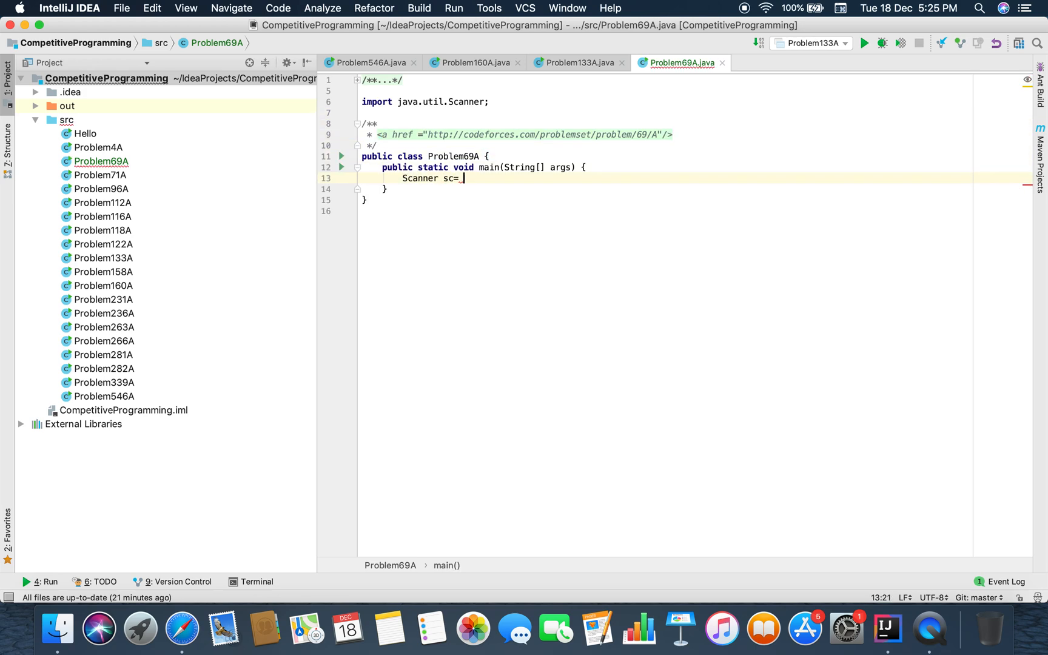
{"action": "type", "text": "new Scanner(System.in);"}
{"action": "type", "text": "int n = sc."}
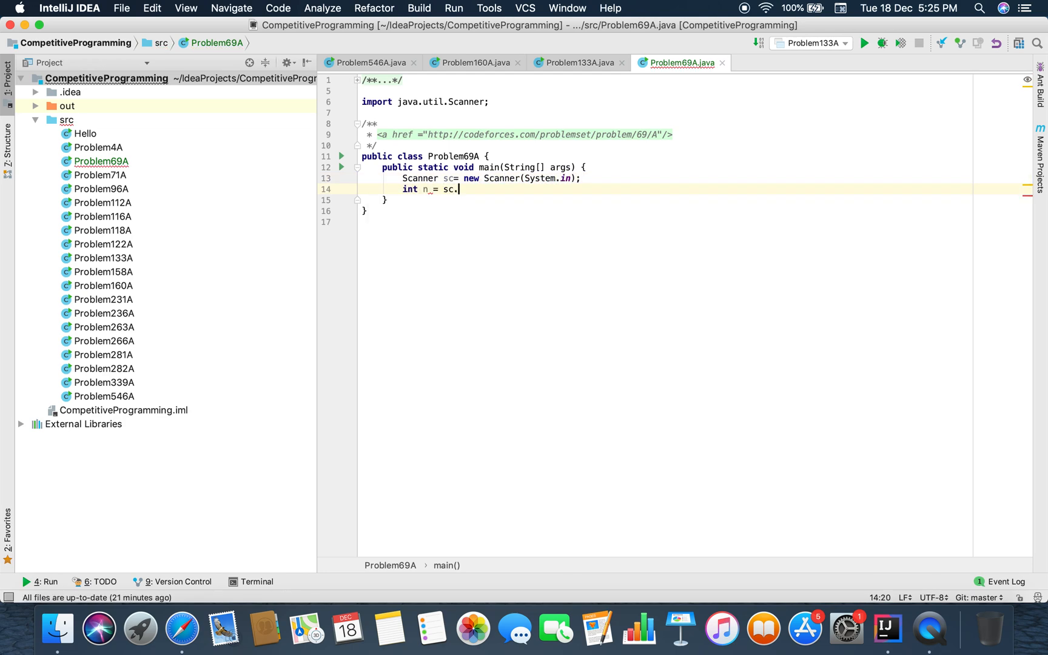
{"action": "type", "text": "nextInt();"}
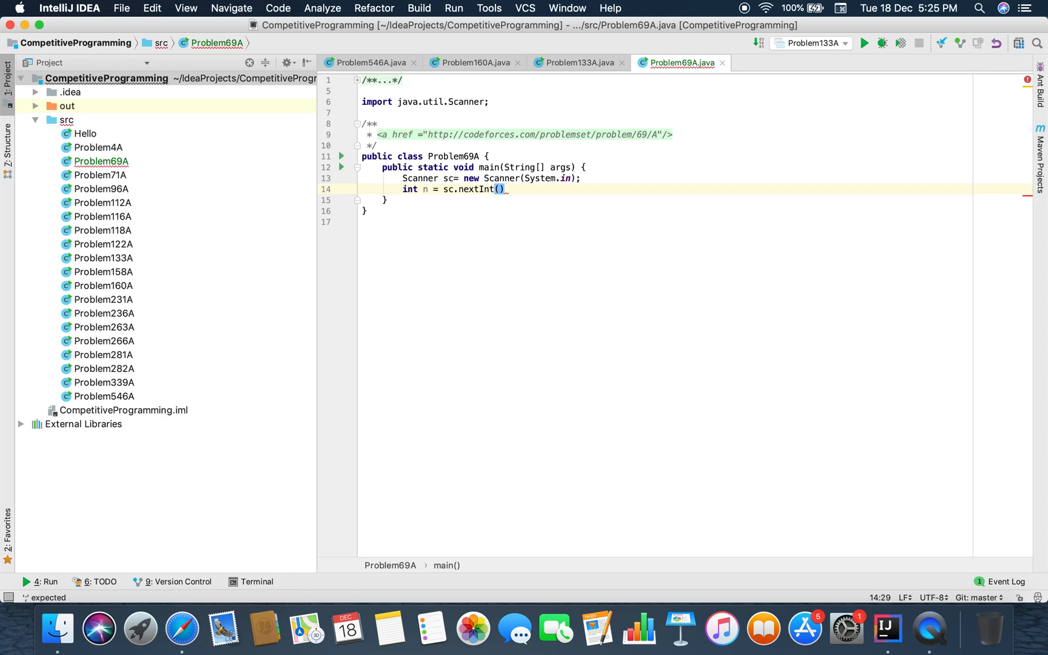
{"action": "type", "text": "; //the m"}
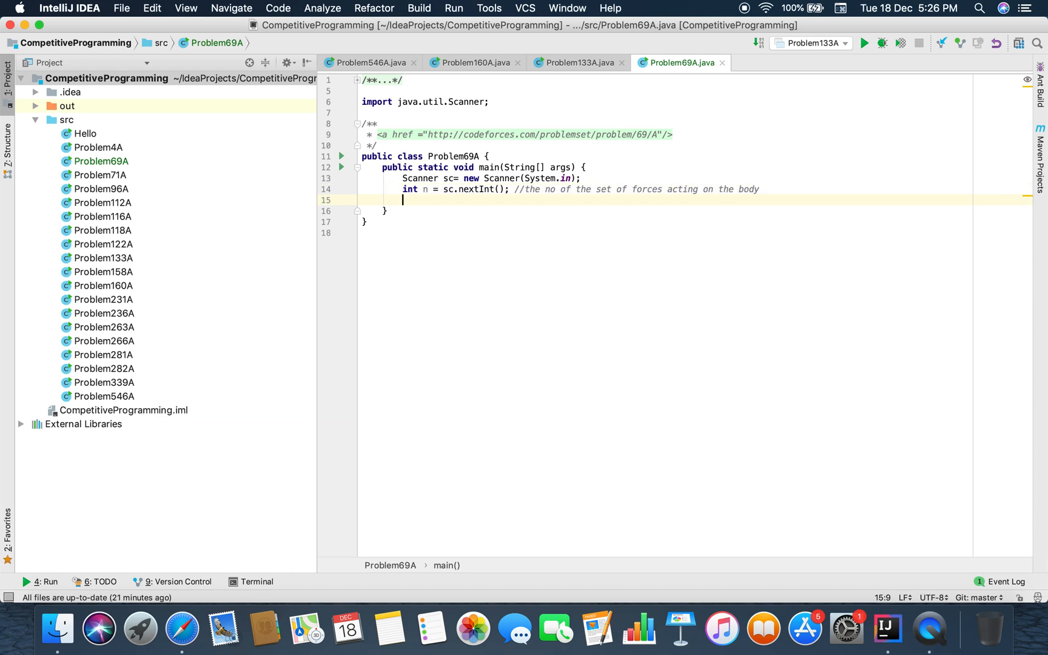
Step: Declare int x = 0, y = 0, z = 0
{"action": "type", "text": "w"}
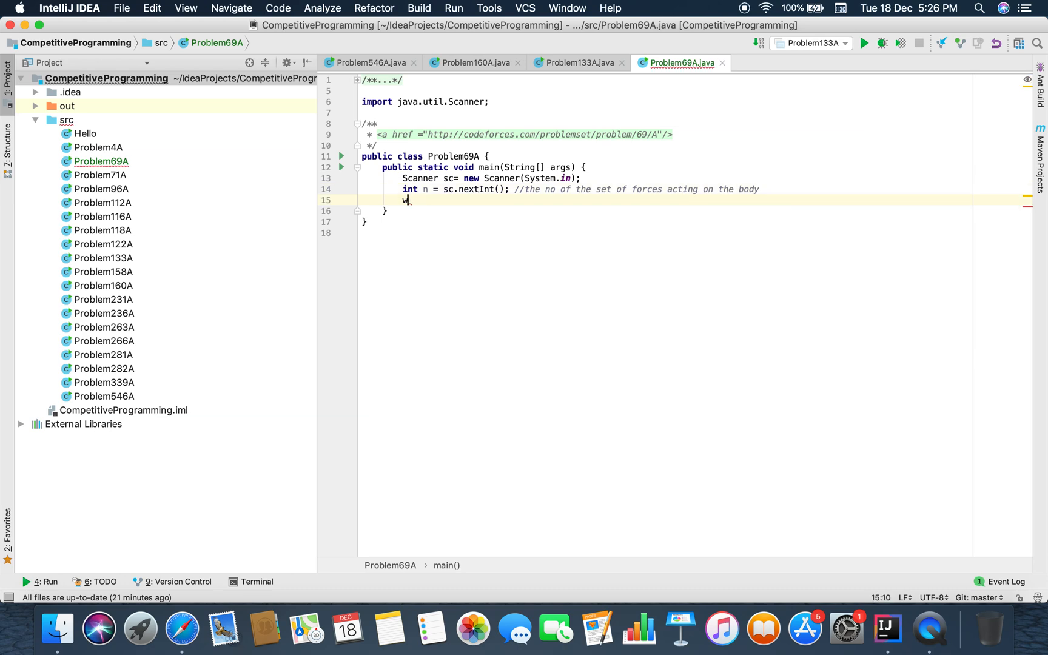
{"action": "type", "text": "nt"}
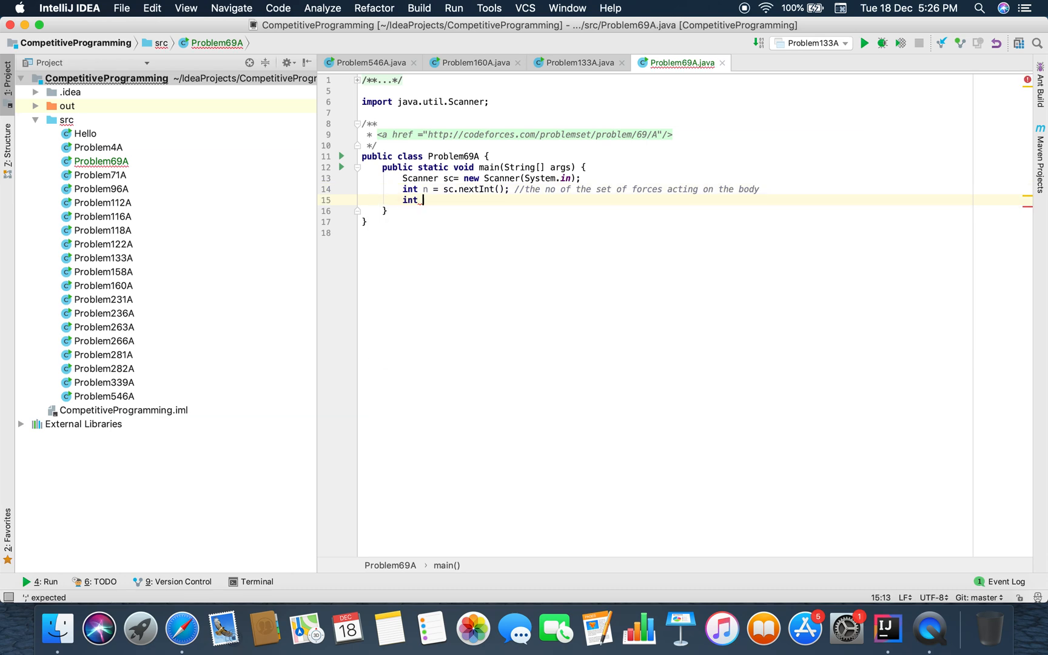
{"action": "type", "text": "x, y"}
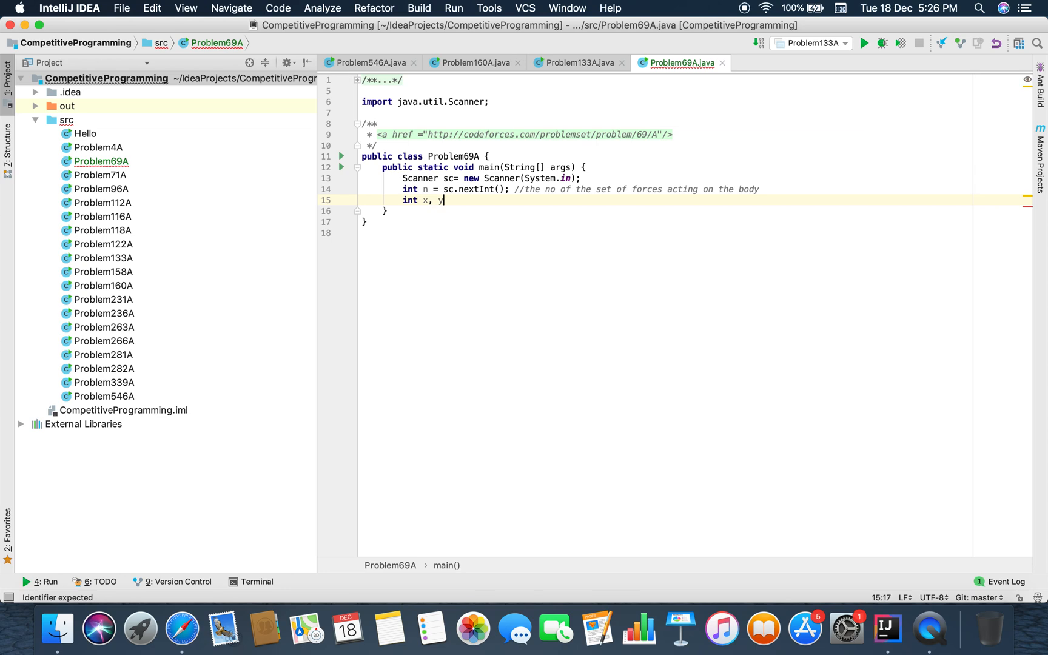
{"action": "type", "text": "=0,"}
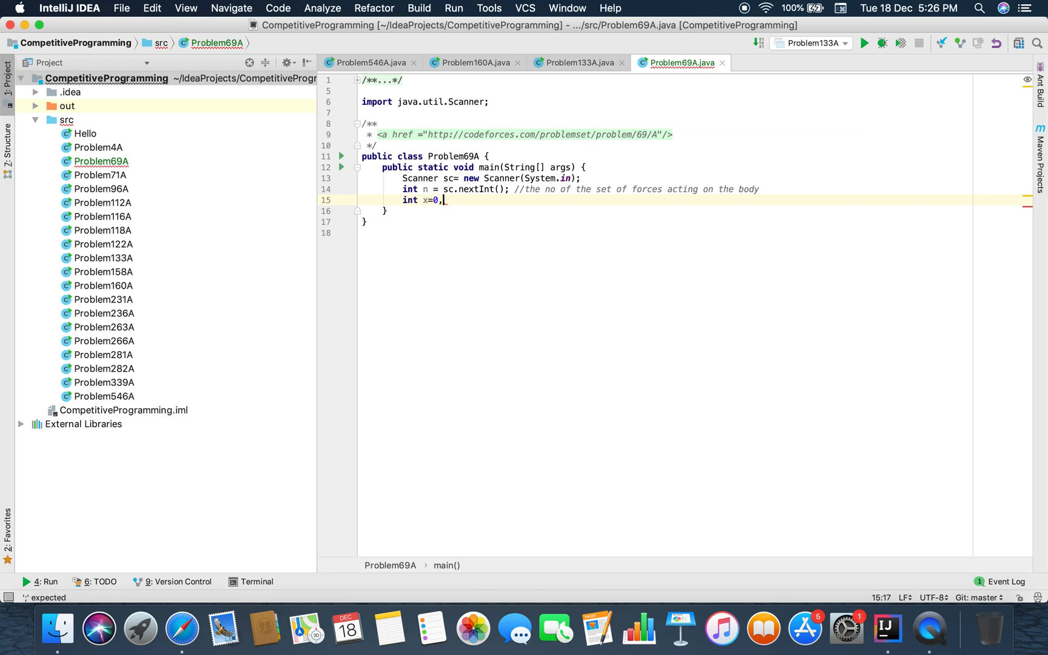
{"action": "type", "text": "y=0, z="}
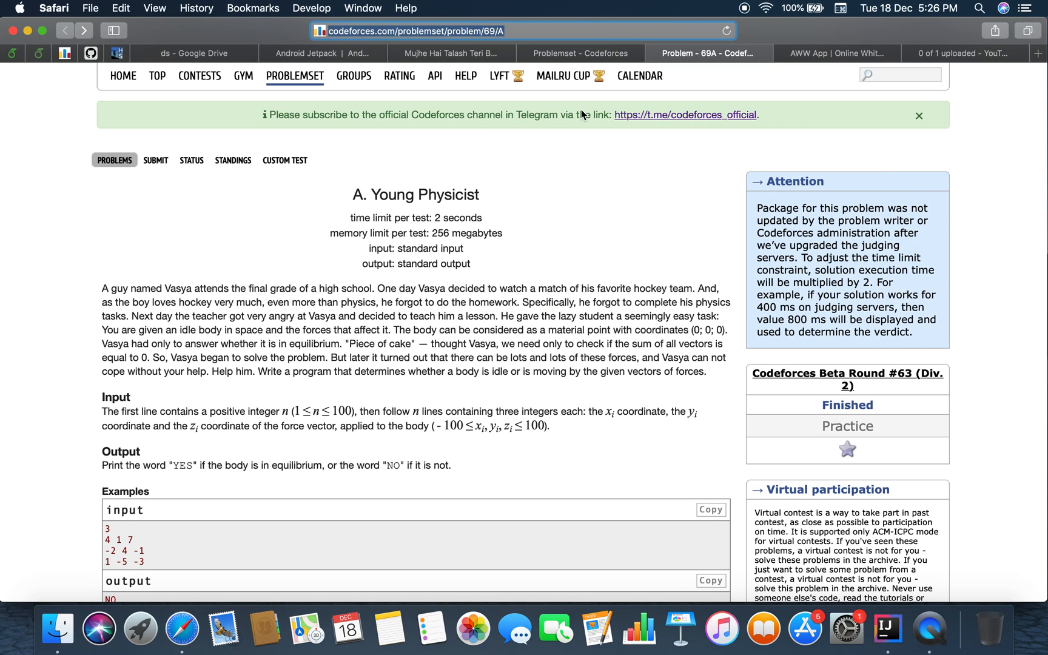
{"action": "scroll", "scroll_direction": "down", "scroll_amount": 3}
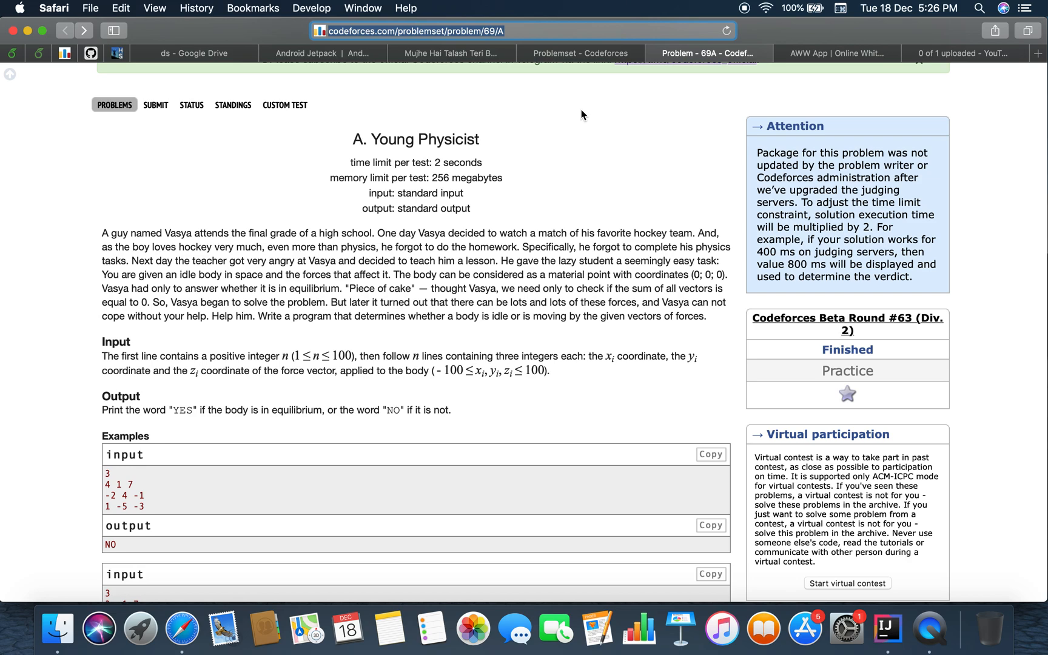
{"action": "scroll", "scroll_direction": "down", "scroll_amount": 3}
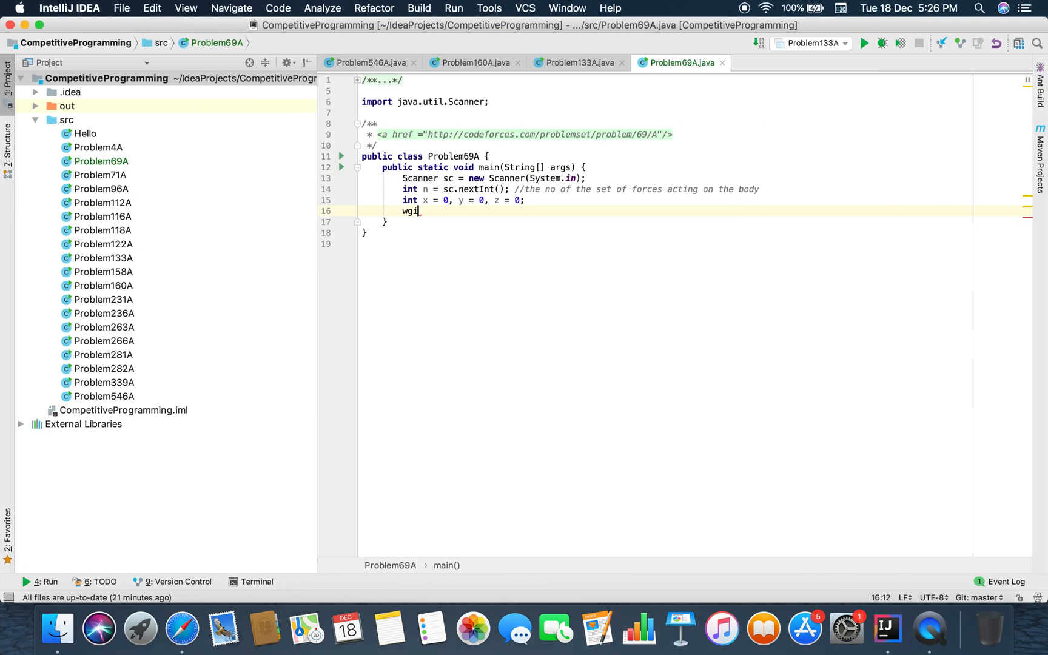
Step: Add a while (n-- >= 1) loop adding sc.nextInt() into x and y, and begin the z line
{"action": "type", "text": "while("}
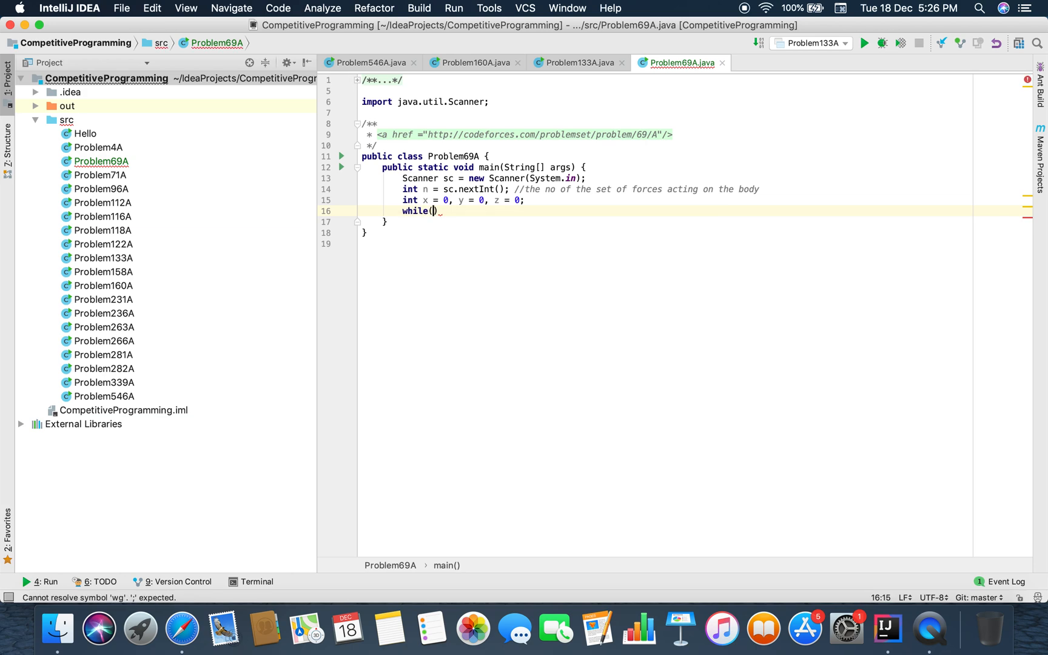
{"action": "type", "text": "n-- >= 1"}
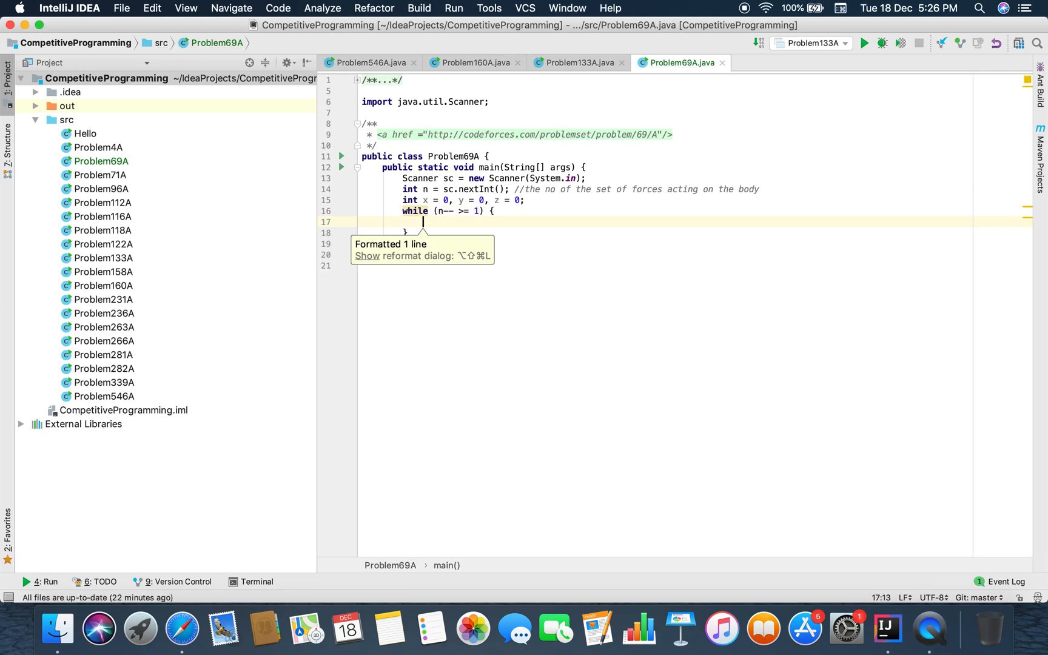
{"action": "type", "text": "x = x+sc.nextInt();"}
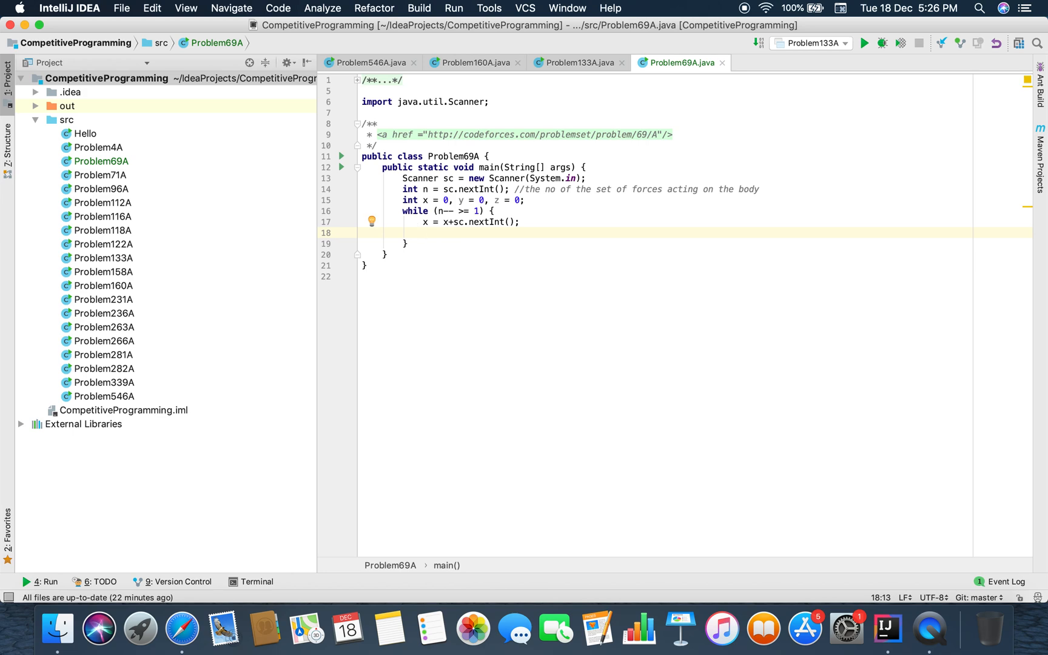
{"action": "type", "text": "y = y+sc.nextInt();"}
{"action": "type", "text": "z ="}
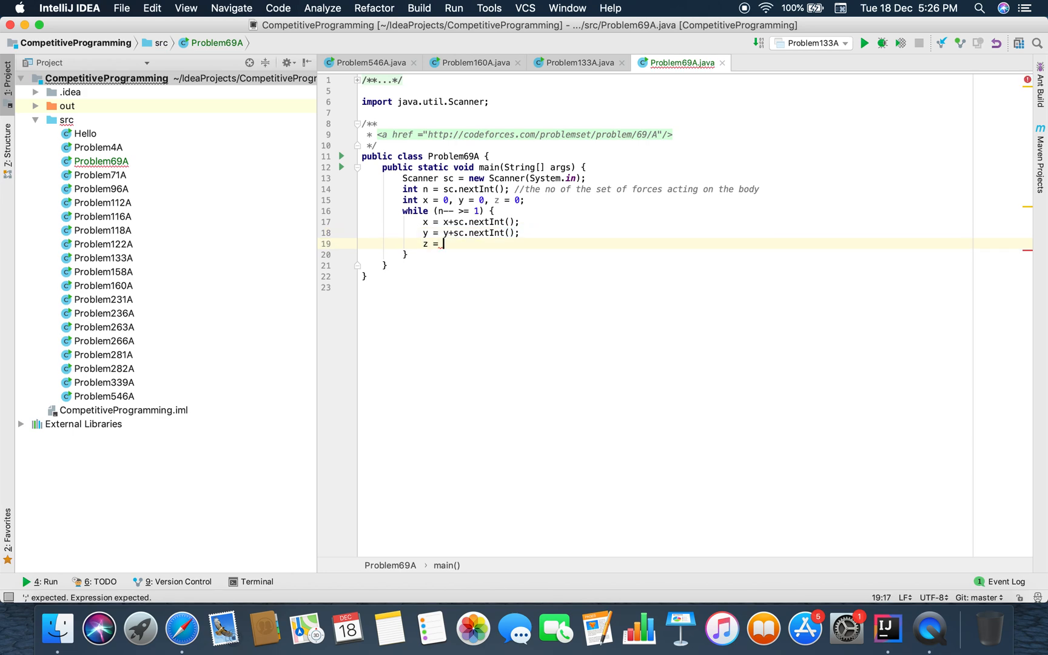
{"action": "type", "text": "+sc."}
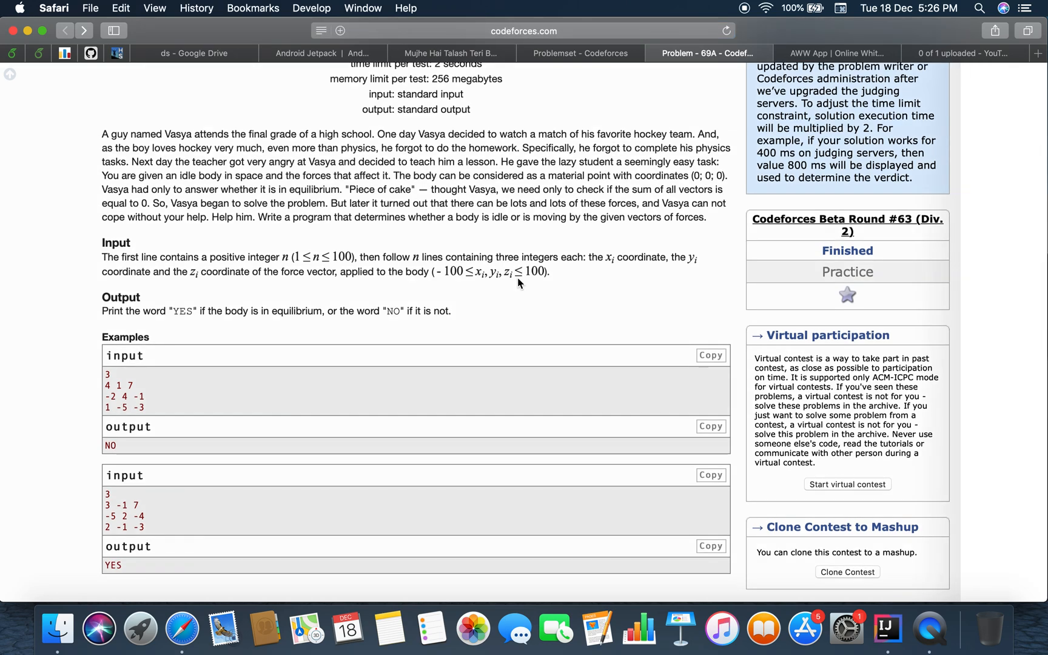
Step: Return from the Safari problem page to Problem69A.java in IntelliJ IDEA
{"action": "left_click", "coordinate": [887, 629]}
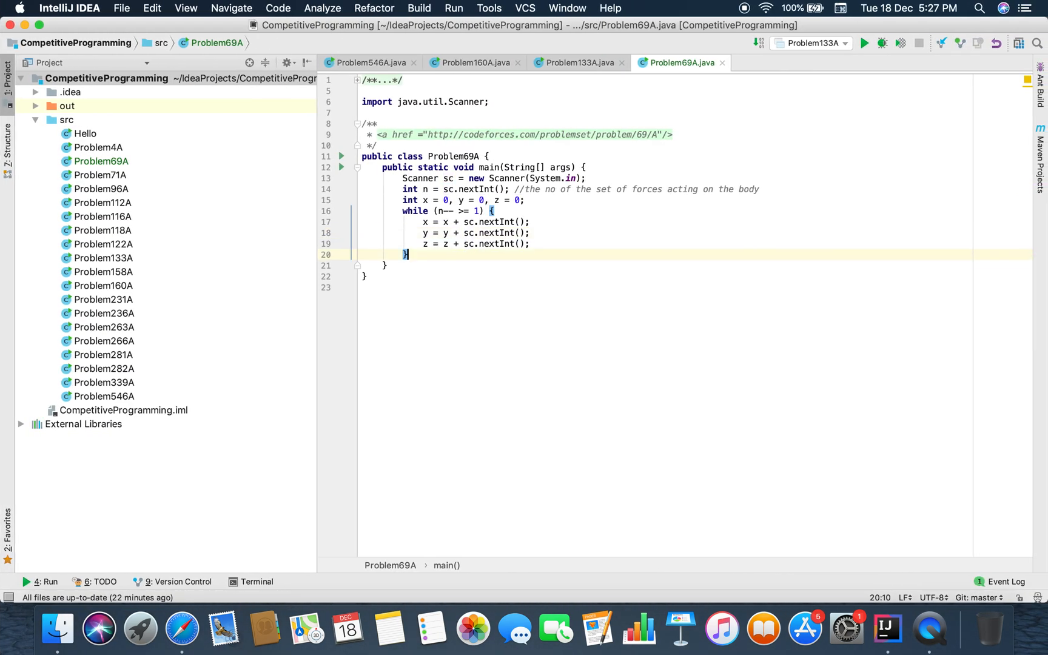
Step: Print YES when x+y+z == 0, otherwise NO, and run Problem69A on the first sample
{"action": "type", "text": "if(x+y+"}
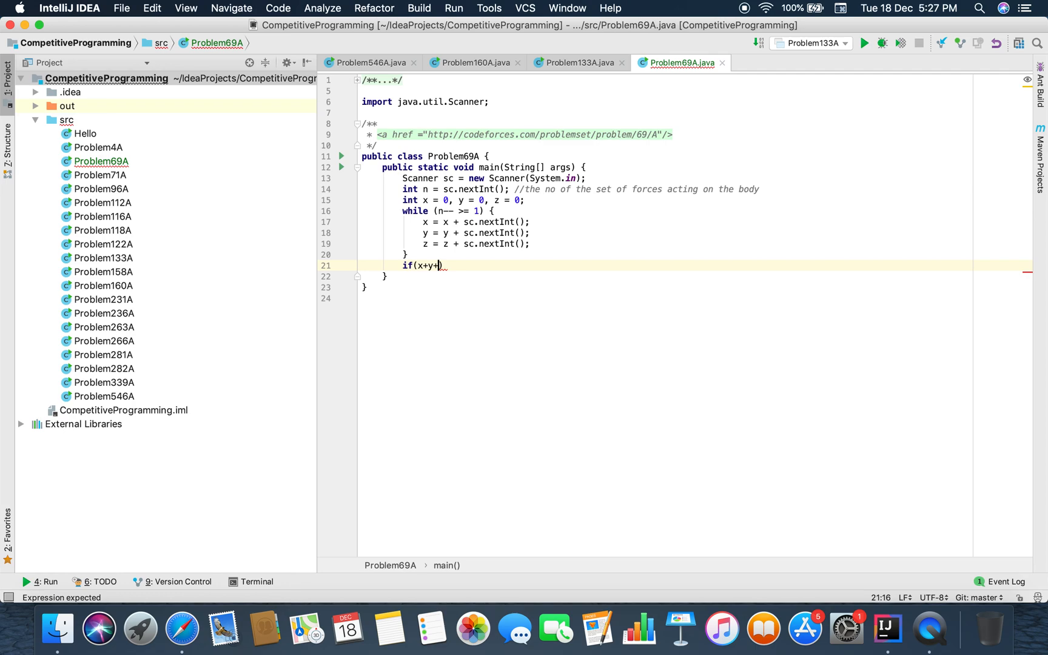
{"action": "type", "text": "z == 0){"}
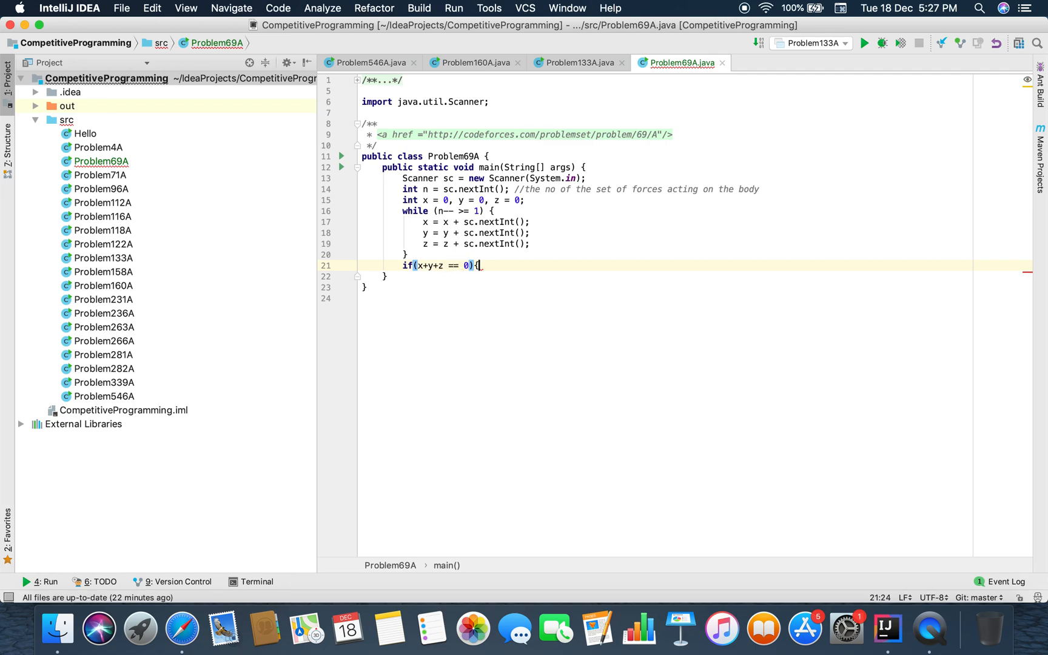
{"action": "type", "text": "System.out.println()"}
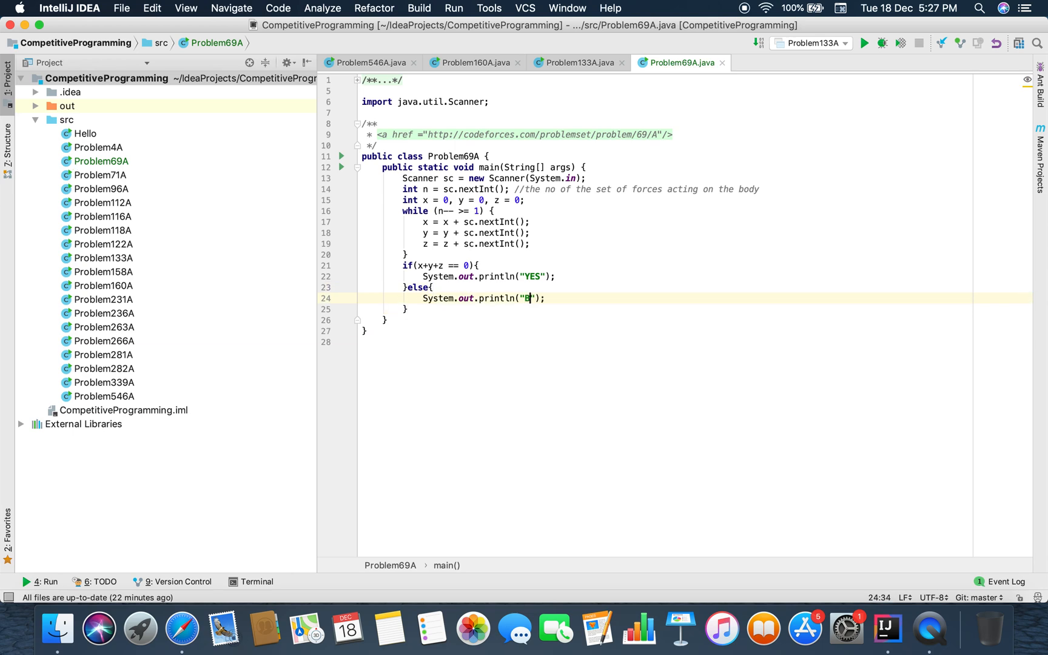
{"action": "type", "text": "NO"}
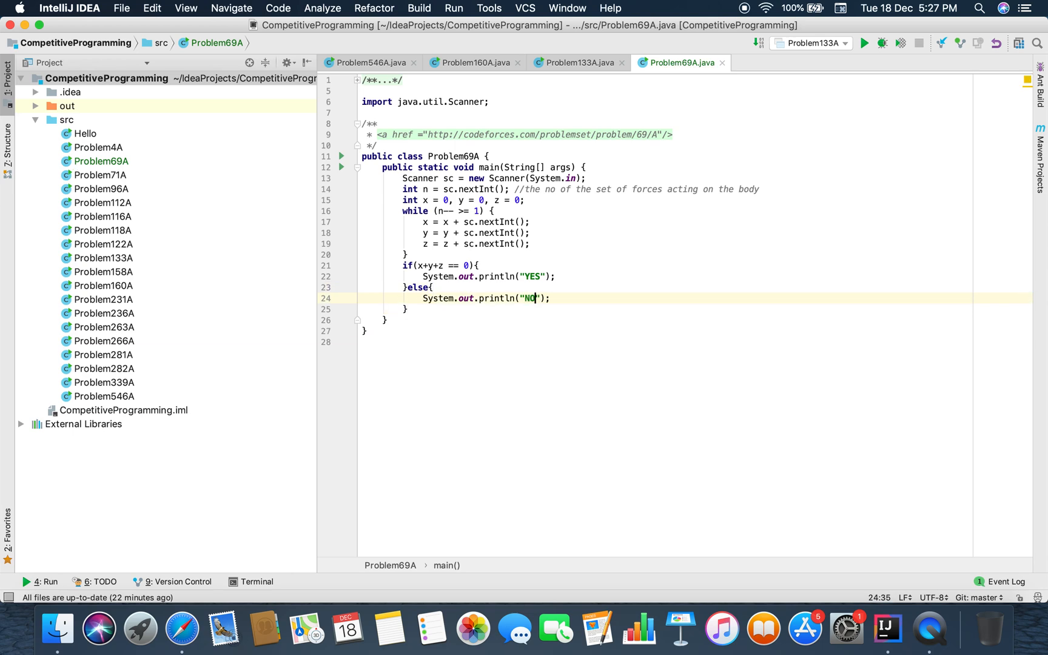
{"action": "left_click", "coordinate": [508, 276]}
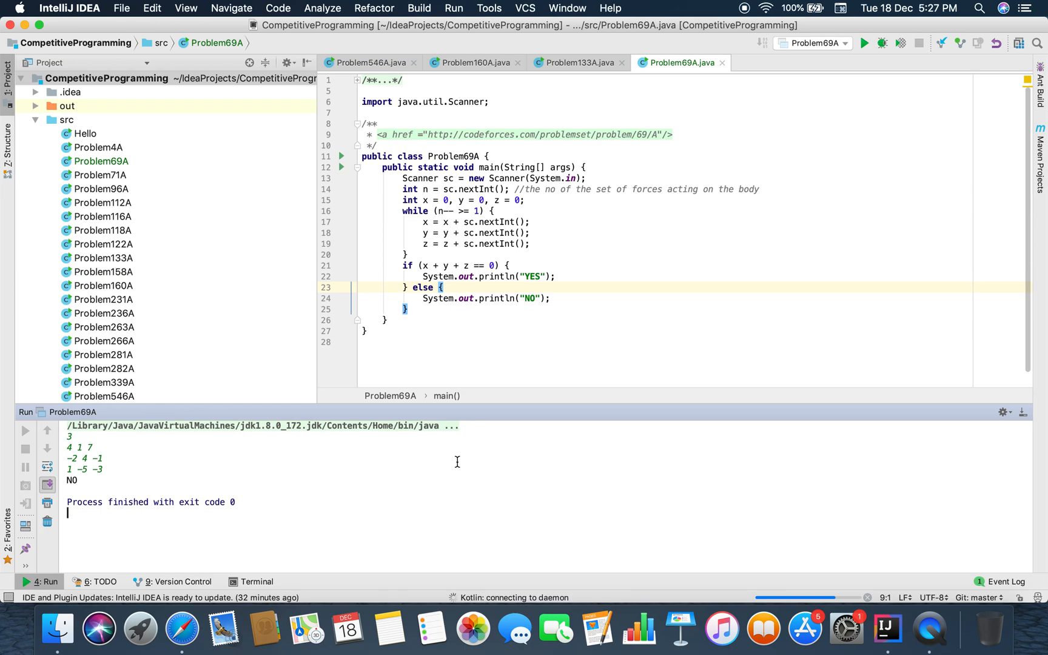
{"action": "left_click", "coordinate": [864, 43]}
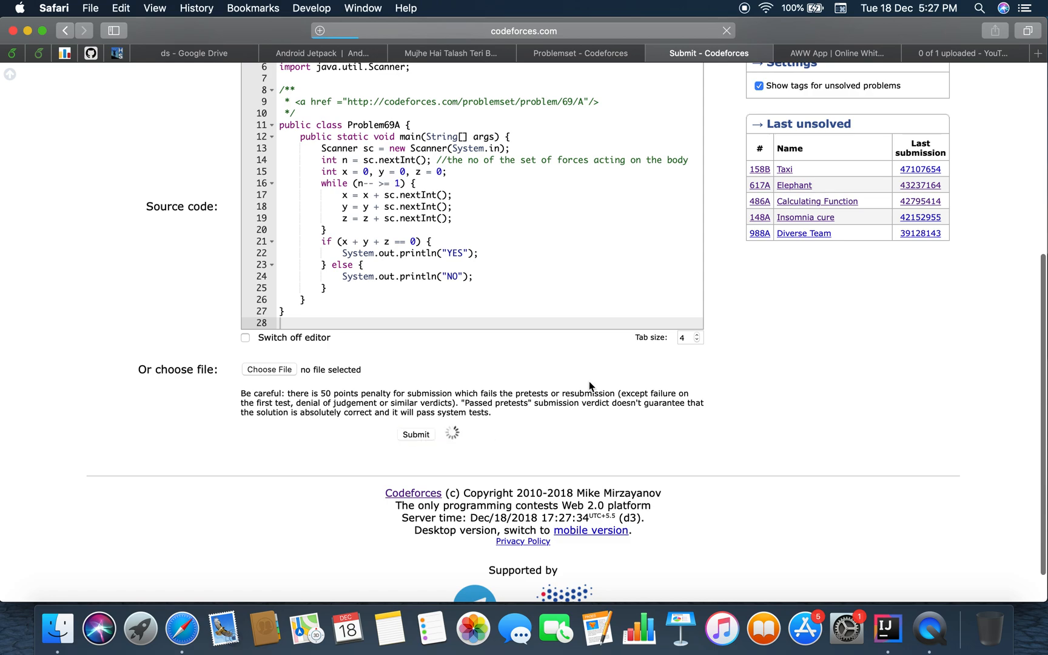
Step: Submit the Problem69A code and follow the 69A Java 8 verdict on the Status page
{"action": "left_click", "coordinate": [415, 434]}
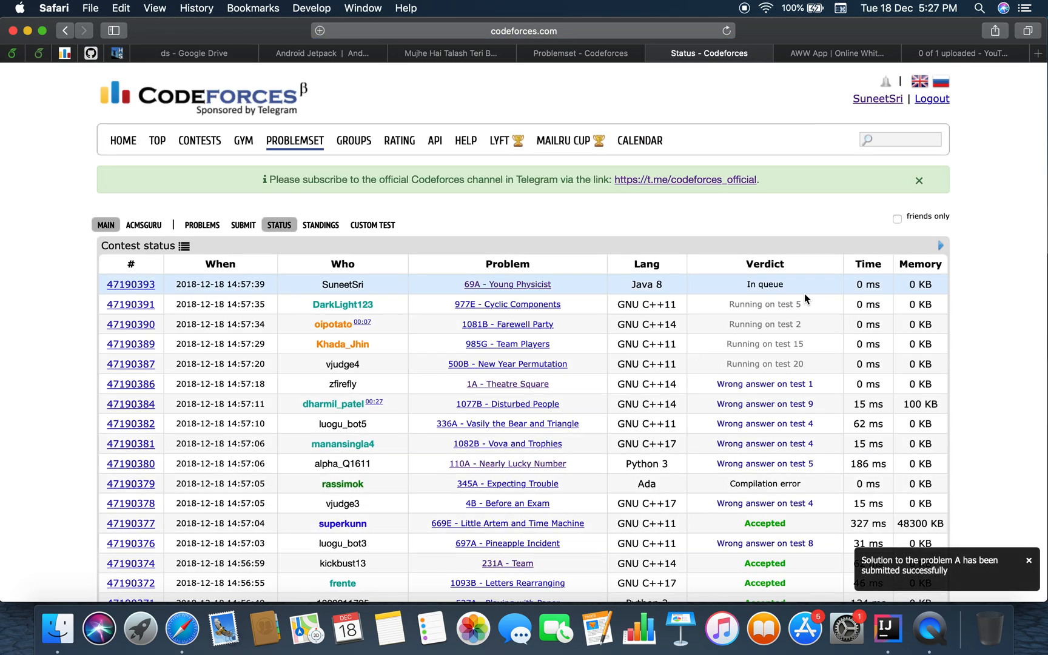
{"action": "mouse_move", "coordinate": [806, 299]}
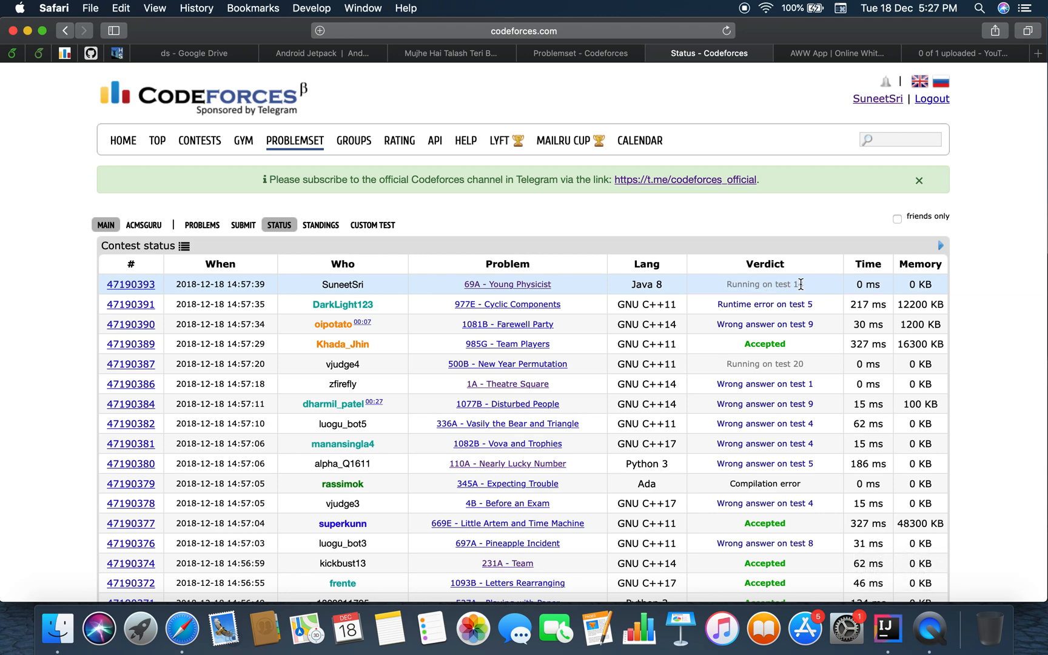
{"action": "mouse_move", "coordinate": [827, 296]}
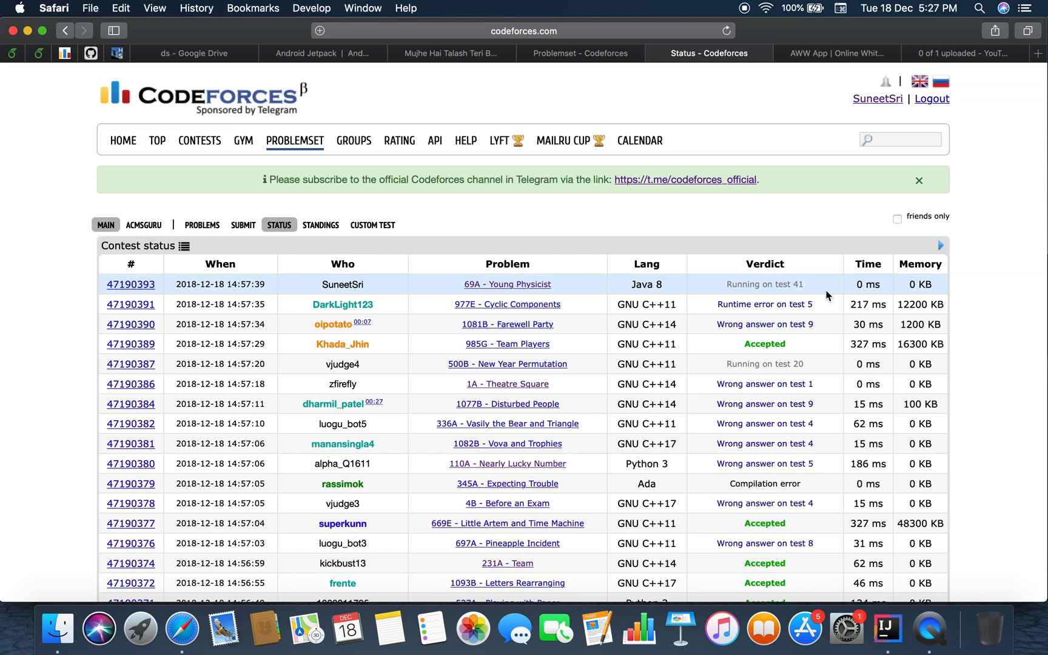
{"action": "mouse_move", "coordinate": [787, 296]}
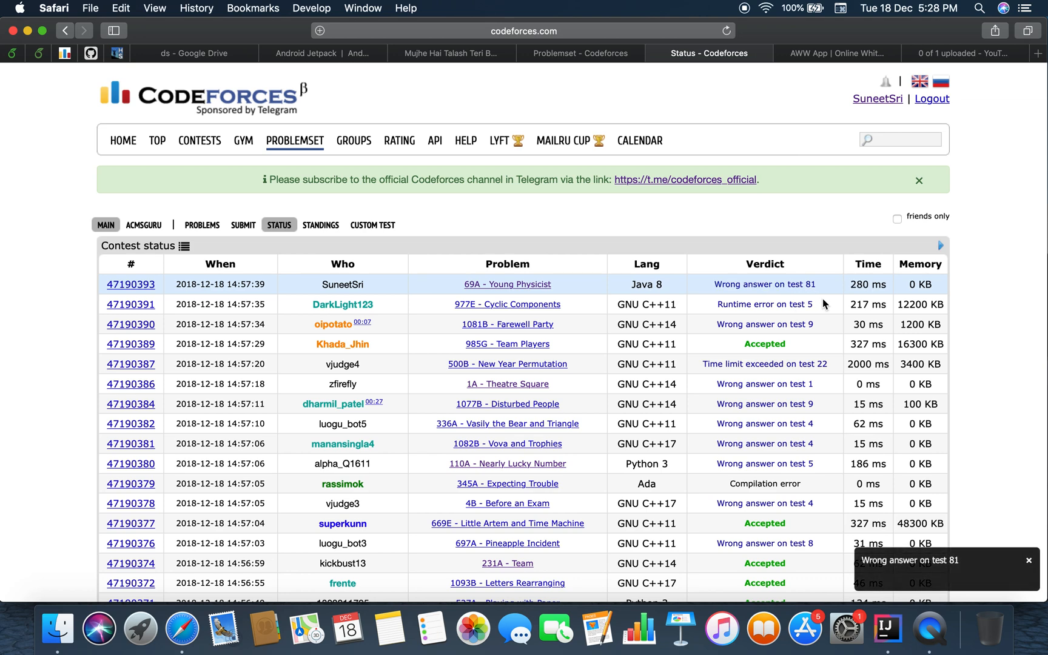
{"action": "mouse_move", "coordinate": [802, 281]}
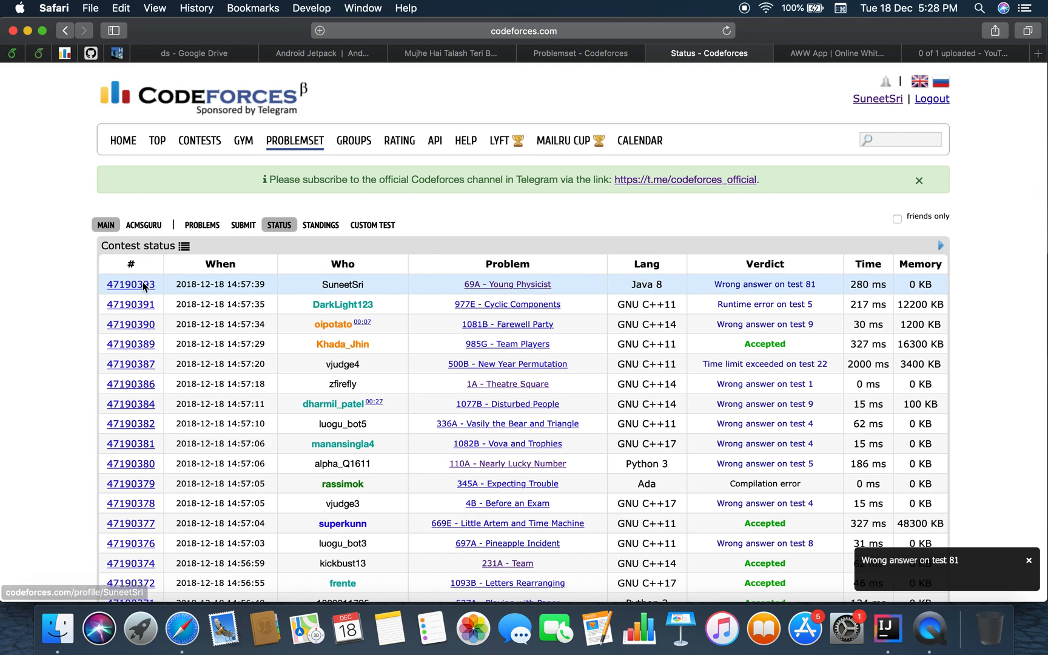
Step: Open submission 47190393's details and scroll to test #81, expected NO but got YES
{"action": "left_click", "coordinate": [131, 284]}
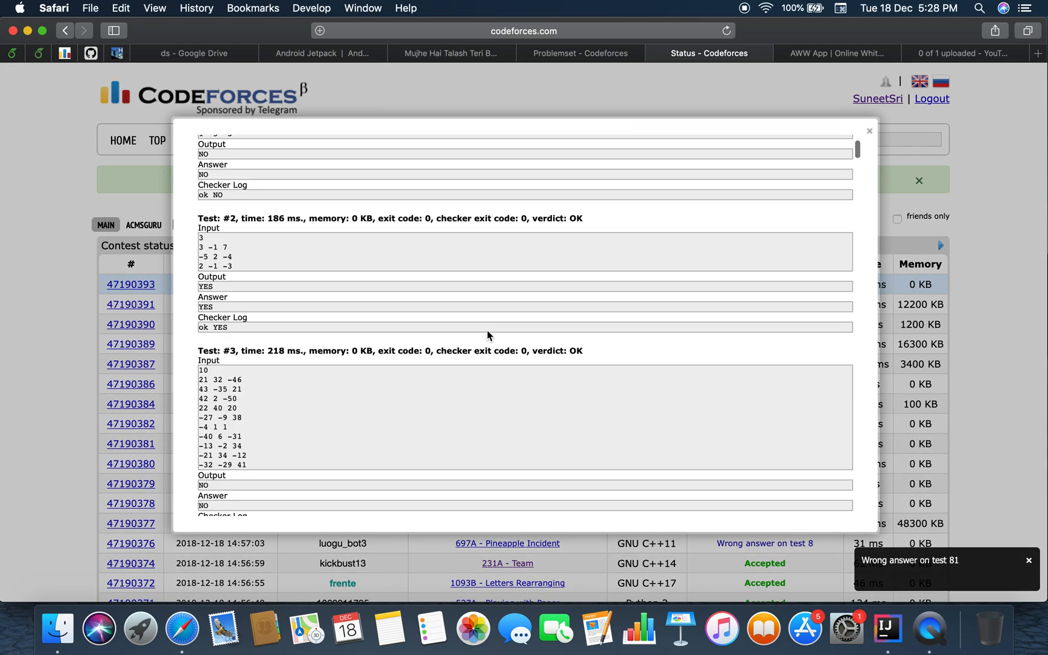
{"action": "scroll", "scroll_direction": "down", "scroll_amount": 3}
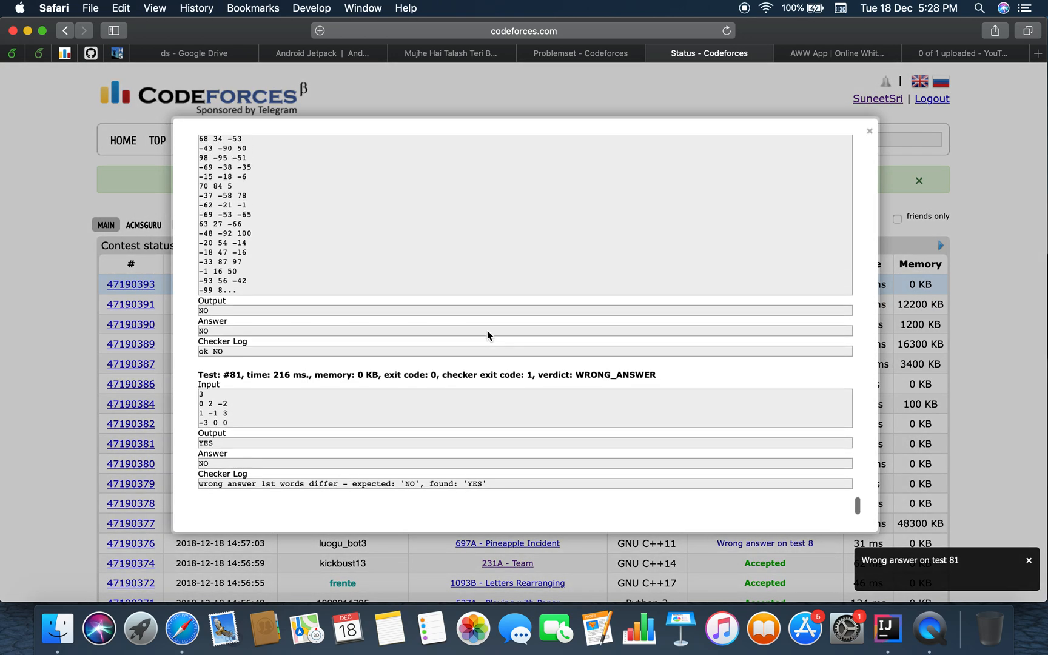
{"action": "scroll", "scroll_direction": "down", "scroll_amount": 3}
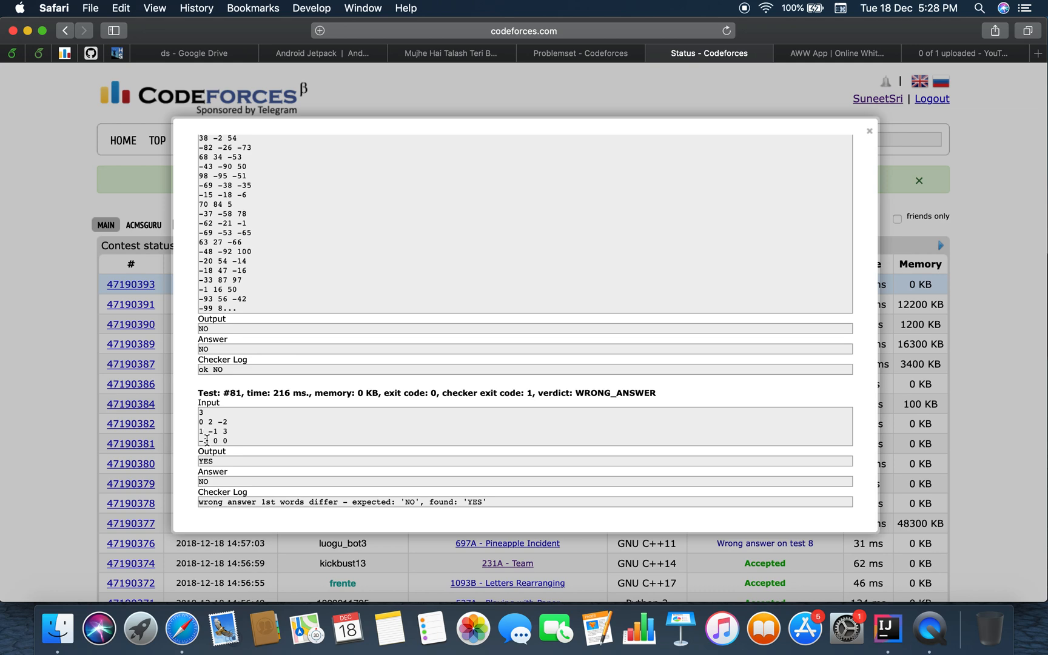
{"action": "mouse_move", "coordinate": [267, 429]}
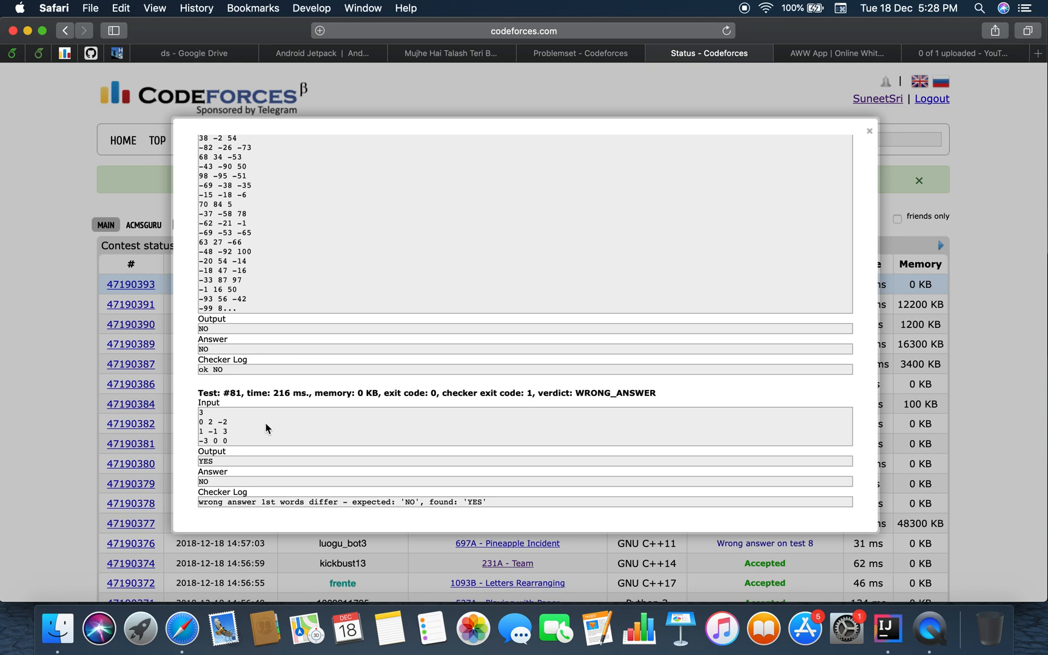
{"action": "mouse_move", "coordinate": [254, 435]}
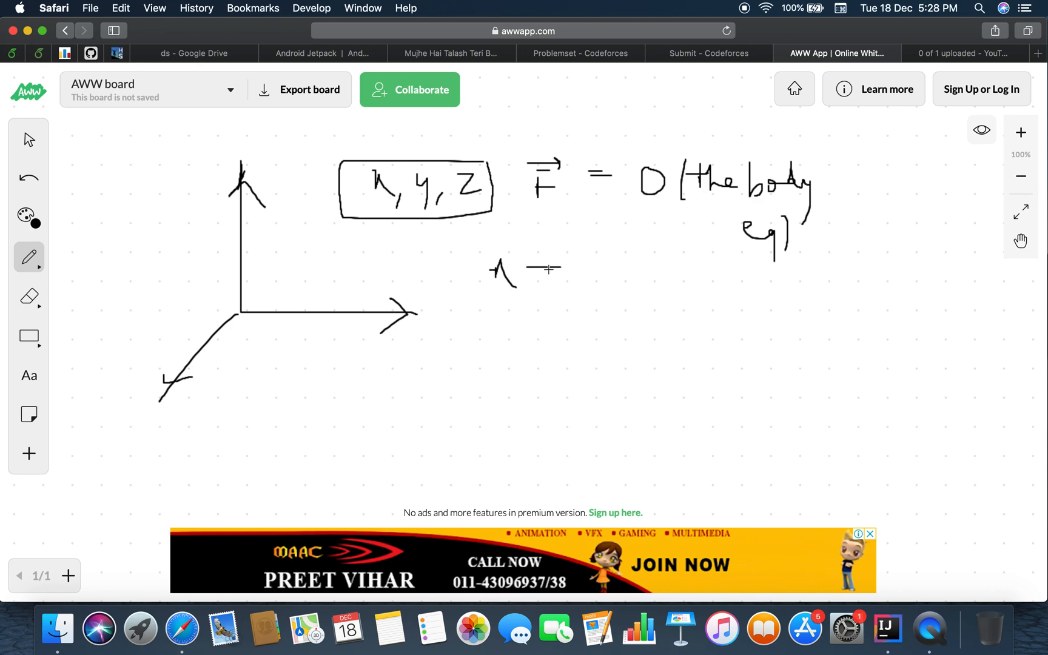
Step: Note x = -3, y = 3, z = 0 with a brace beside F = x + y + z
{"action": "left_click_drag", "start_coordinate": [548, 268], "coordinate": [655, 267]}
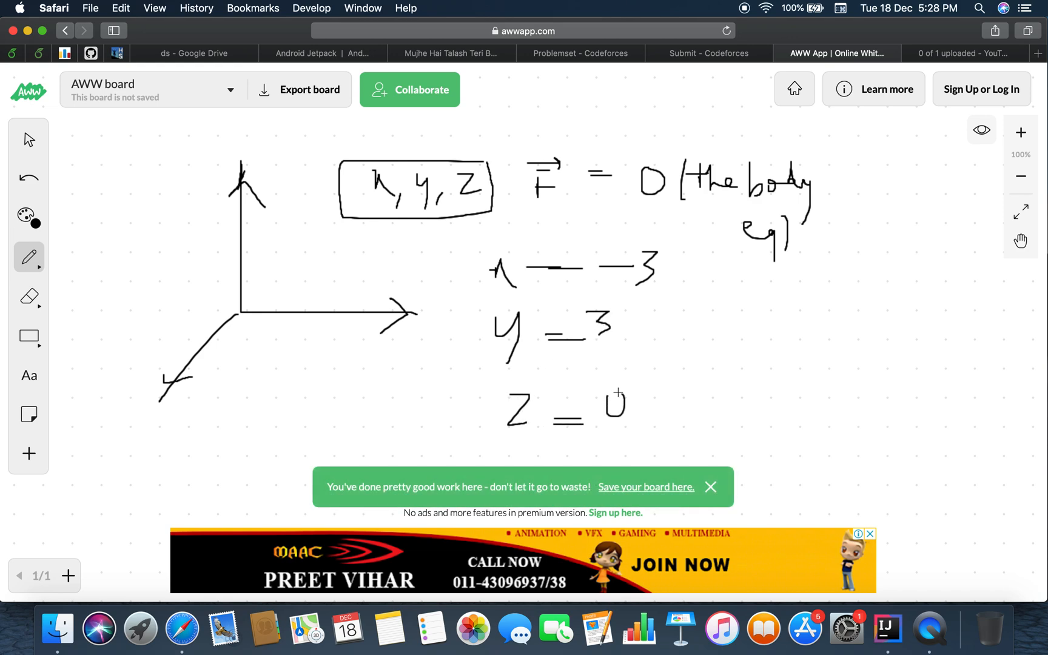
{"action": "left_click_drag", "start_coordinate": [682, 260], "coordinate": [668, 411]}
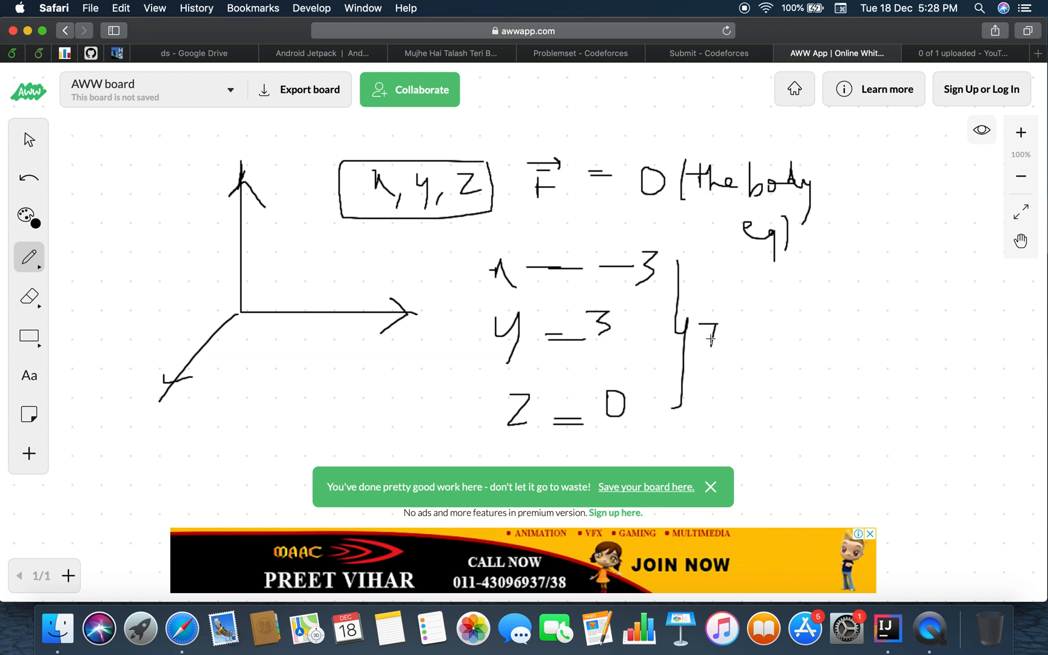
{"action": "left_click_drag", "start_coordinate": [705, 327], "coordinate": [735, 319]}
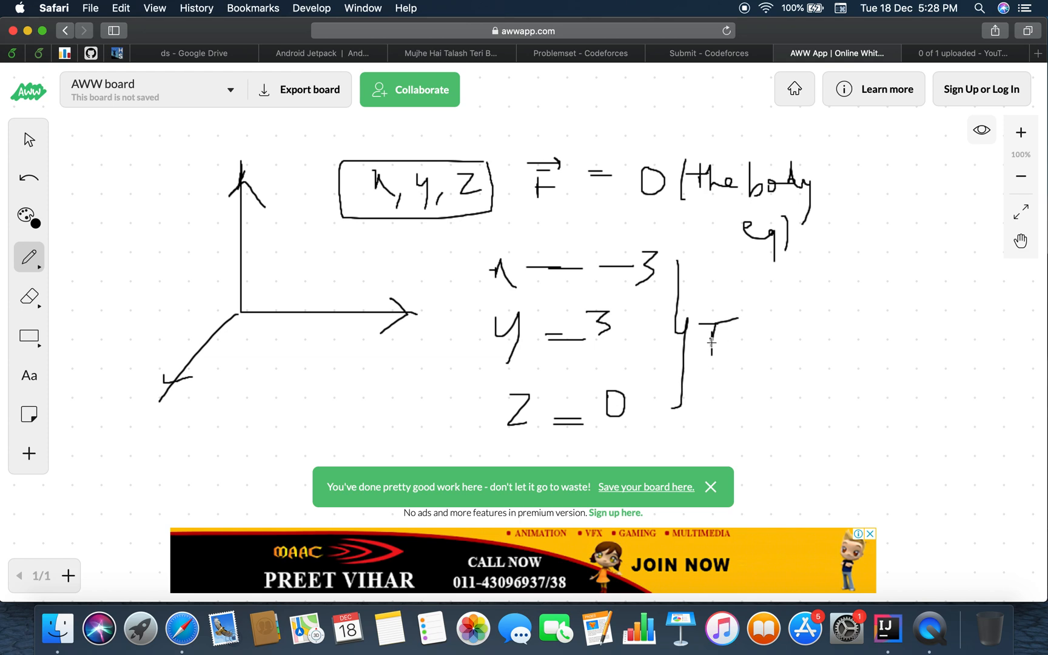
{"action": "left_click_drag", "start_coordinate": [701, 345], "coordinate": [781, 345]}
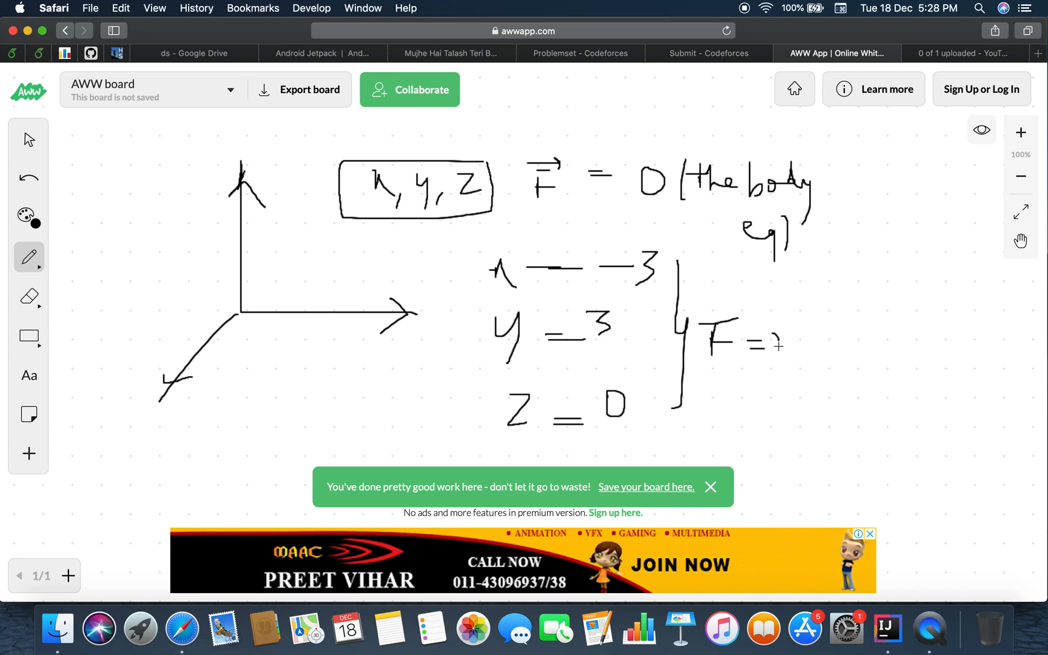
{"action": "left_click_drag", "start_coordinate": [772, 348], "coordinate": [785, 331]}
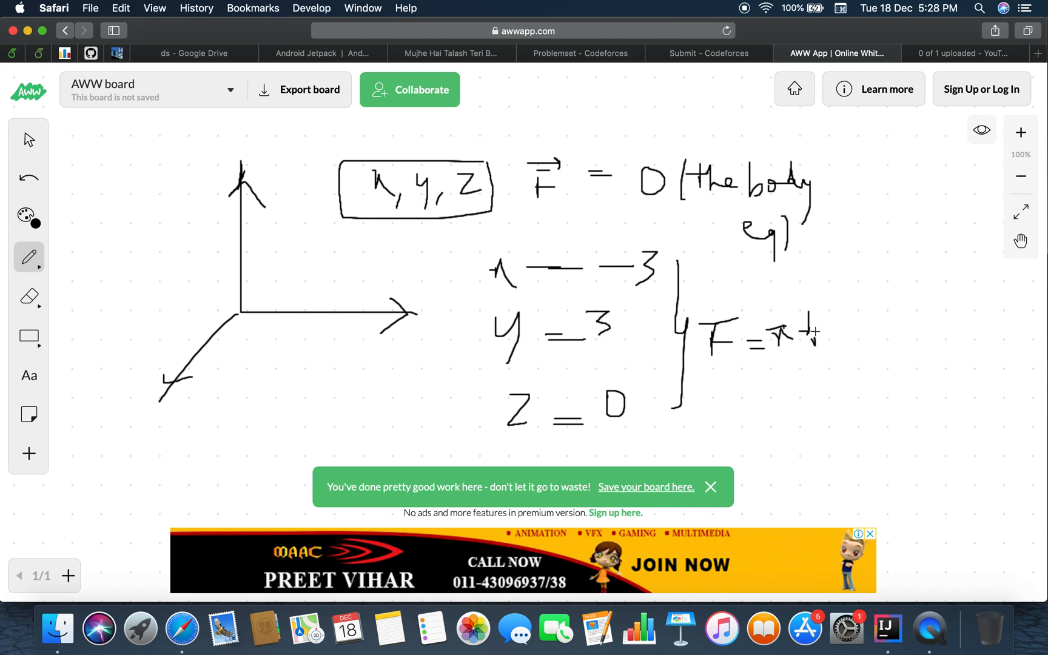
{"action": "left_click_drag", "start_coordinate": [818, 321], "coordinate": [832, 347]}
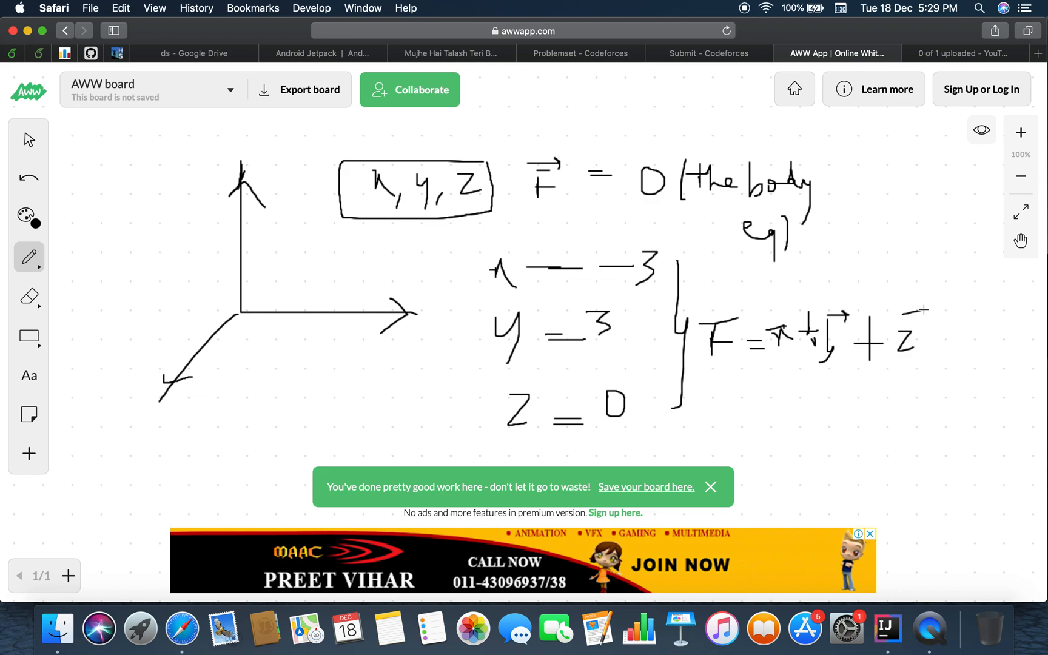
{"action": "left_click", "coordinate": [708, 53]}
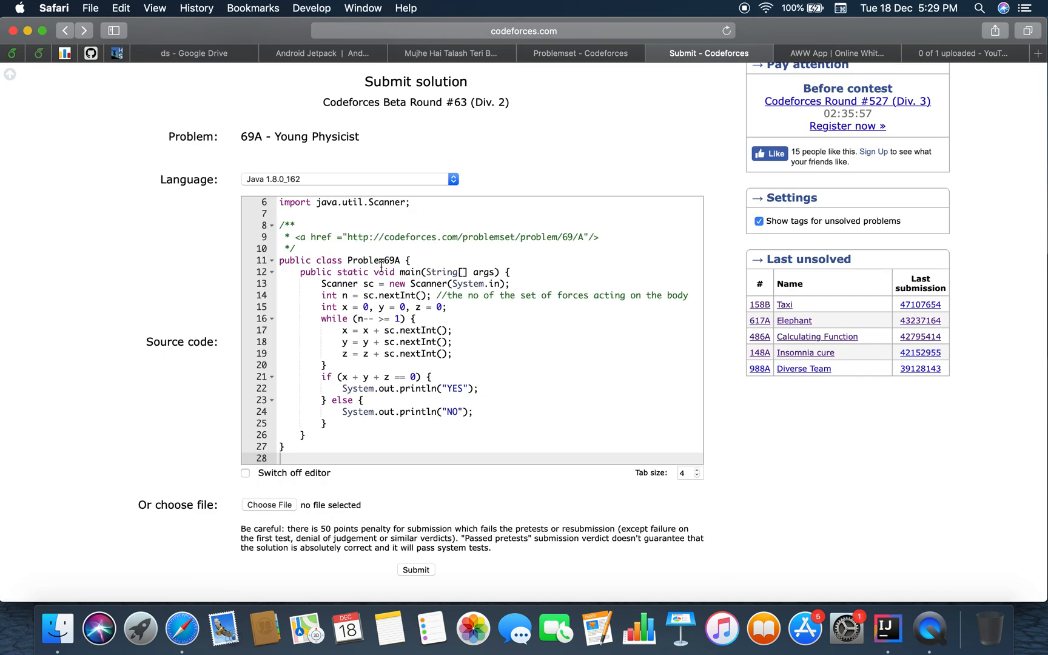
Step: From the problemset list, open Young Physicist (69A) in a new tab
{"action": "left_click", "coordinate": [578, 53]}
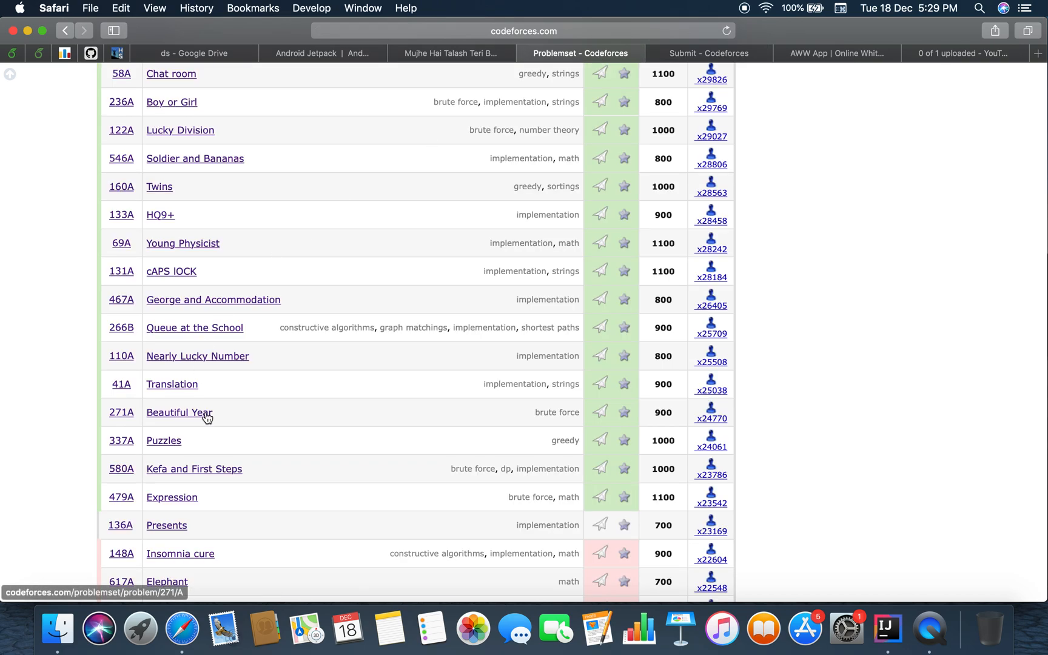
{"action": "right_click", "coordinate": [183, 242]}
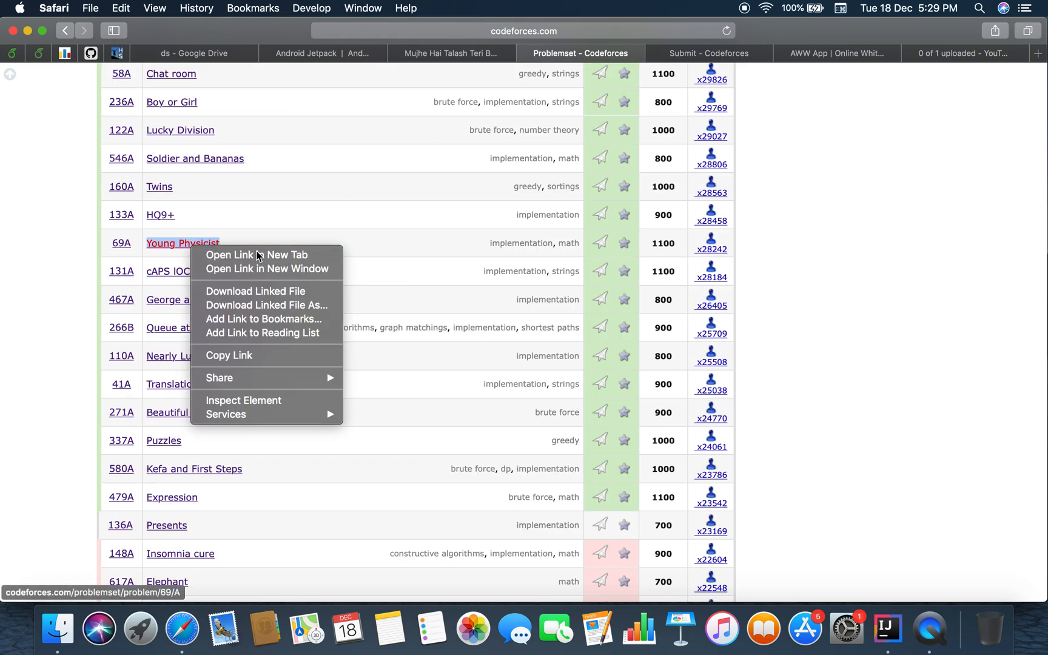
{"action": "left_click", "coordinate": [256, 255]}
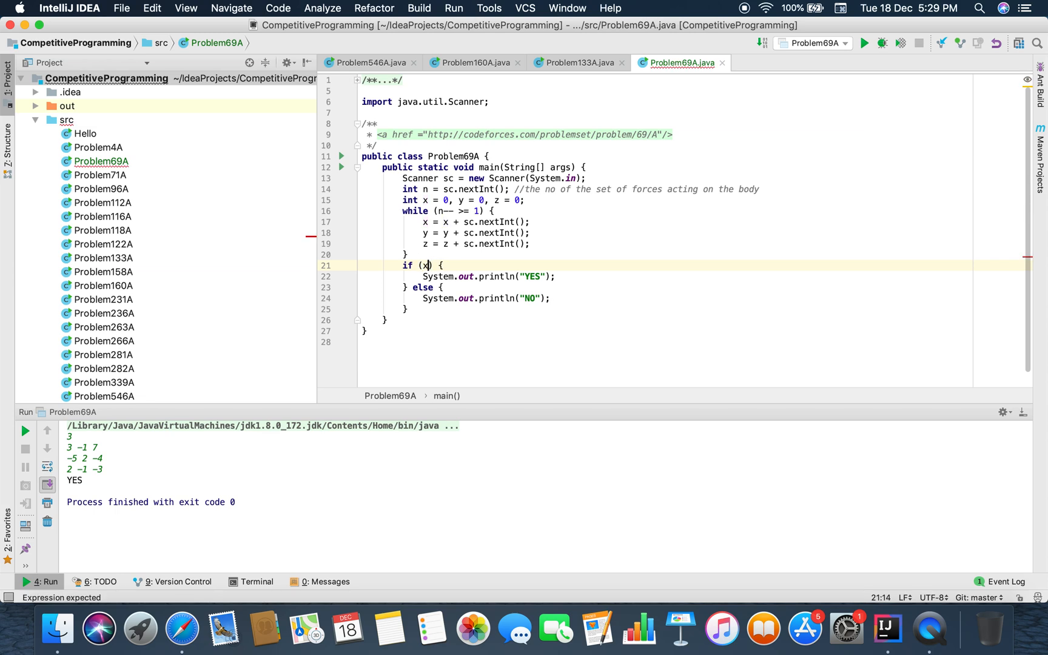
Step: Rewrite the if condition as x == 0 && y == 0 && z == 0
{"action": "type", "text": "== 0"}
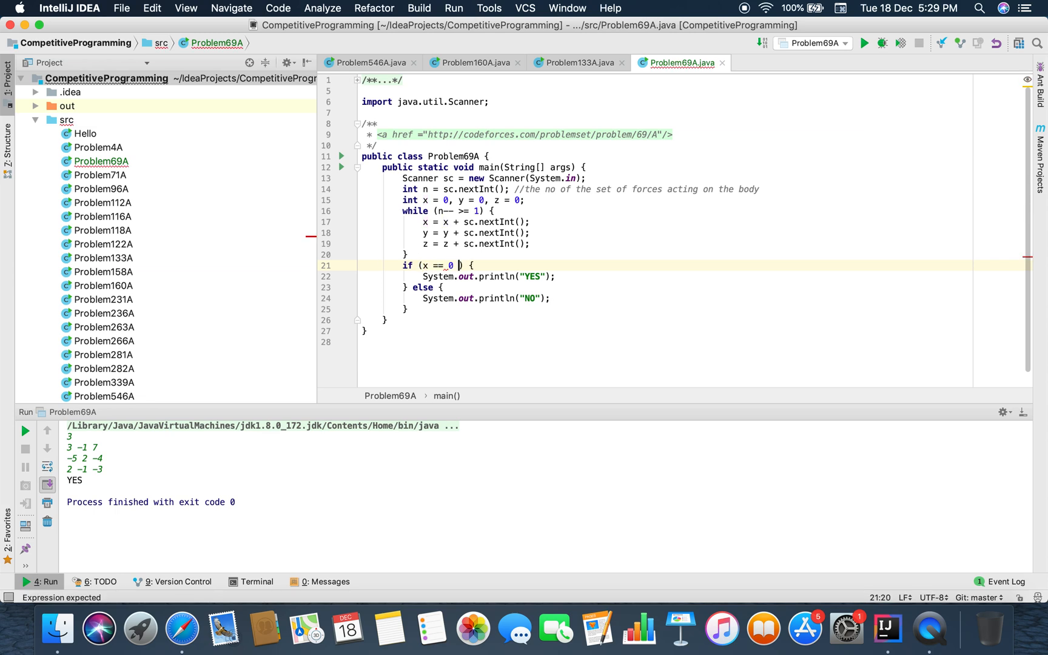
{"action": "type", "text": "&& y=="}
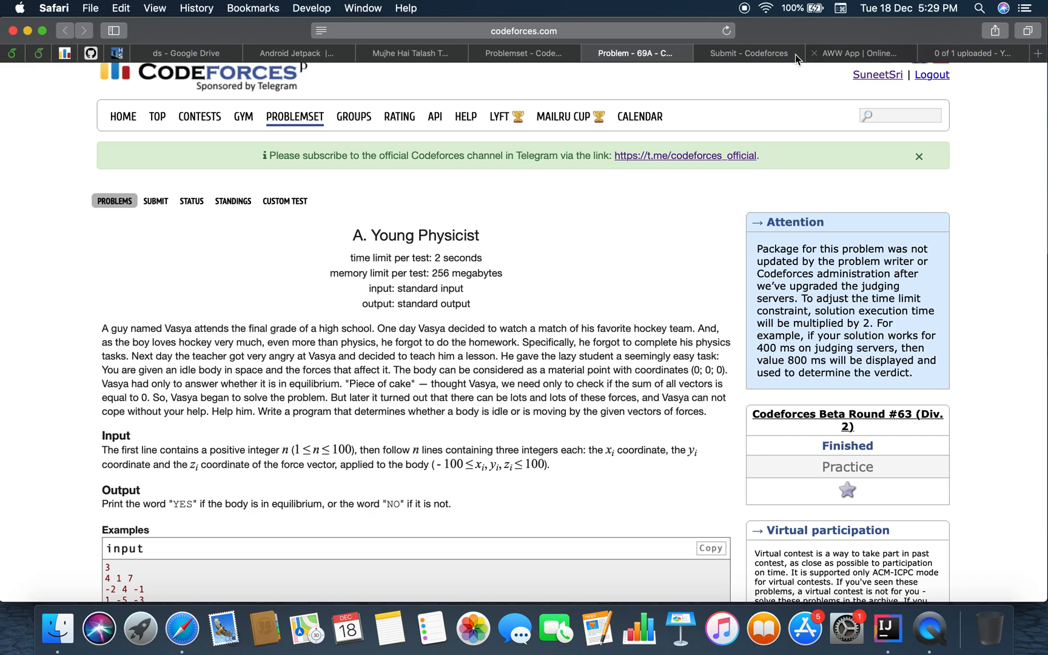
Step: Resubmit the fixed 69A Java solution and confirm the Accepted verdict at 310 ms
{"action": "left_click", "coordinate": [748, 52]}
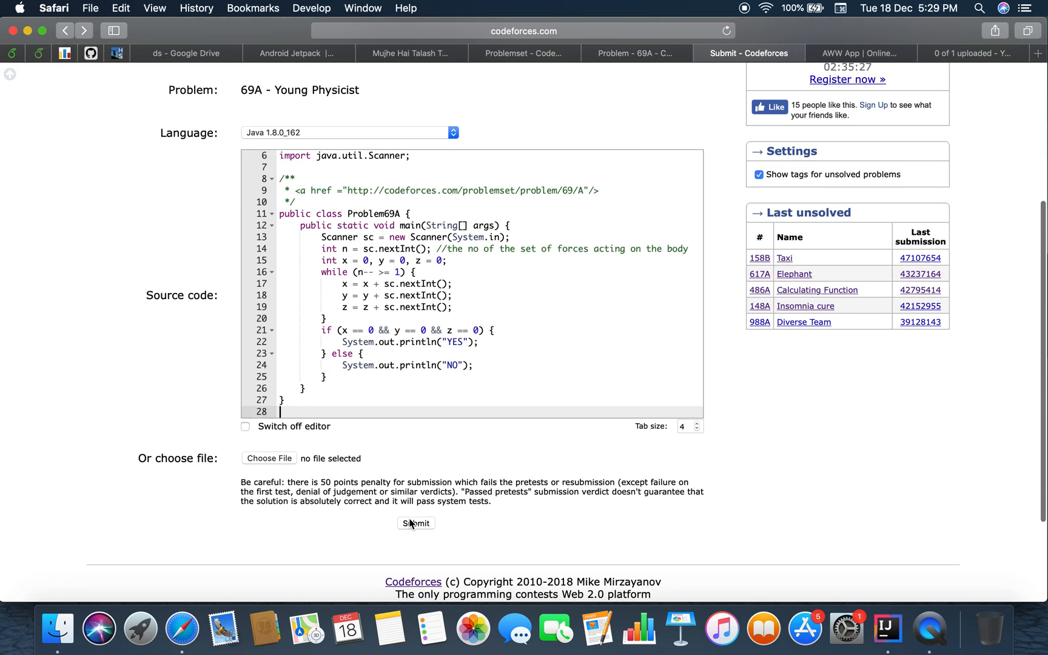
{"action": "left_click", "coordinate": [414, 523]}
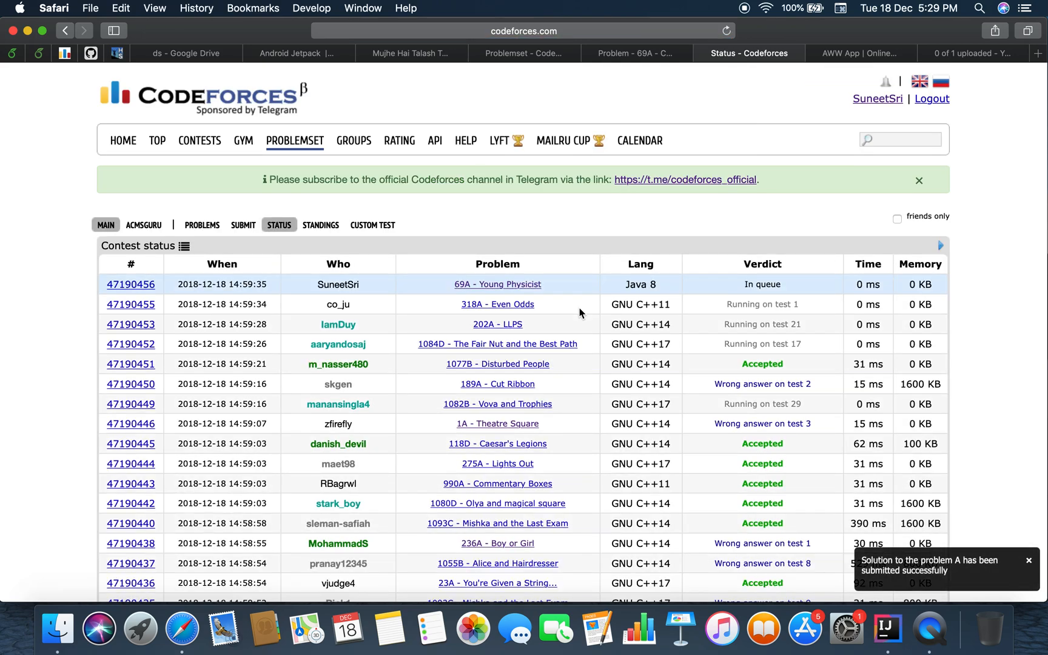
{"action": "mouse_move", "coordinate": [814, 287]}
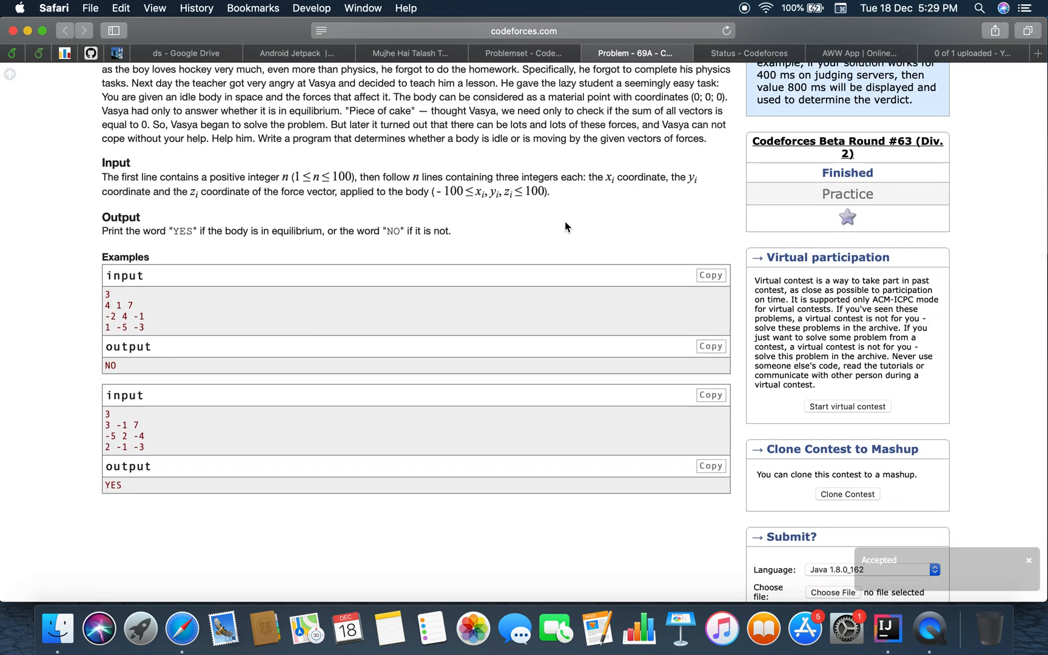
{"action": "left_click", "coordinate": [748, 53]}
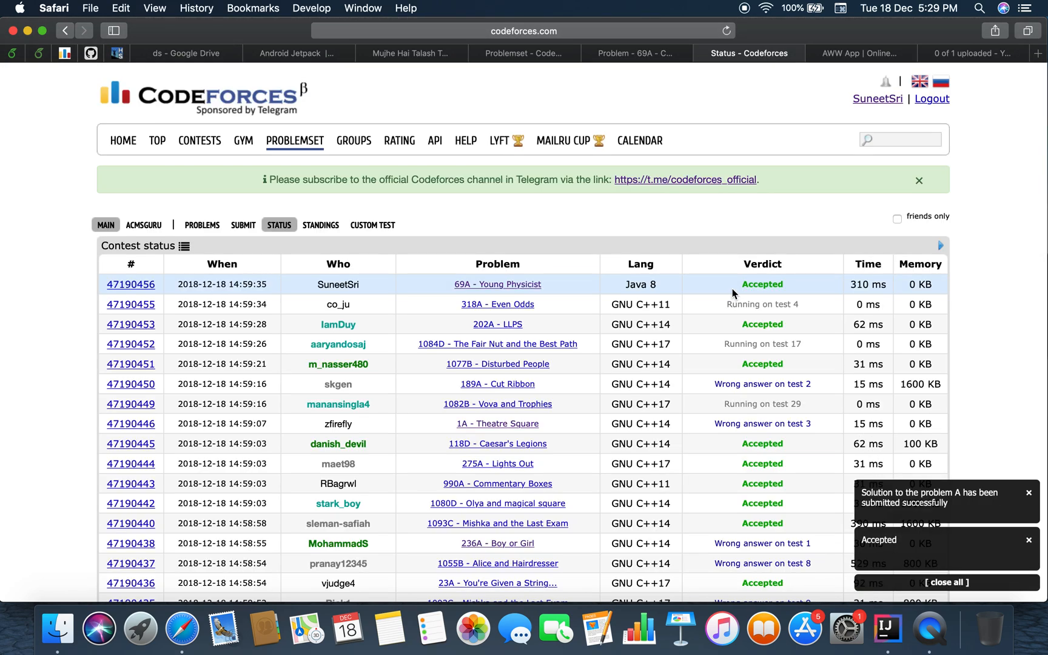
{"action": "left_click", "coordinate": [635, 53]}
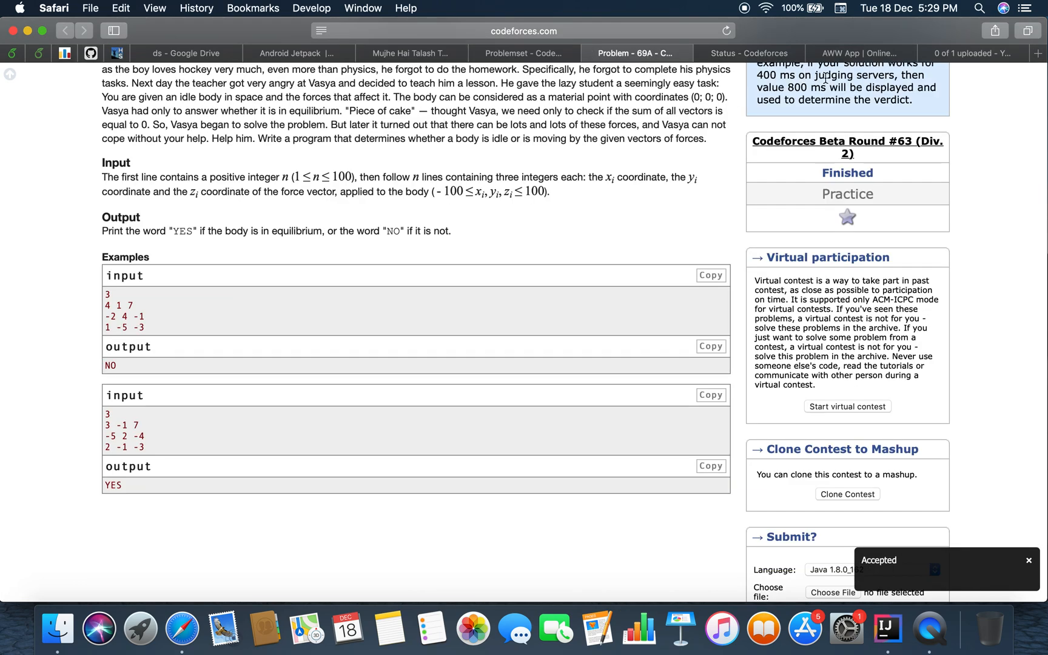
{"action": "left_click", "coordinate": [860, 53]}
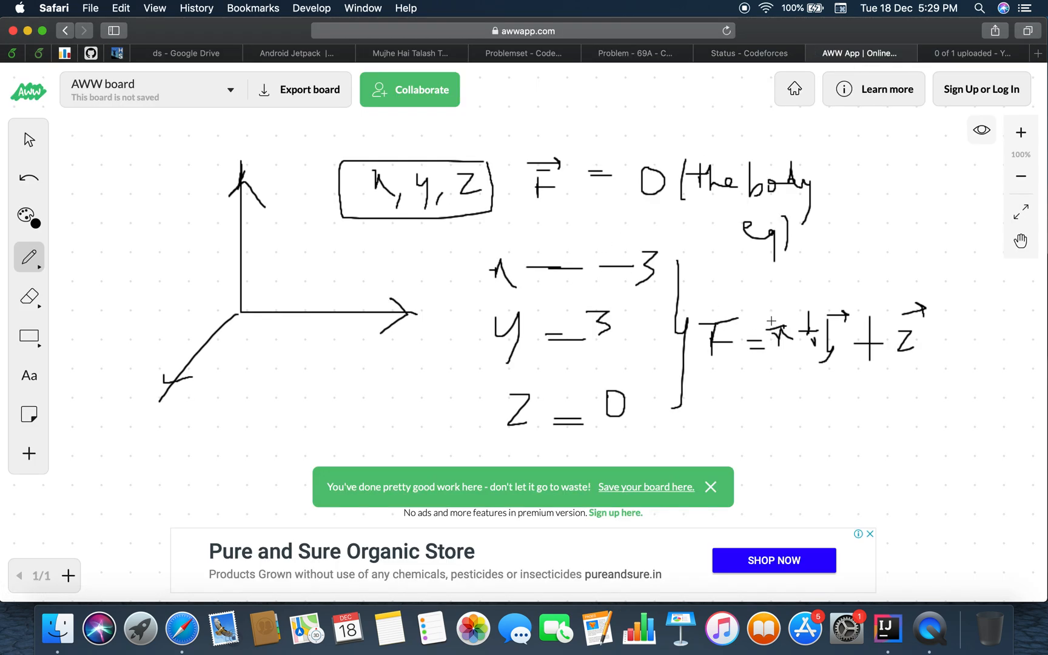
Step: Wipe all existing drawings from the AWW whiteboard
{"action": "left_click", "coordinate": [29, 257]}
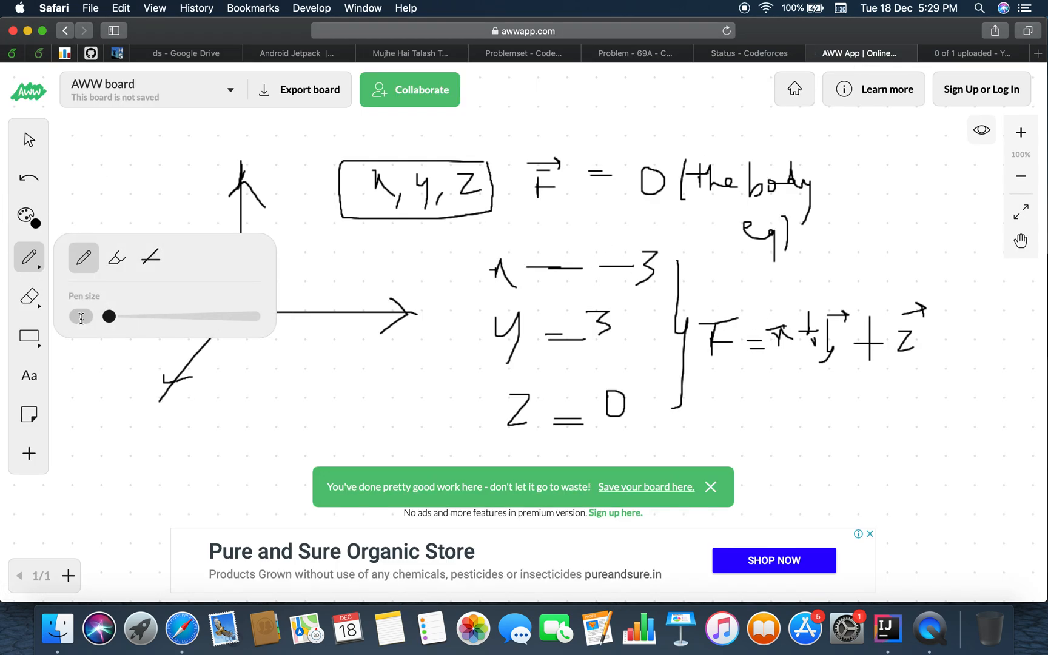
{"action": "left_click", "coordinate": [29, 297]}
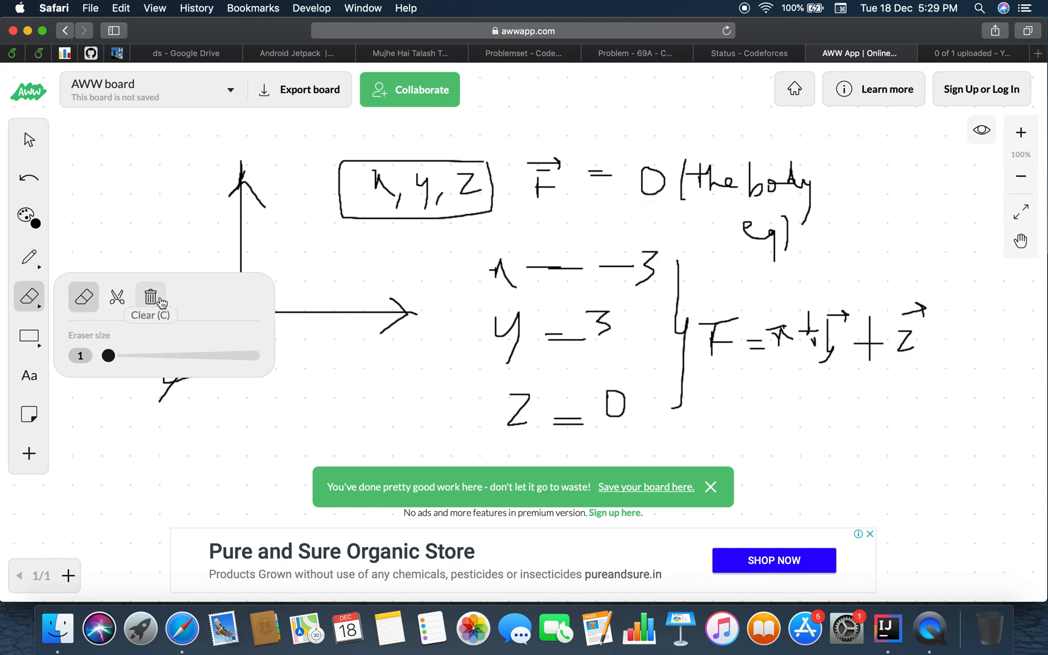
{"action": "left_click", "coordinate": [151, 296]}
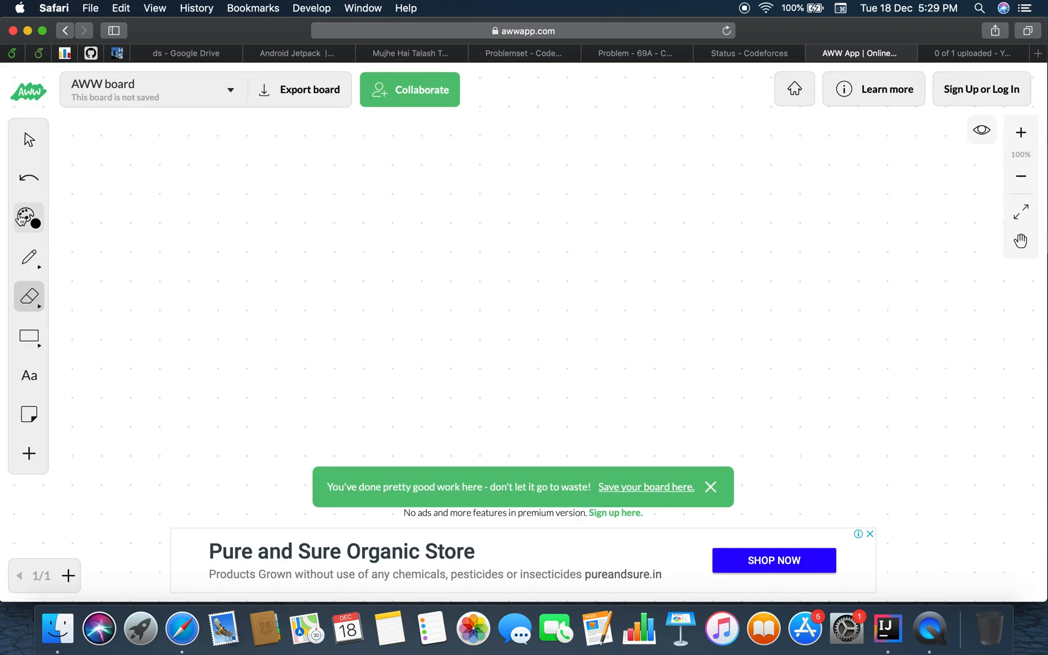
Step: Write the note 'F = x+y+z, F = 0 then the body is in equilibrium' on the board
{"action": "left_click", "coordinate": [28, 257]}
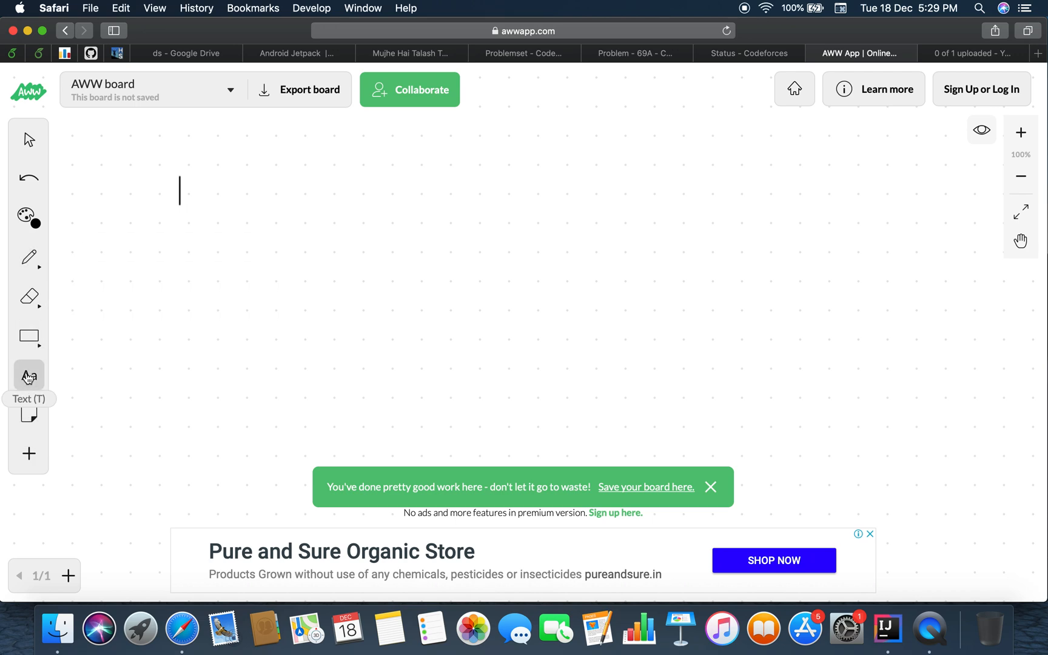
{"action": "type", "text": "F ="}
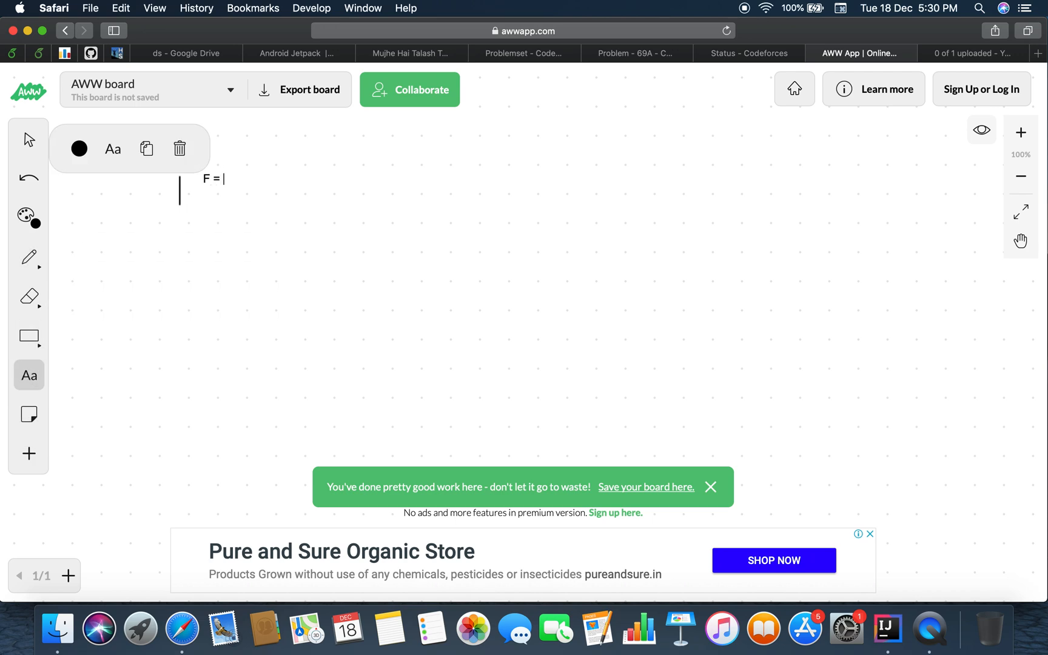
{"action": "type", "text": "x+y+z"}
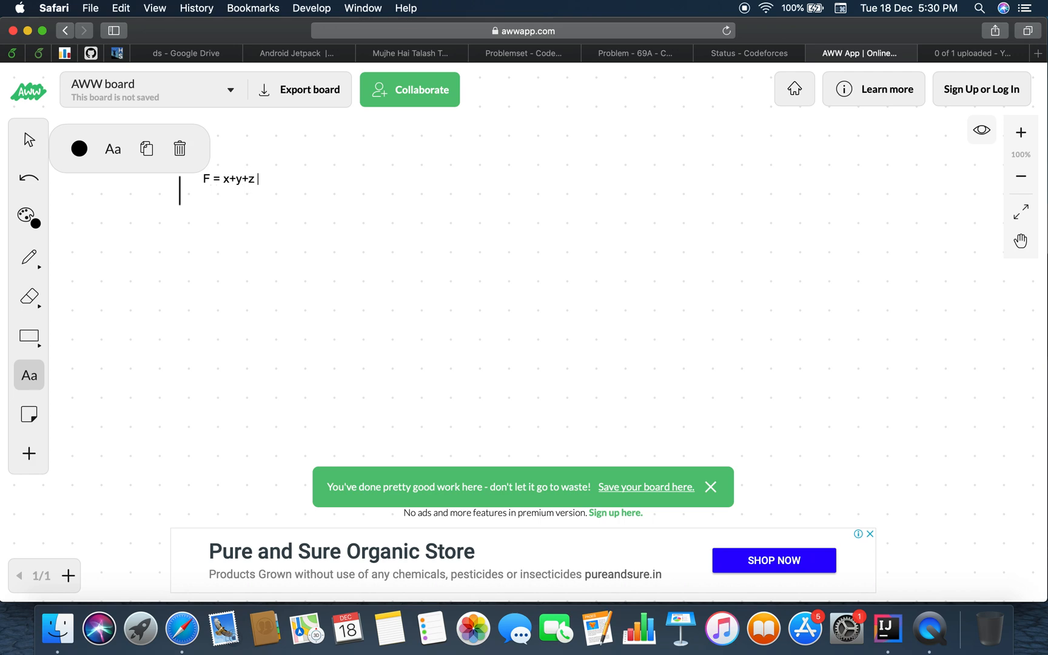
{"action": "type", "text": ", F"}
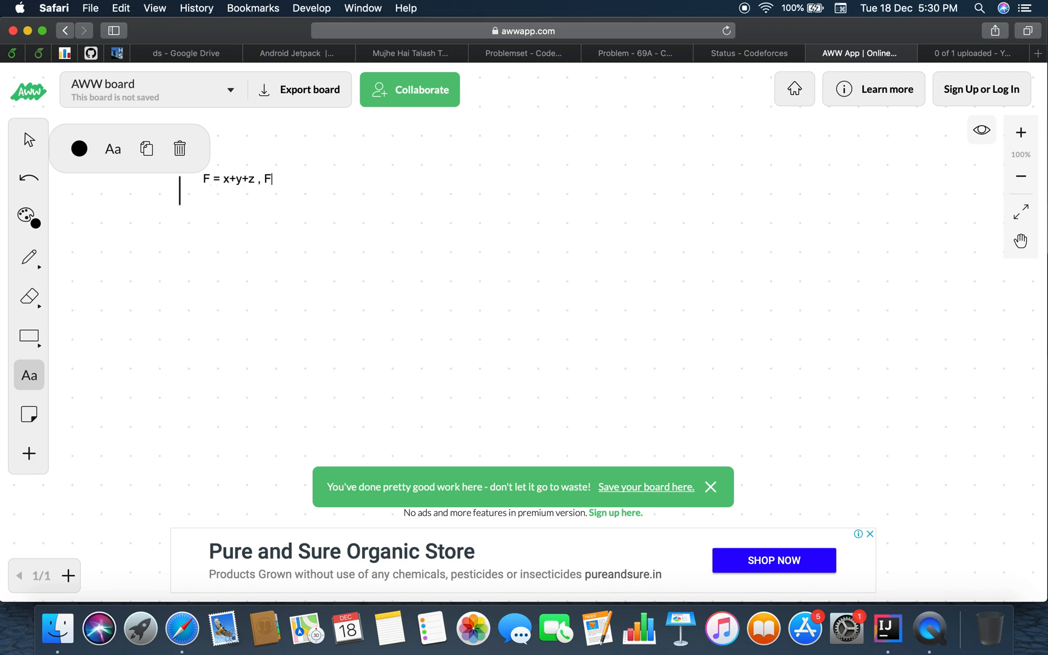
{"action": "type", "text": "= 0 then t"}
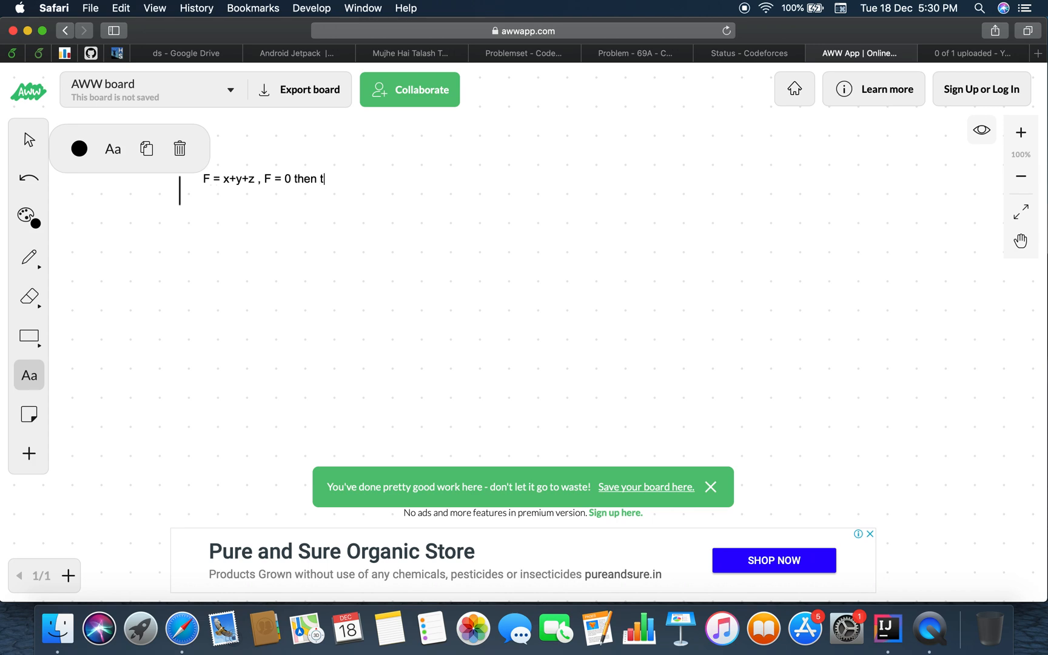
{"action": "type", "text": "he body is"}
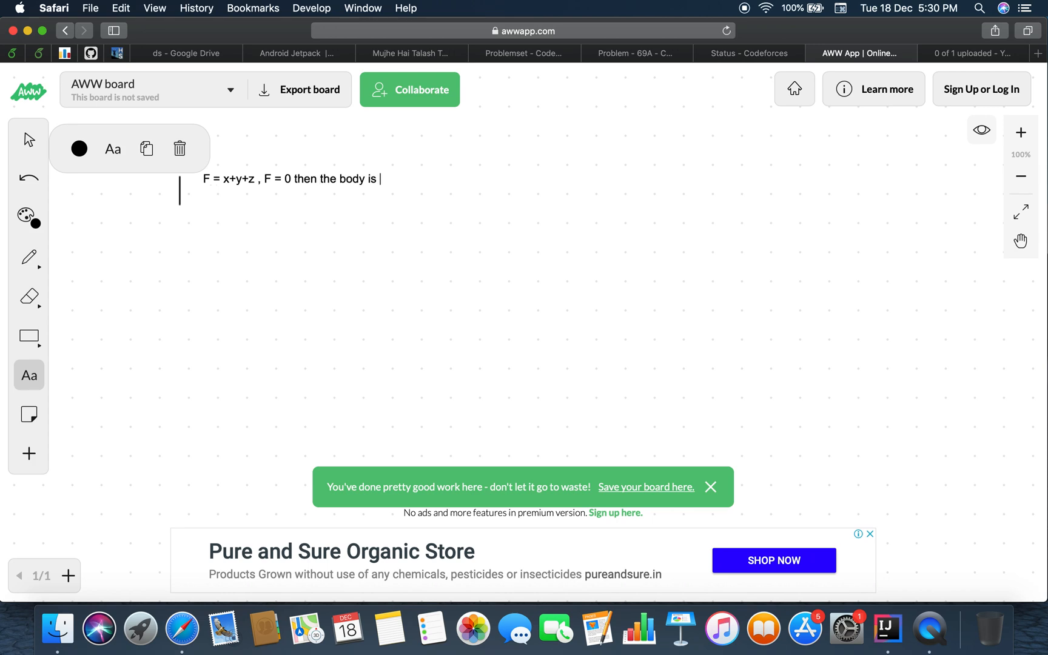
{"action": "type", "text": "in equi"}
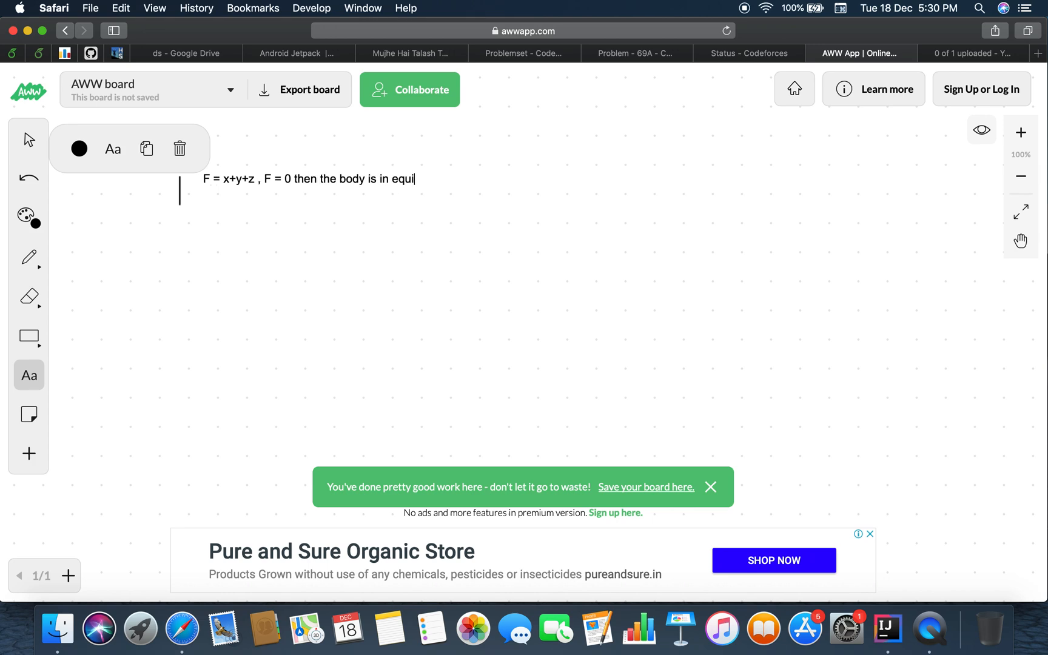
{"action": "type", "text": "libri"}
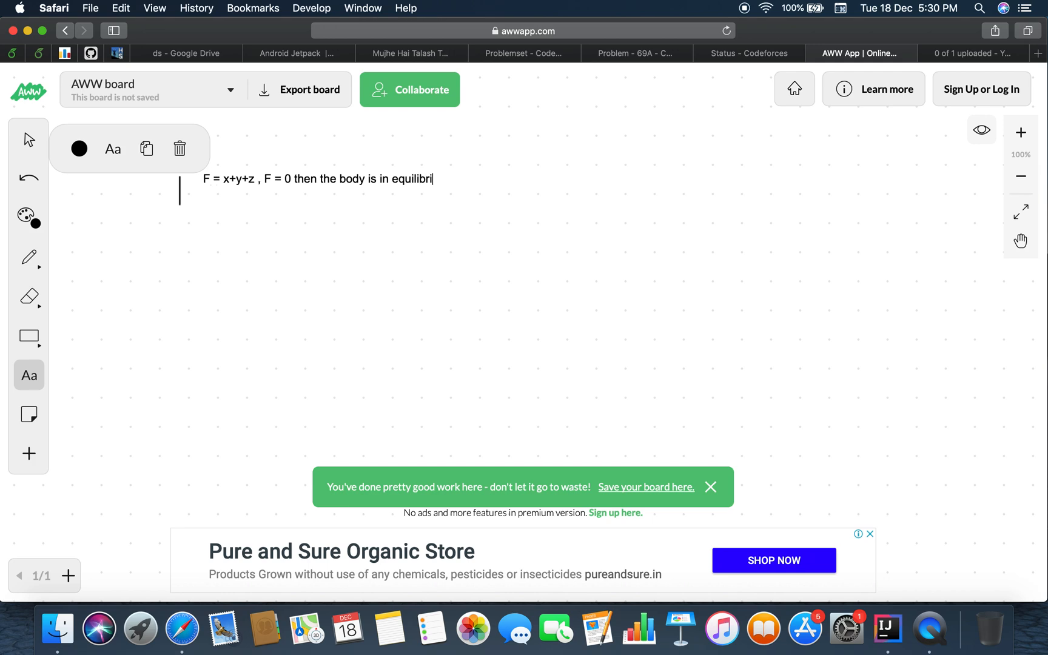
{"action": "type", "text": "um"}
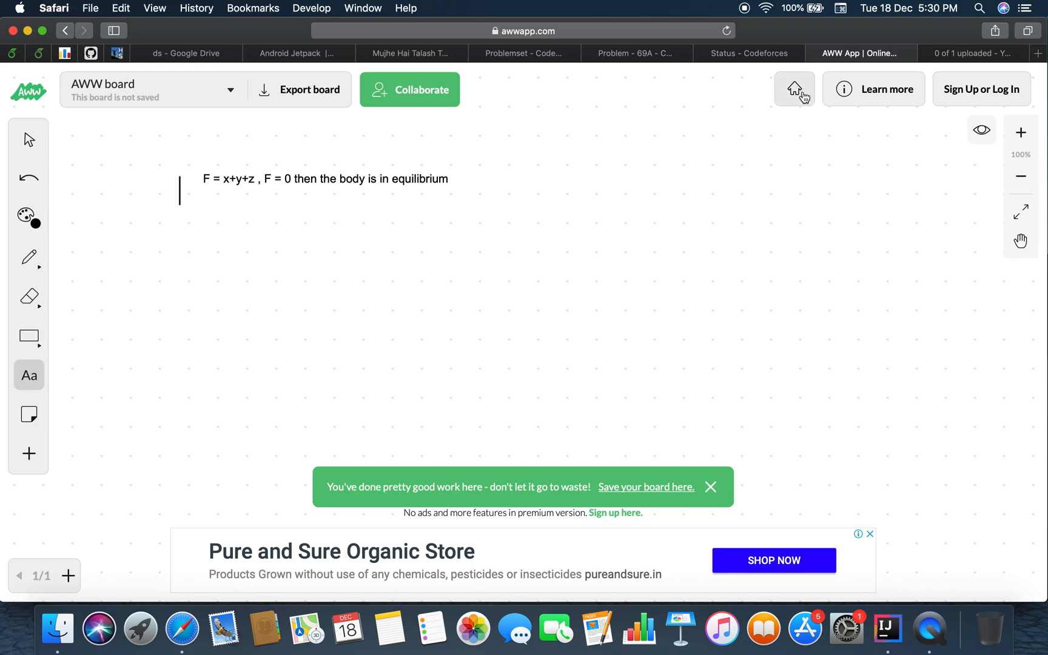
{"action": "left_click", "coordinate": [748, 53]}
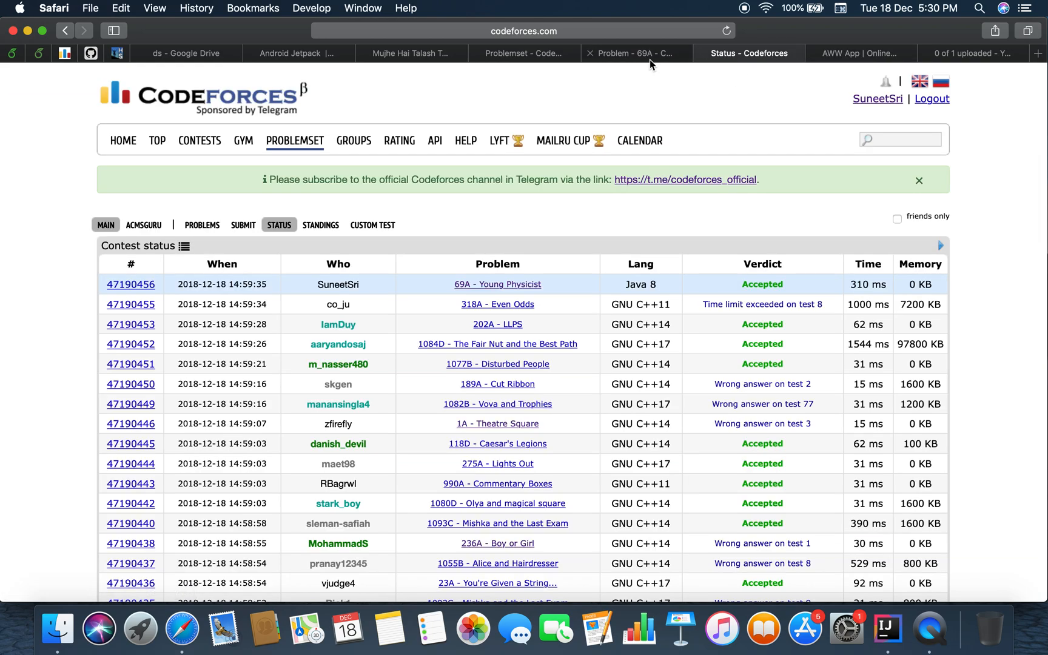
{"action": "left_click", "coordinate": [635, 53]}
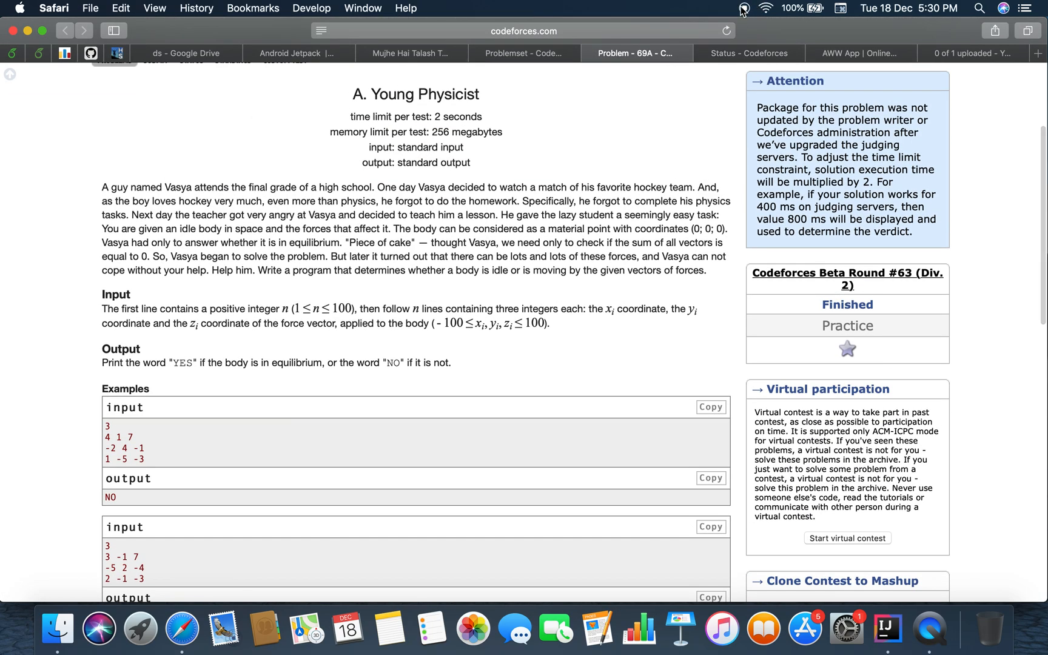